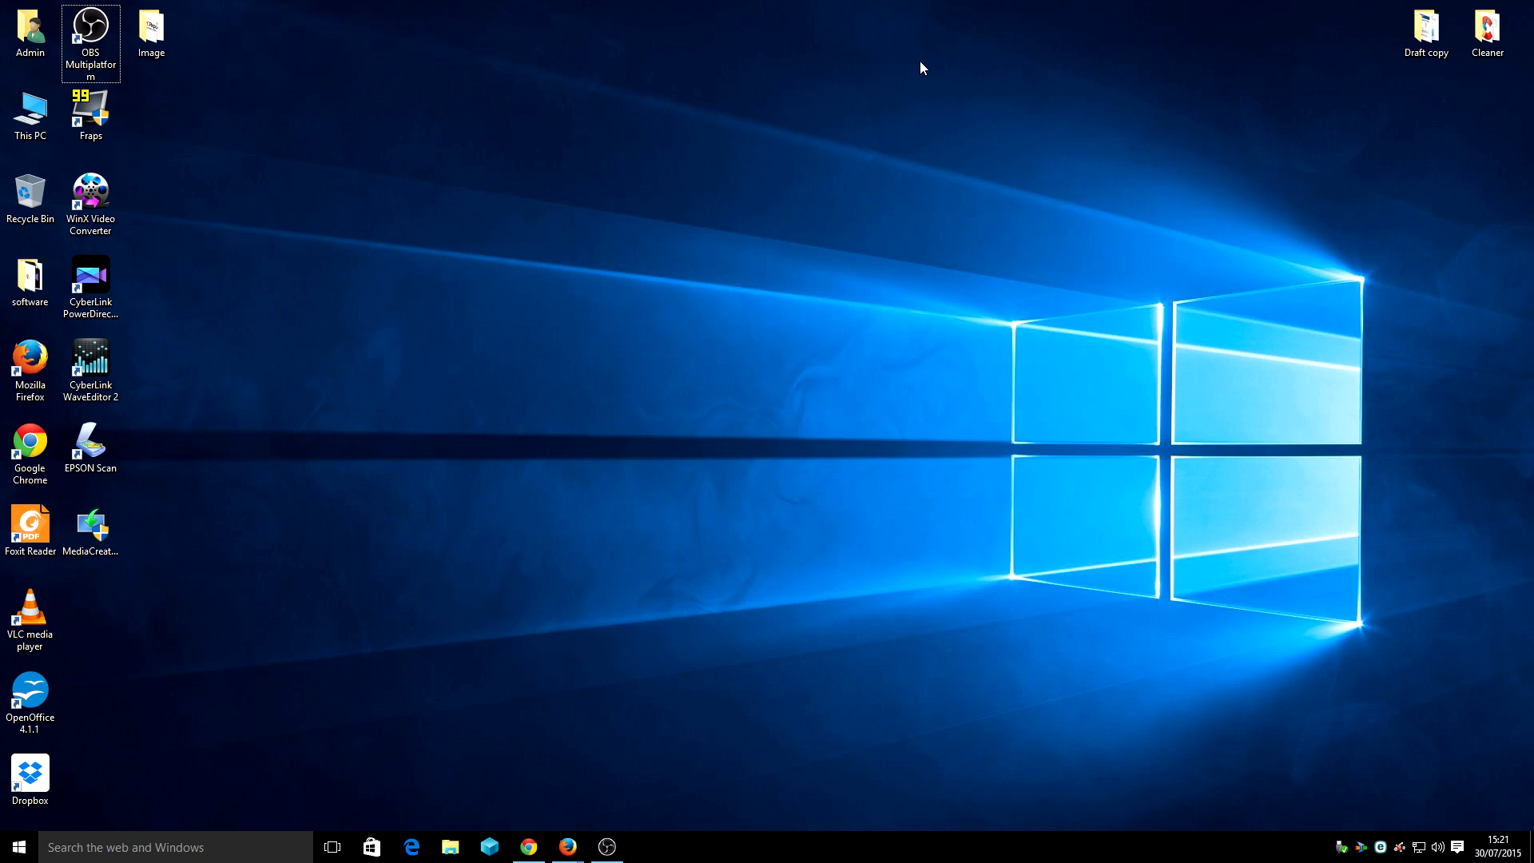
{"action": "mouse_move", "coordinate": [857, 144]}
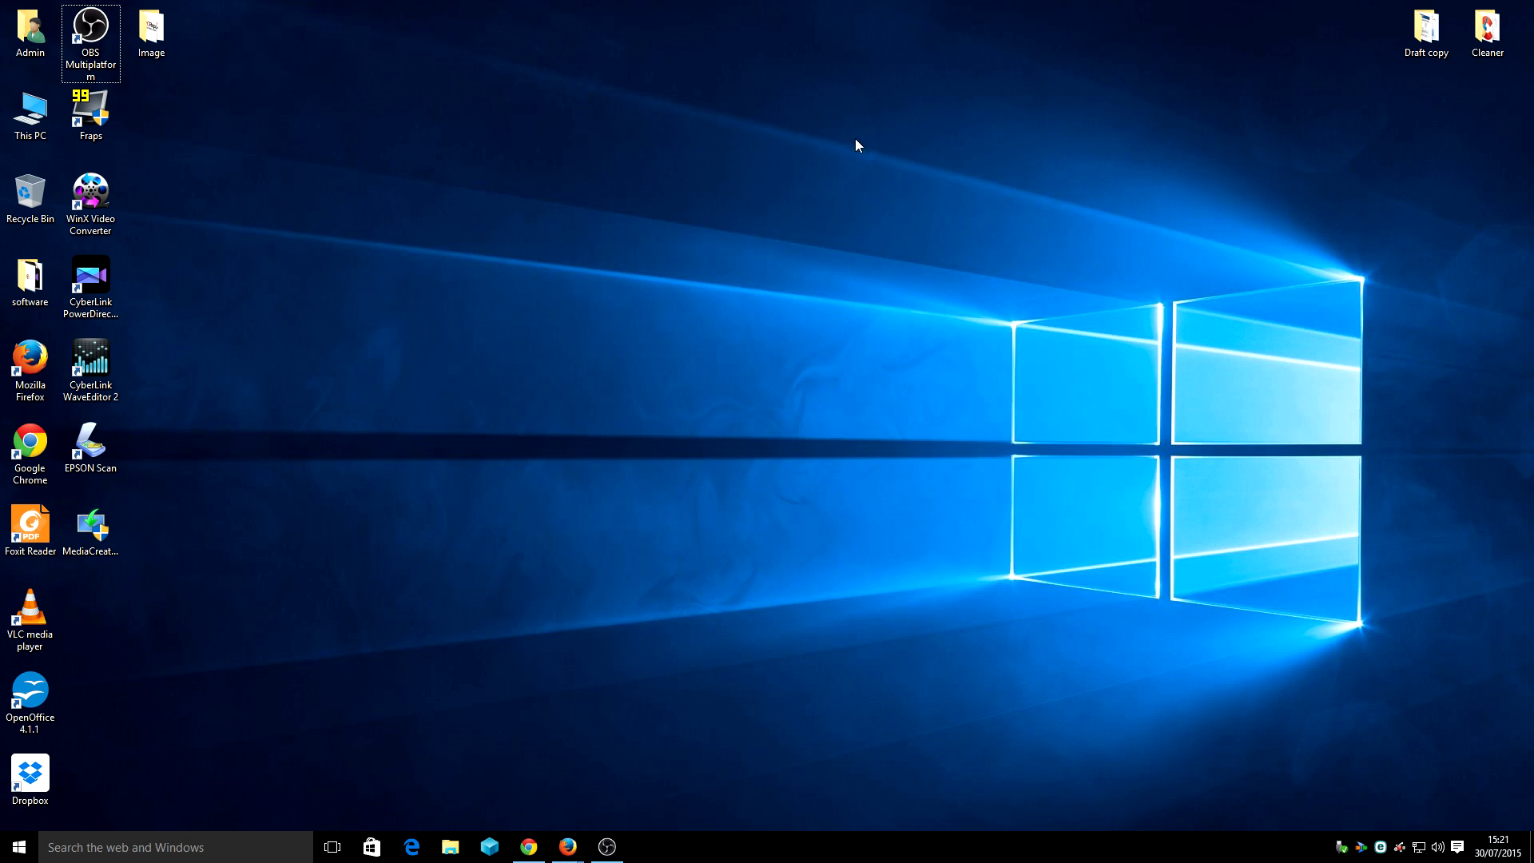
{"action": "mouse_move", "coordinate": [629, 597]}
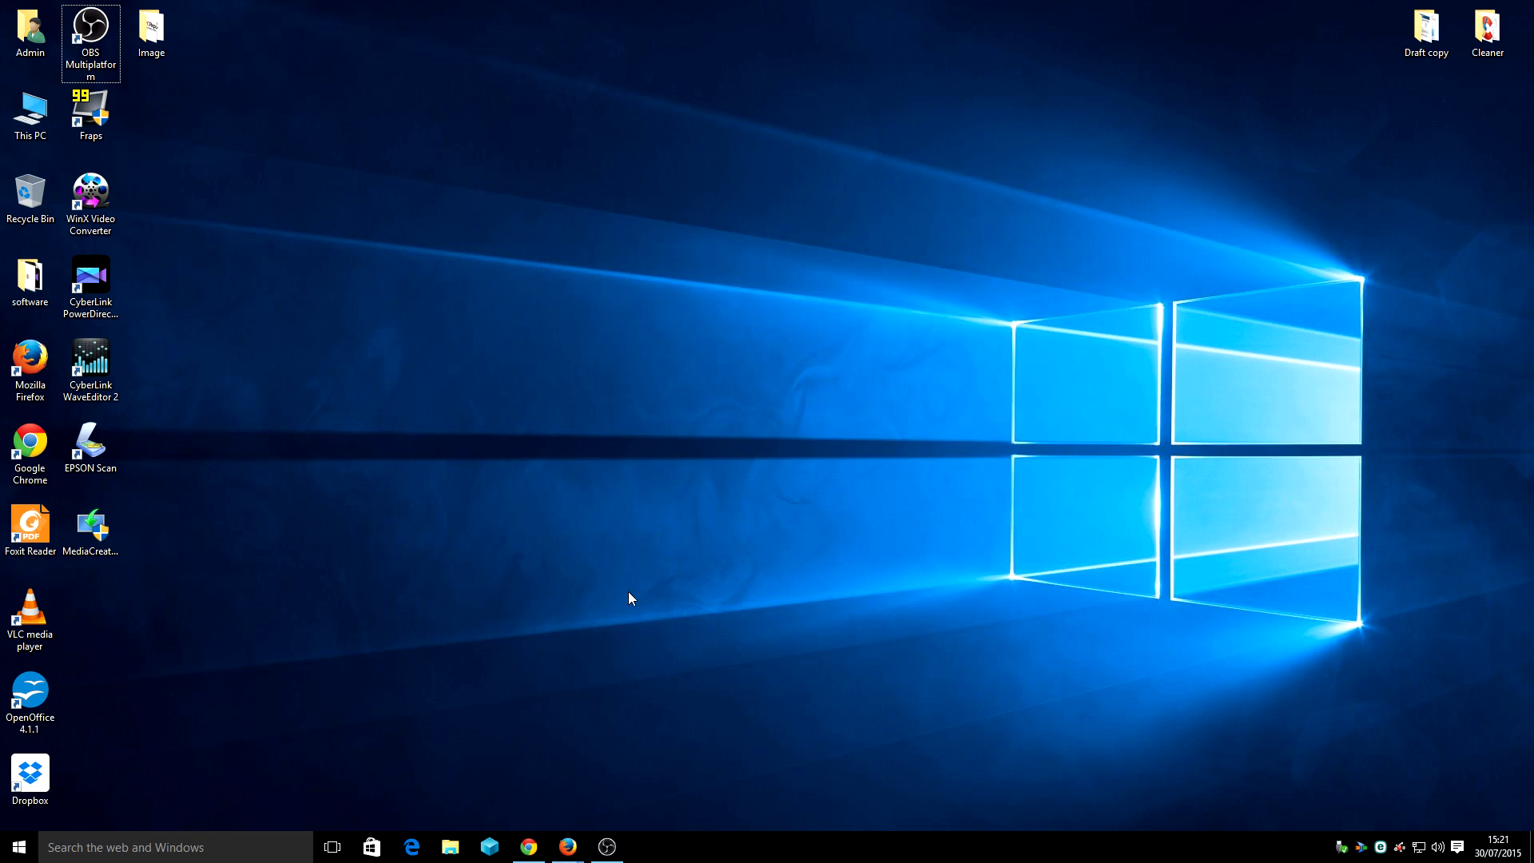
{"action": "mouse_move", "coordinate": [562, 750]}
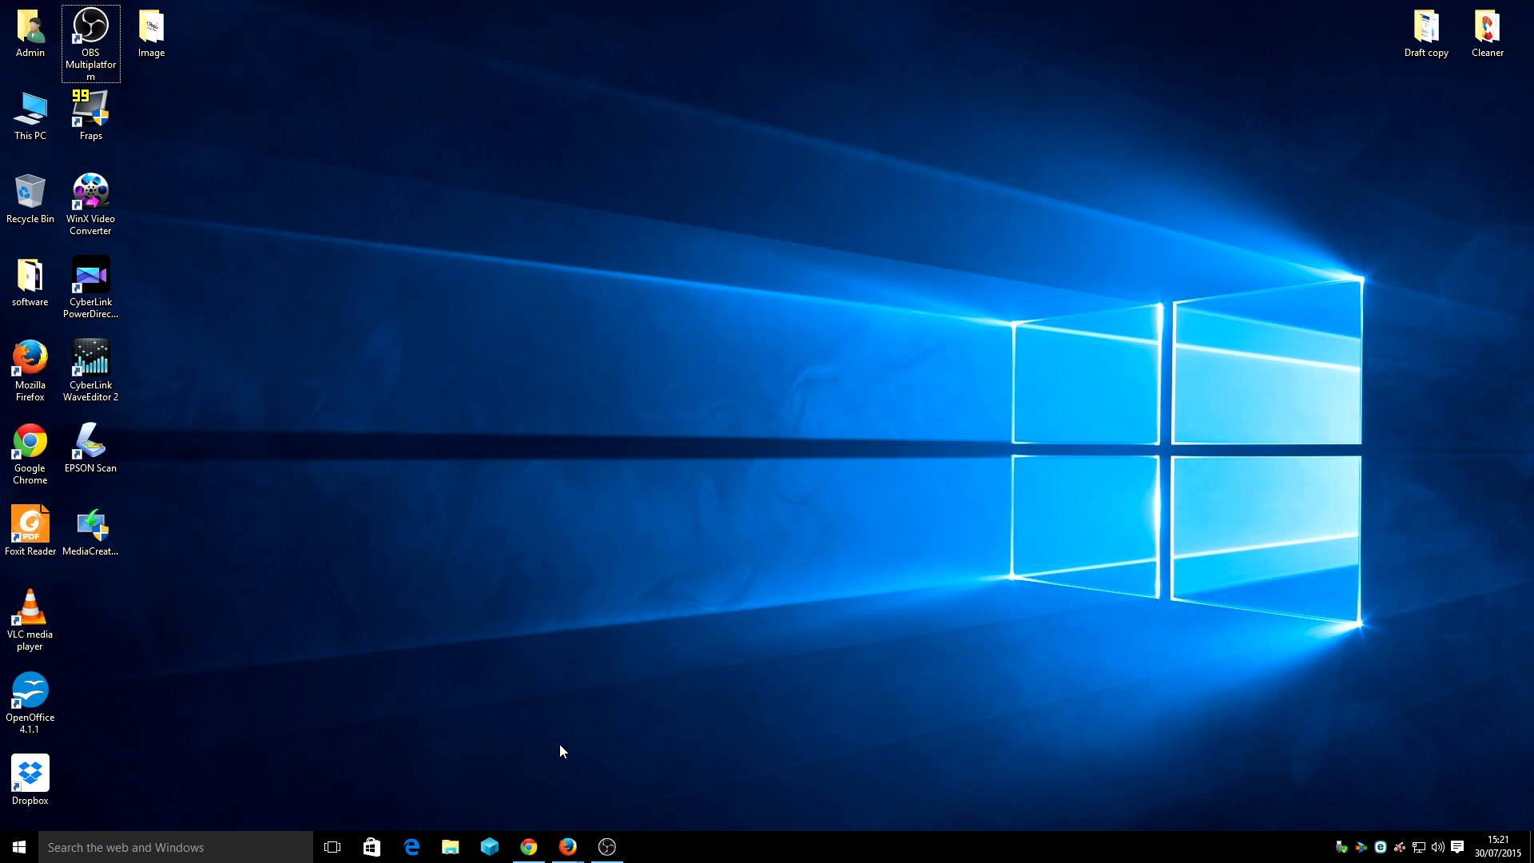
{"action": "mouse_move", "coordinate": [566, 757]}
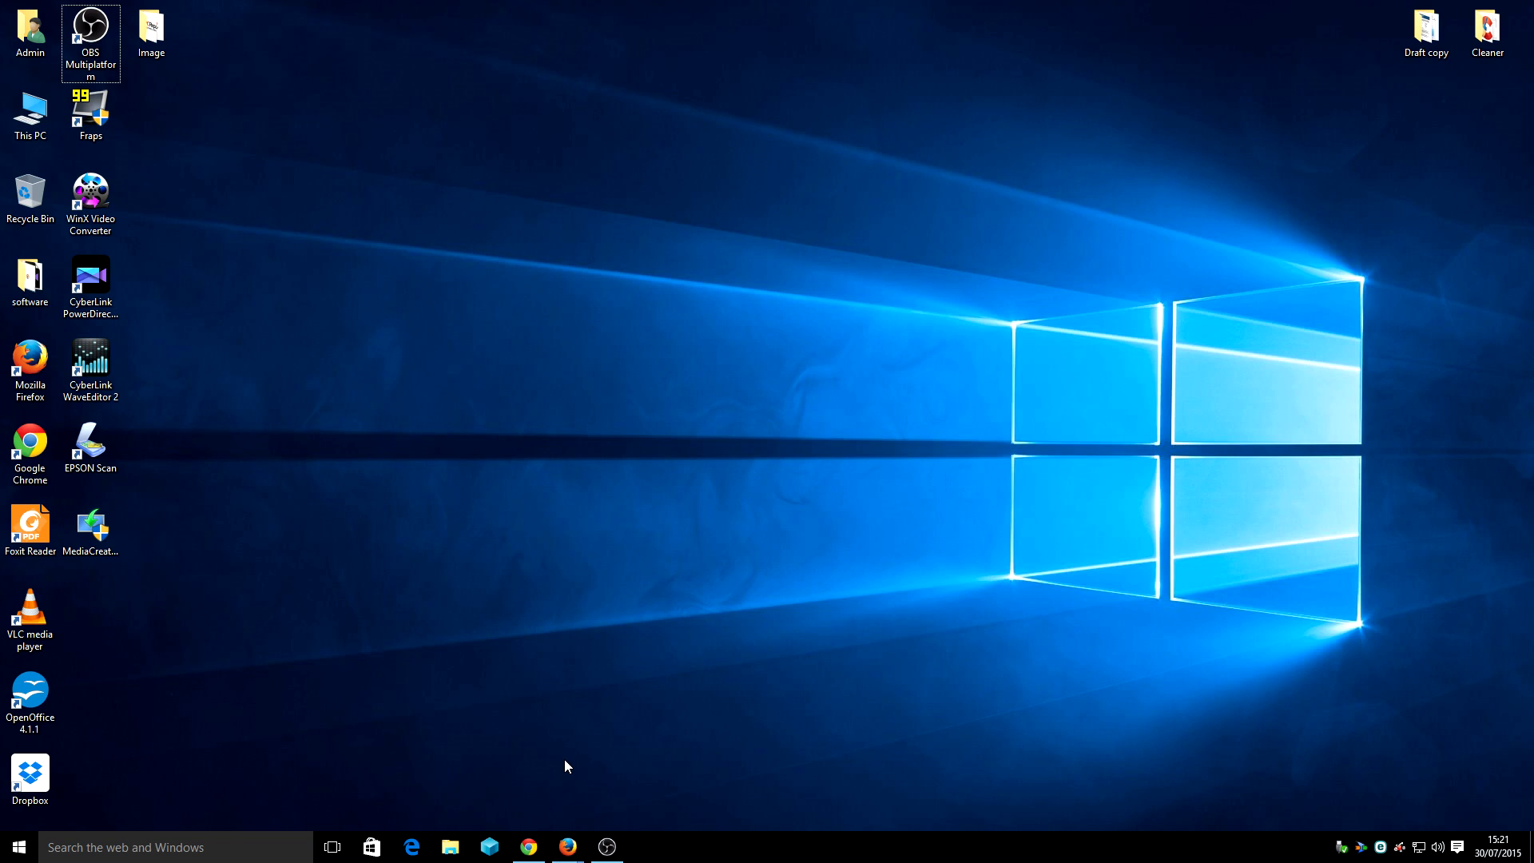
{"action": "mouse_move", "coordinate": [554, 760]}
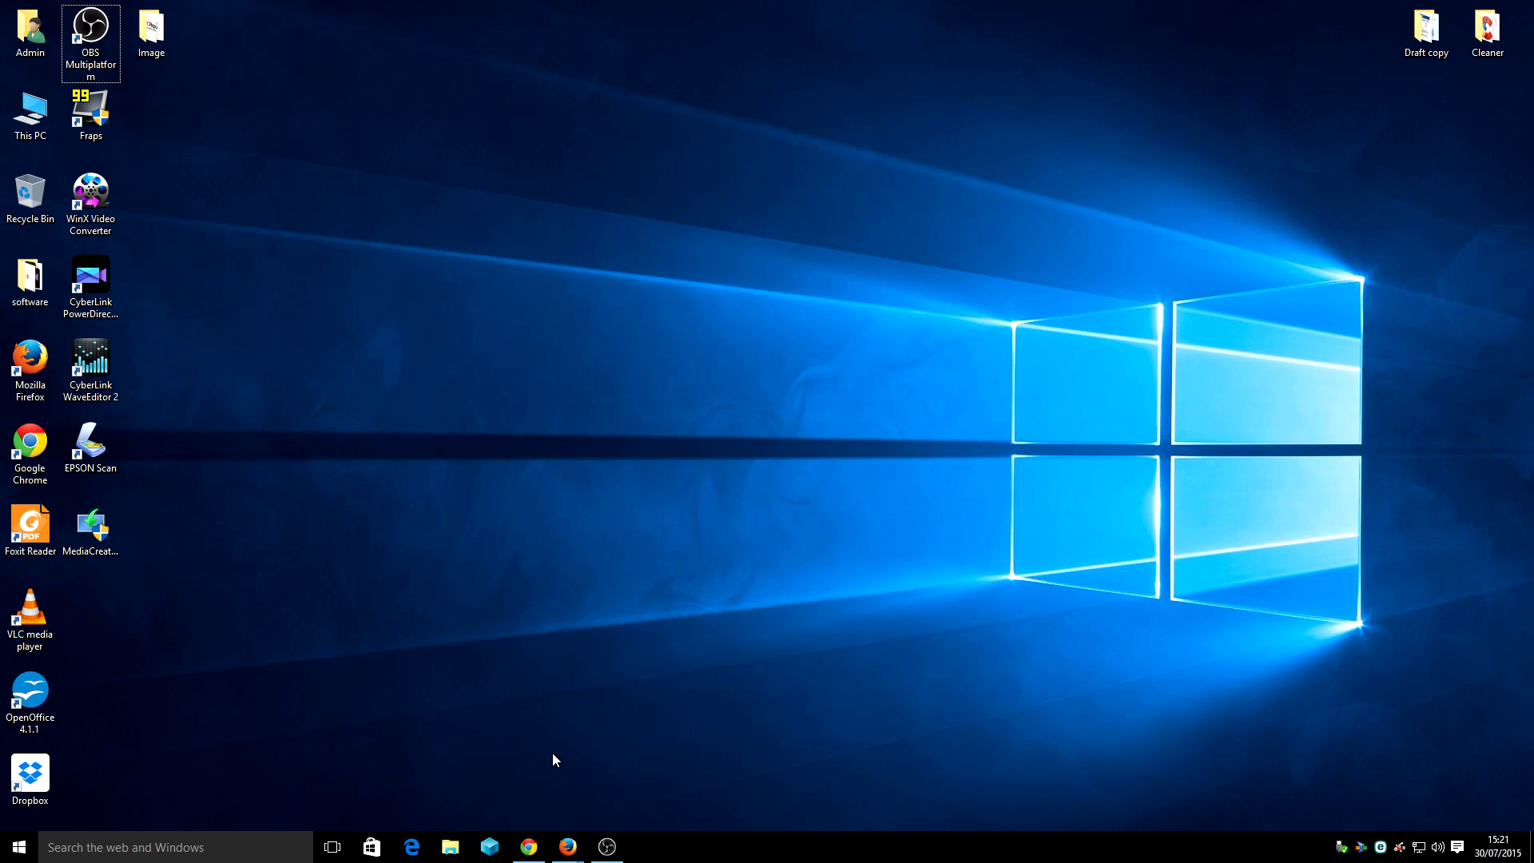
{"action": "mouse_move", "coordinate": [574, 701]}
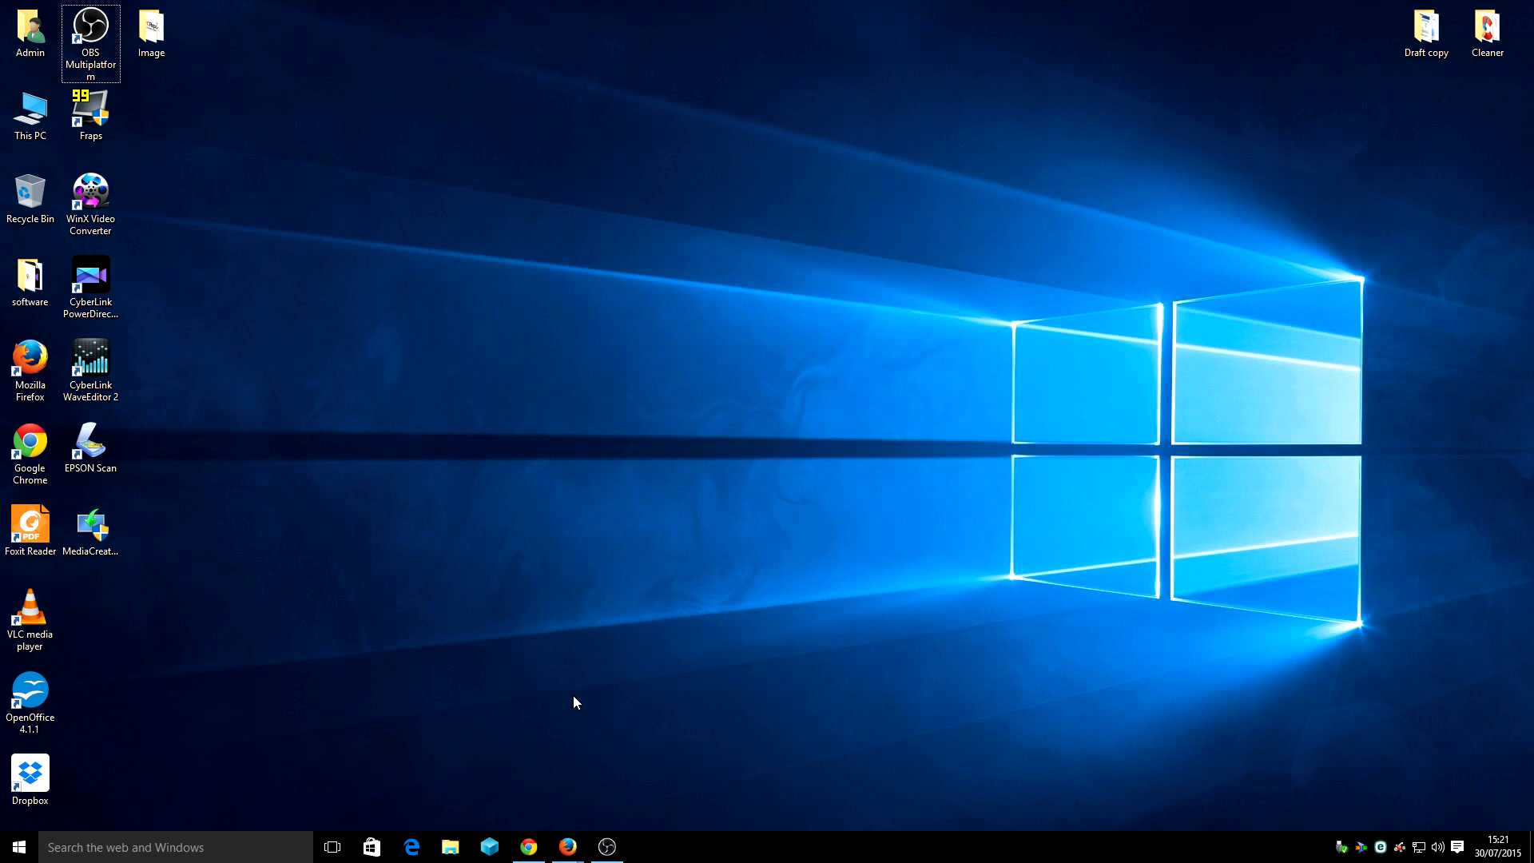
{"action": "mouse_move", "coordinate": [574, 715]}
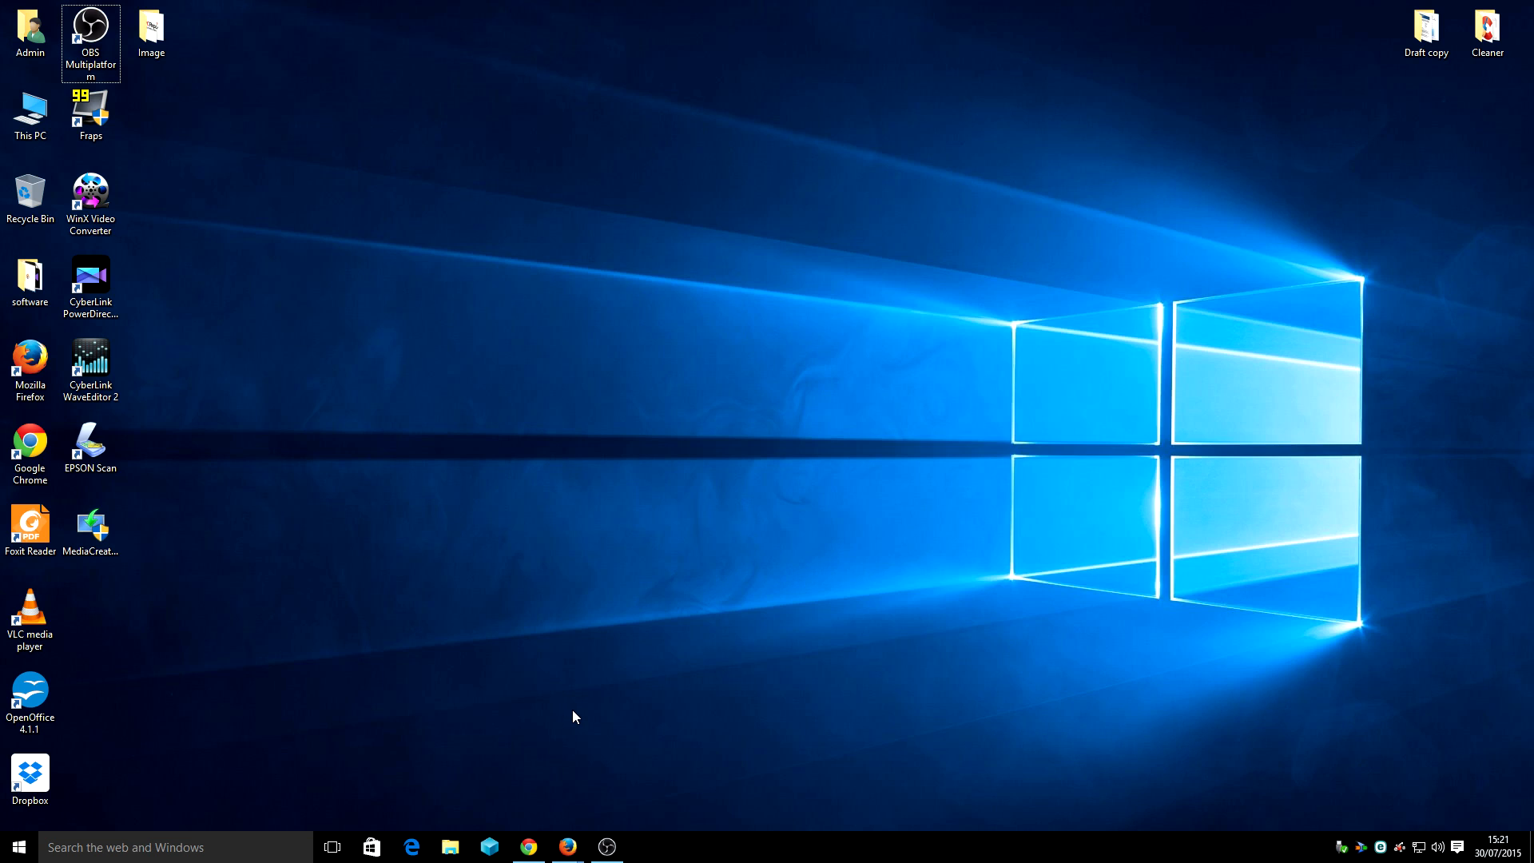
{"action": "mouse_move", "coordinate": [540, 802]}
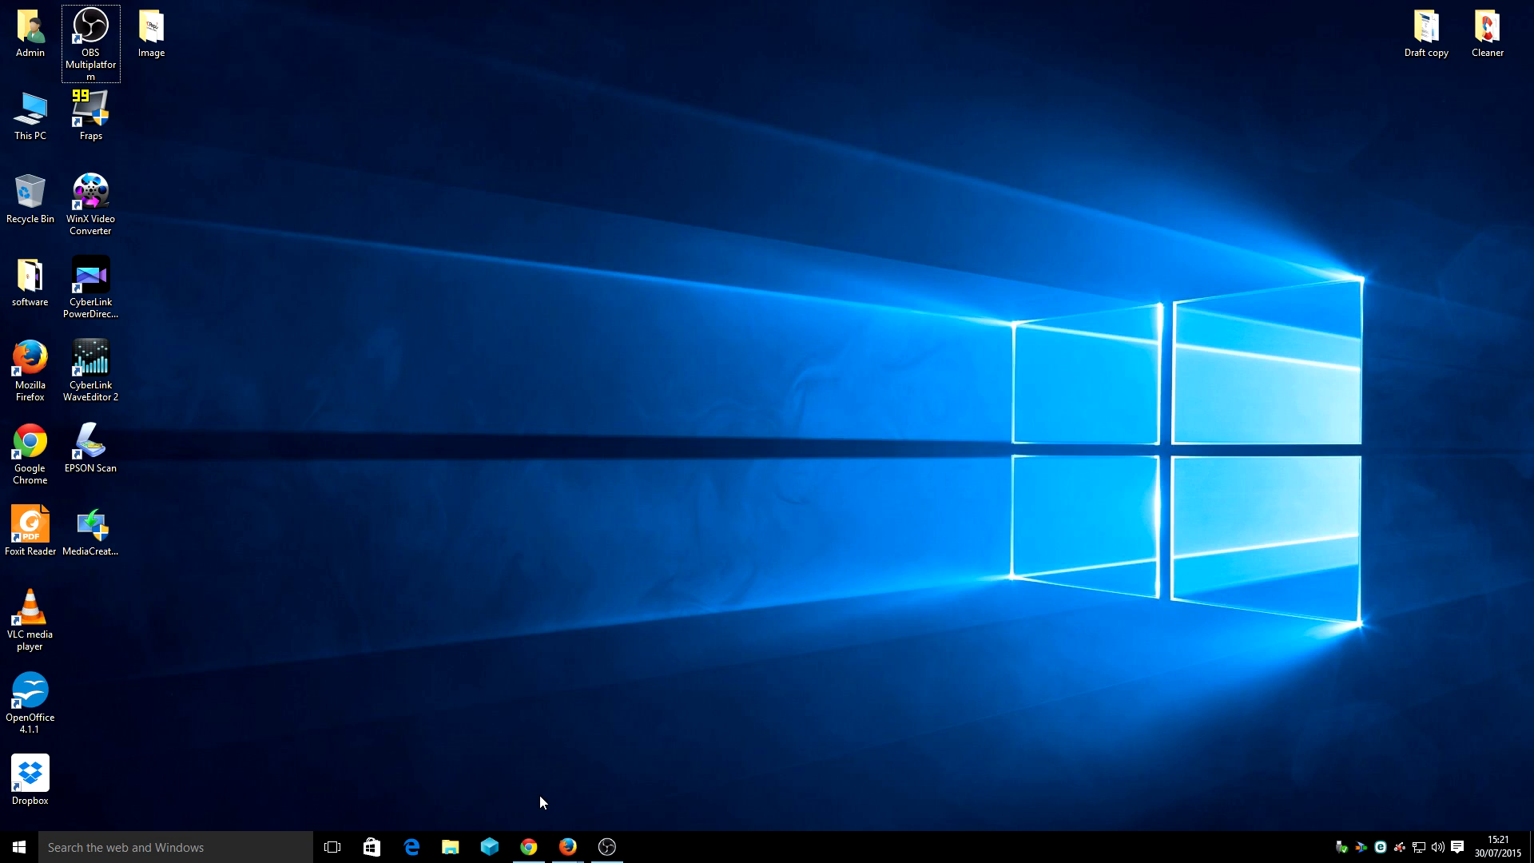
{"action": "mouse_move", "coordinate": [527, 847]}
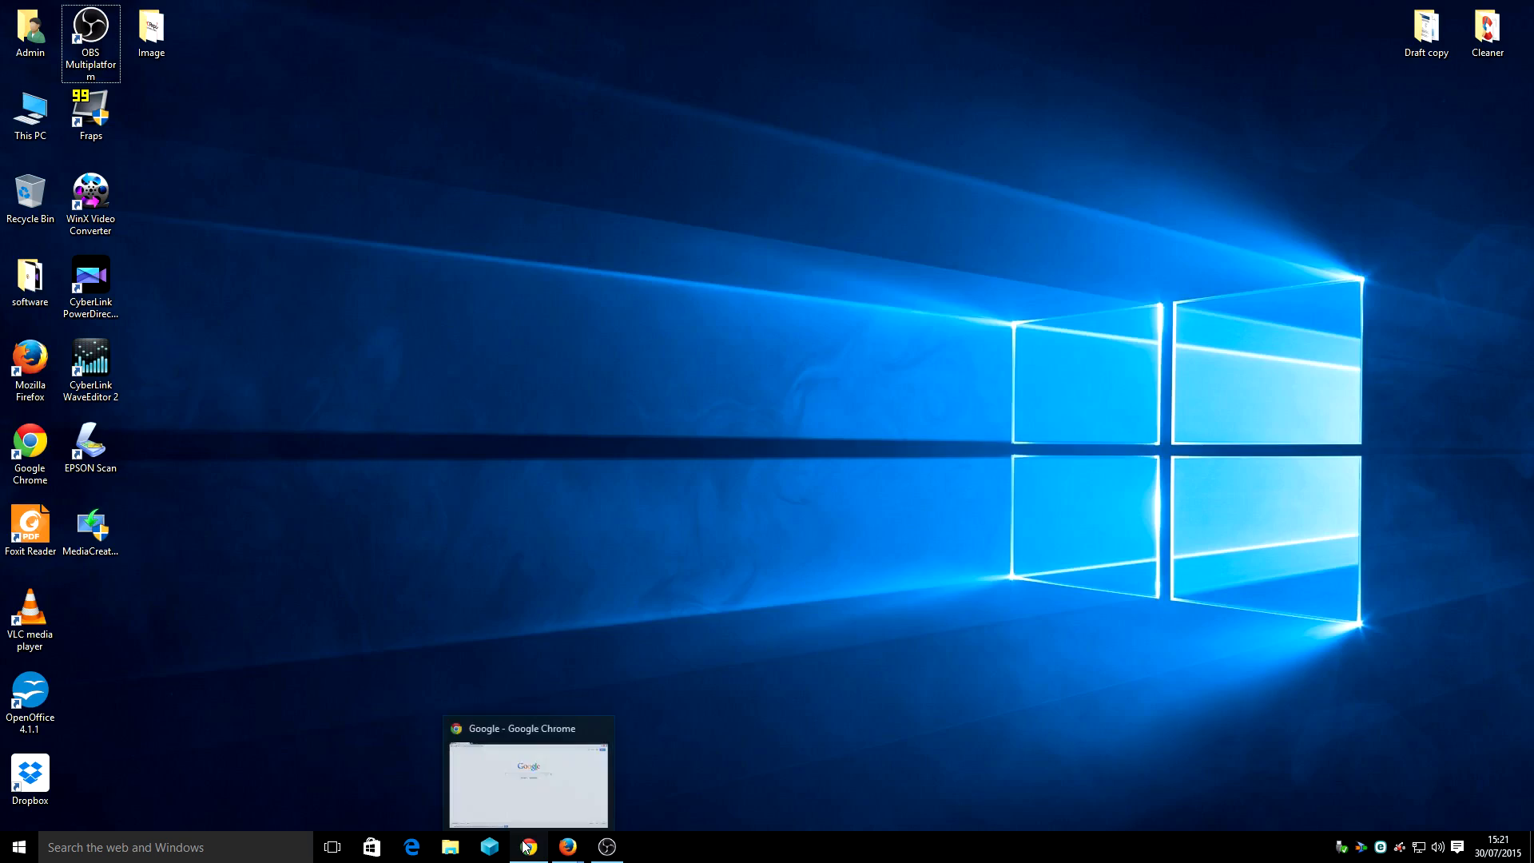
Voice-search Google in Chrome for 'ccleaner for Windows 10' and view the results
{"action": "left_click", "coordinate": [527, 772]}
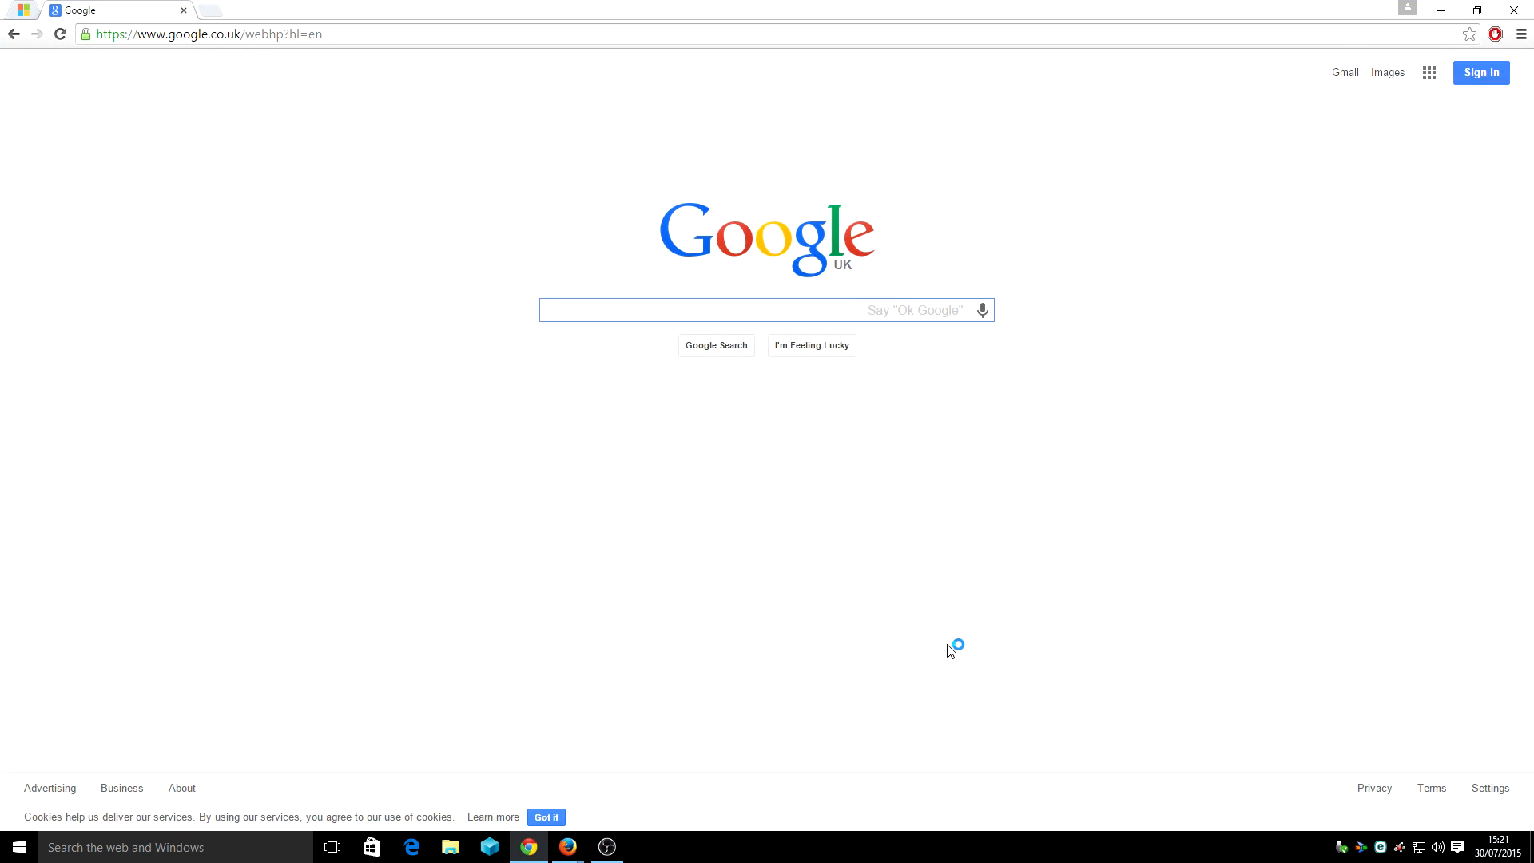
{"action": "left_click", "coordinate": [981, 310]}
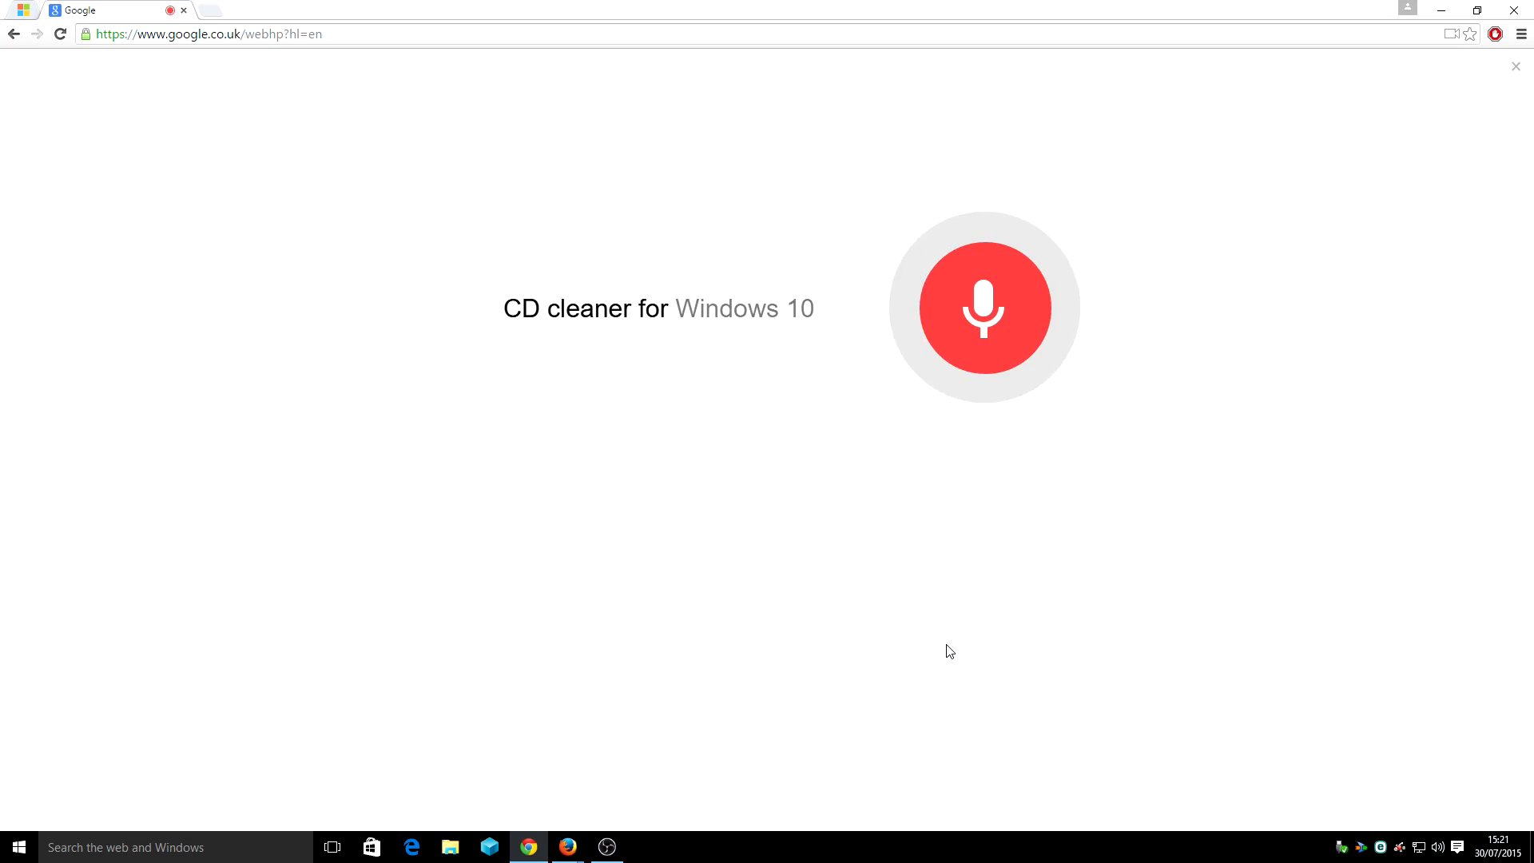
{"action": "left_click", "coordinate": [984, 306]}
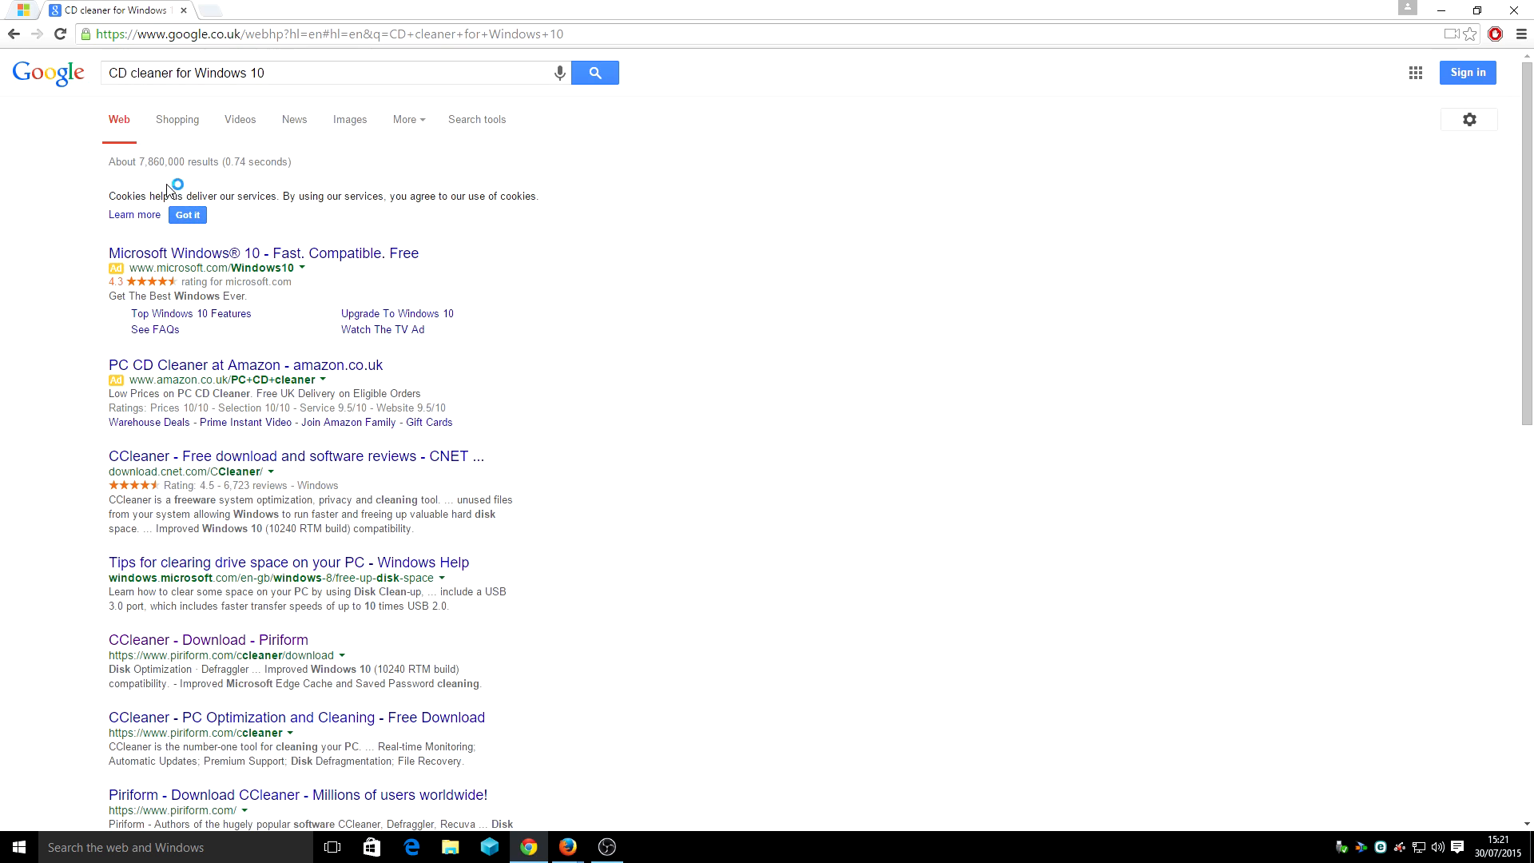
{"action": "left_click", "coordinate": [559, 73]}
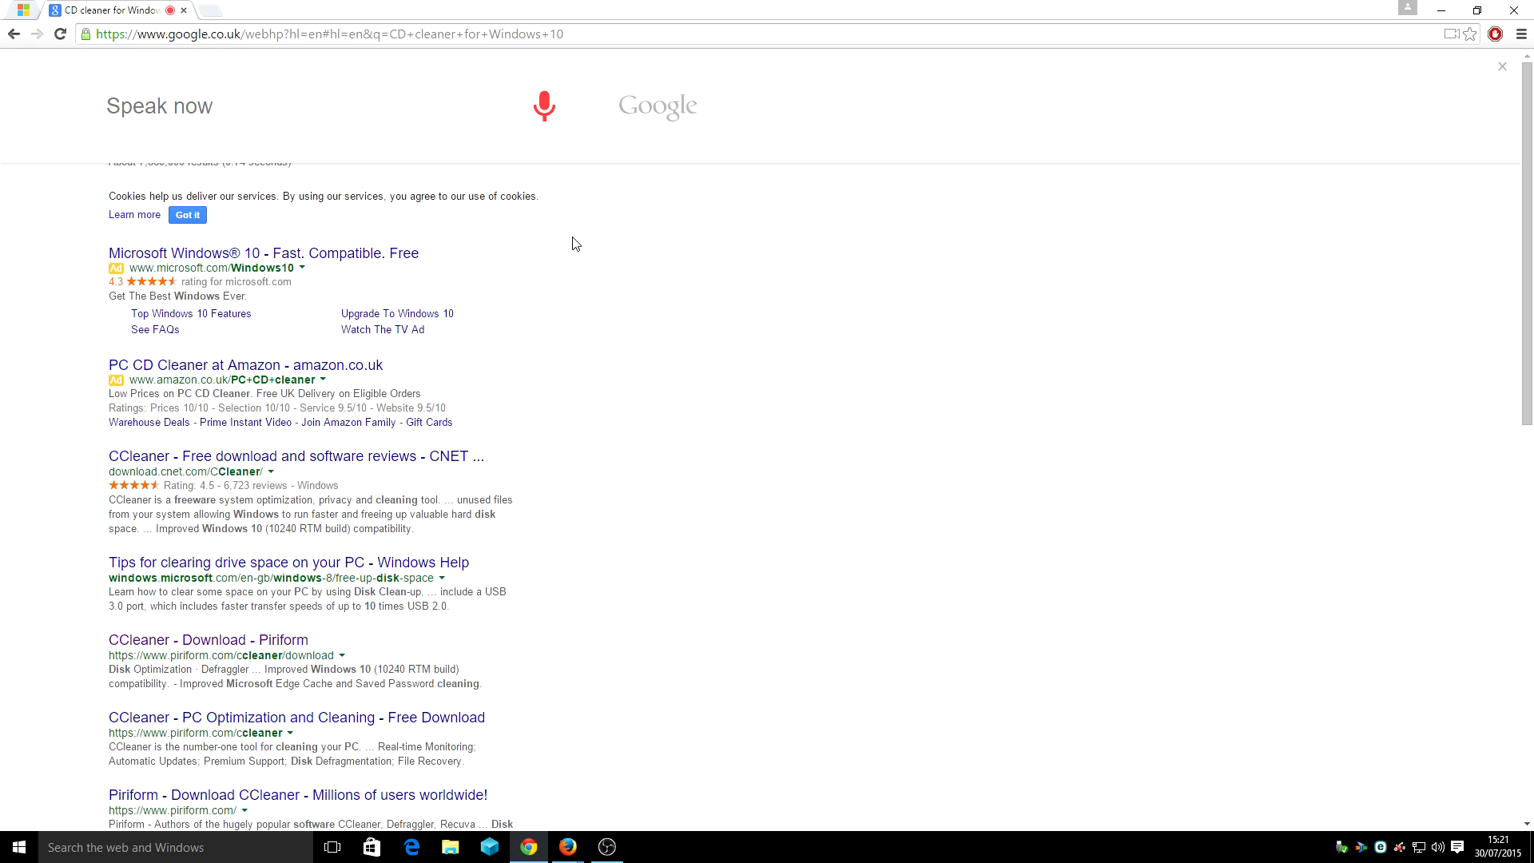
{"action": "left_click", "coordinate": [543, 104]}
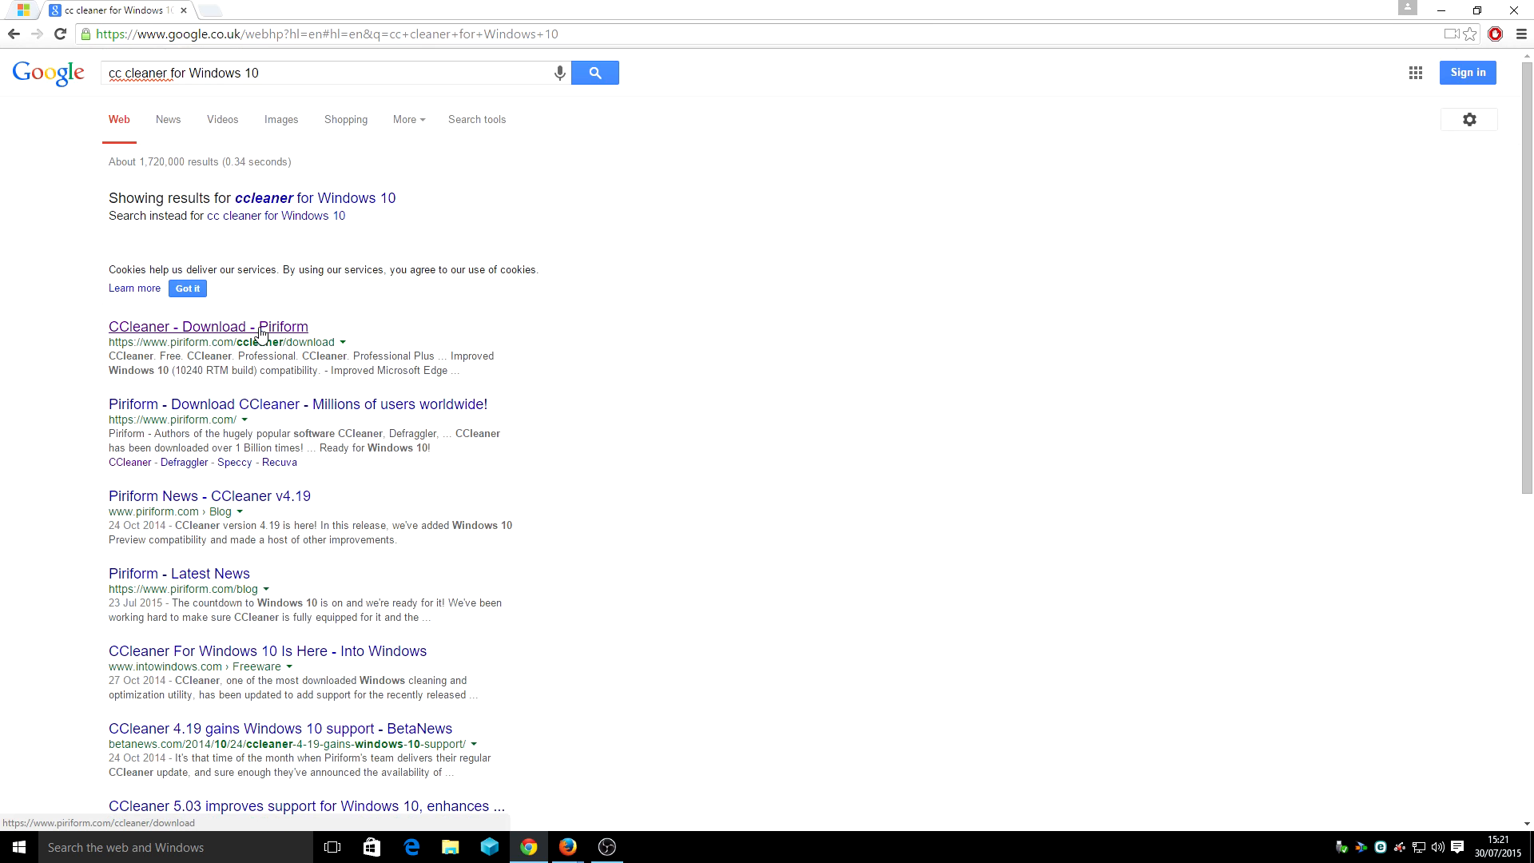
{"action": "mouse_move", "coordinate": [262, 332]}
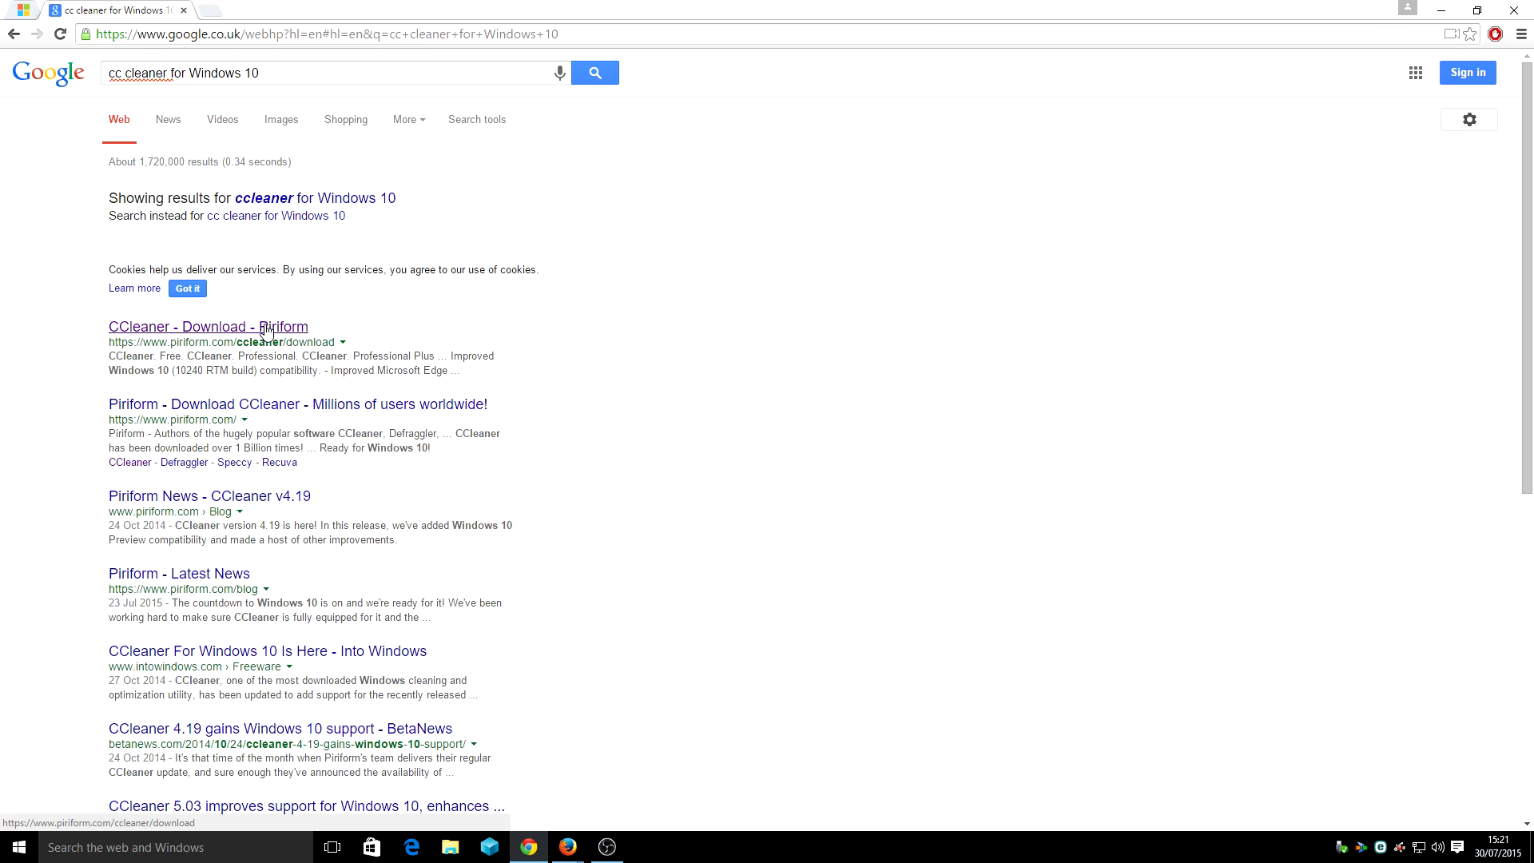
Open Piriform's CCleaner download page and scroll through the editions to the release notes
{"action": "left_click", "coordinate": [179, 326]}
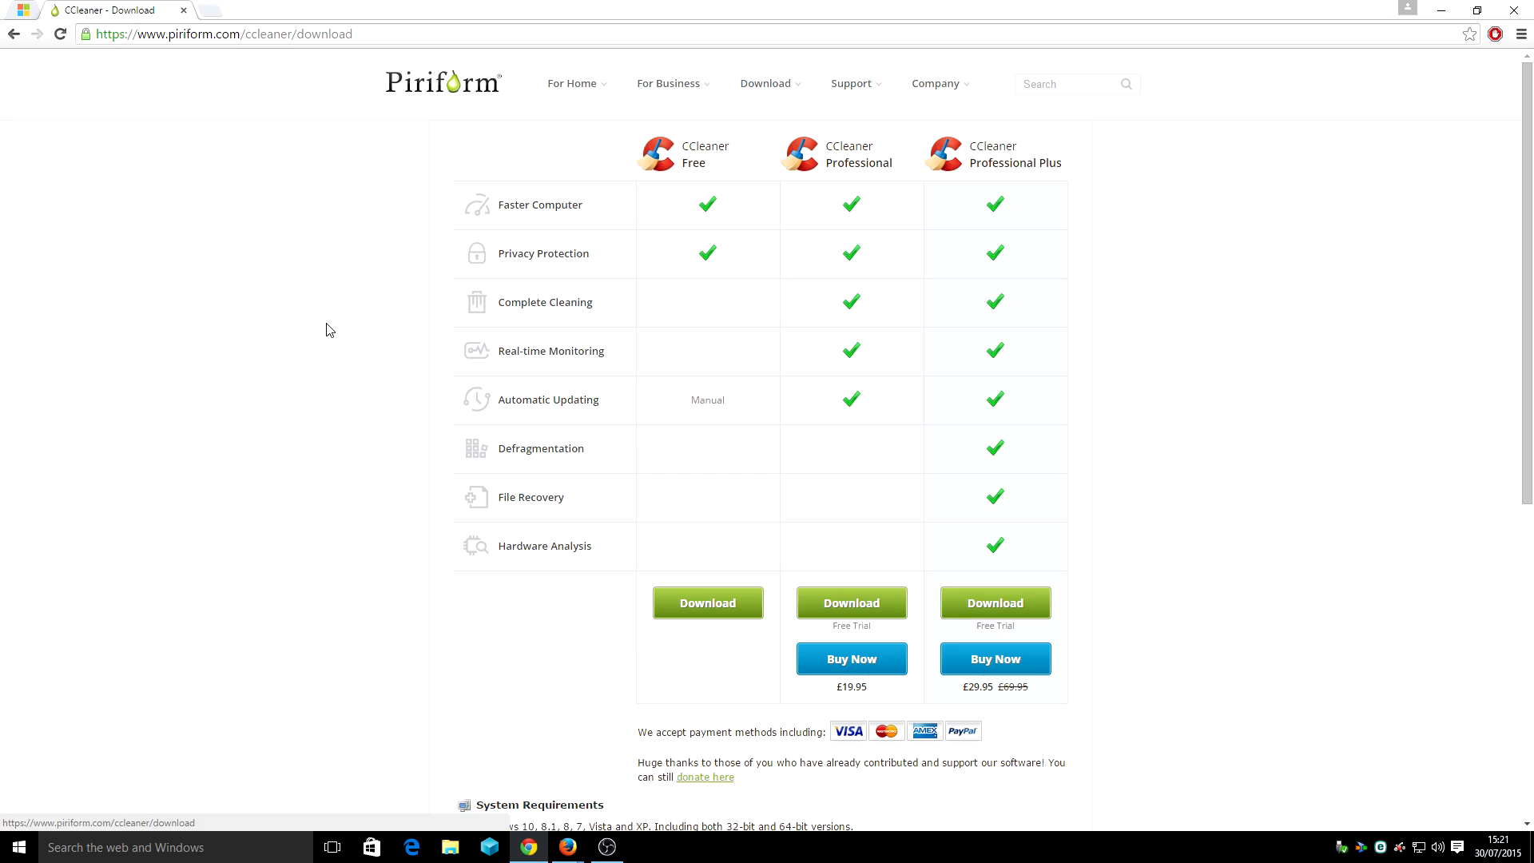
{"action": "mouse_move", "coordinate": [743, 423]}
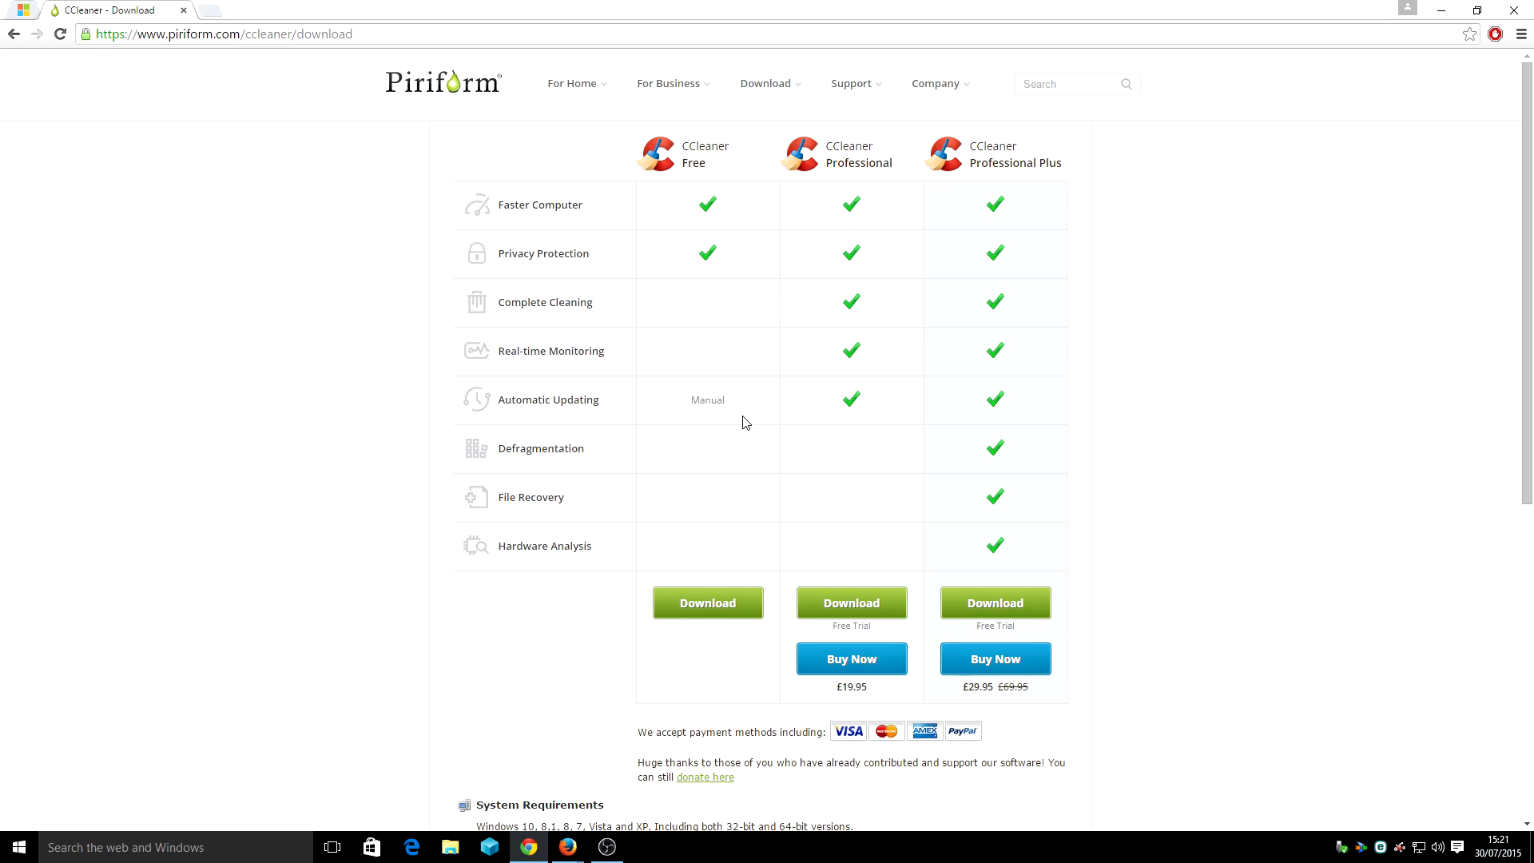
{"action": "scroll", "scroll_direction": "down", "scroll_amount": 3}
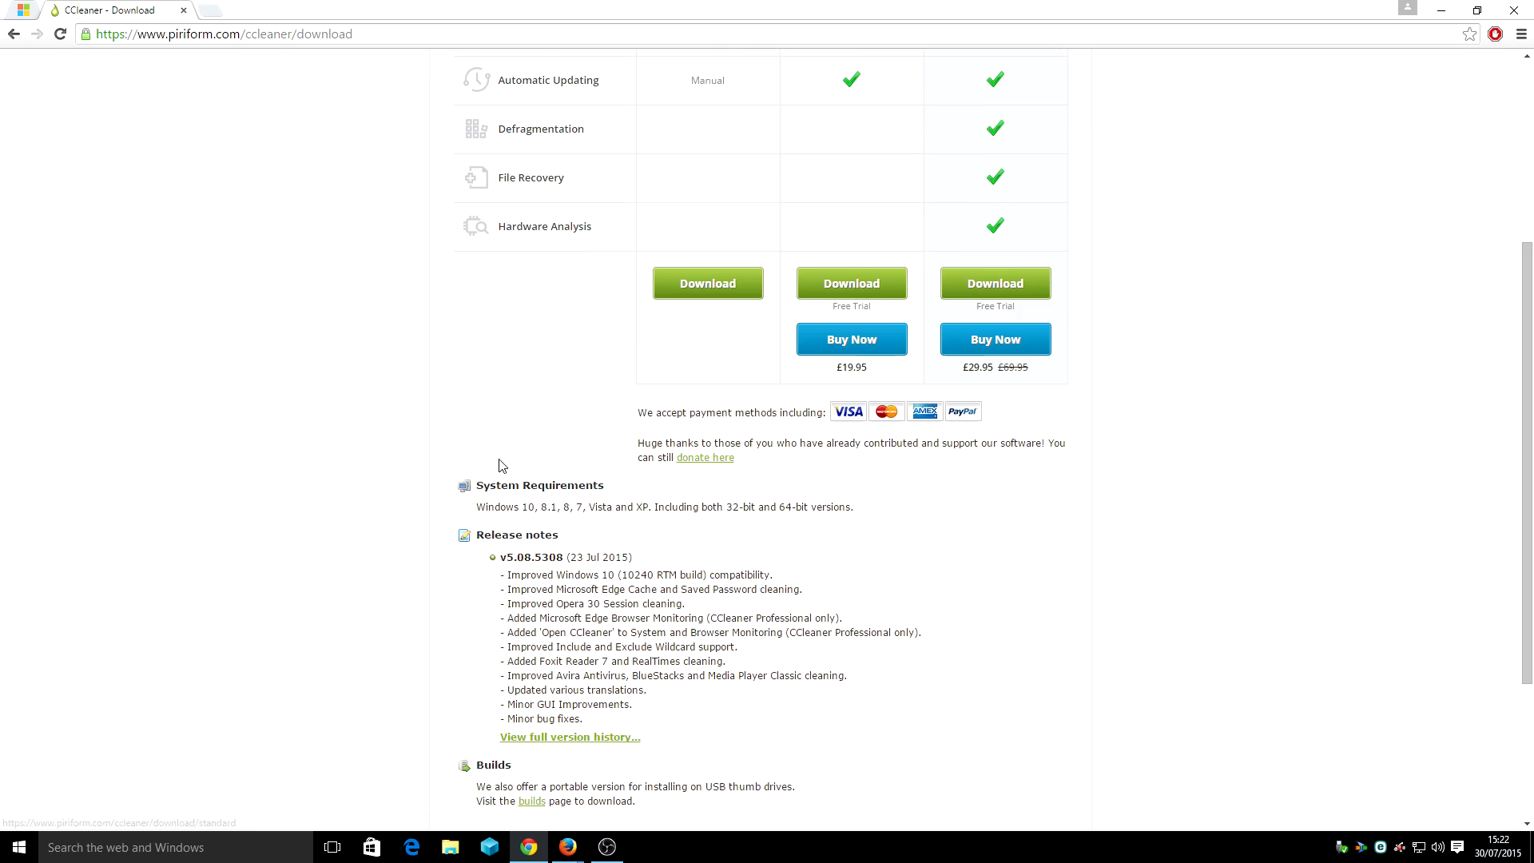
{"action": "mouse_move", "coordinate": [665, 510]}
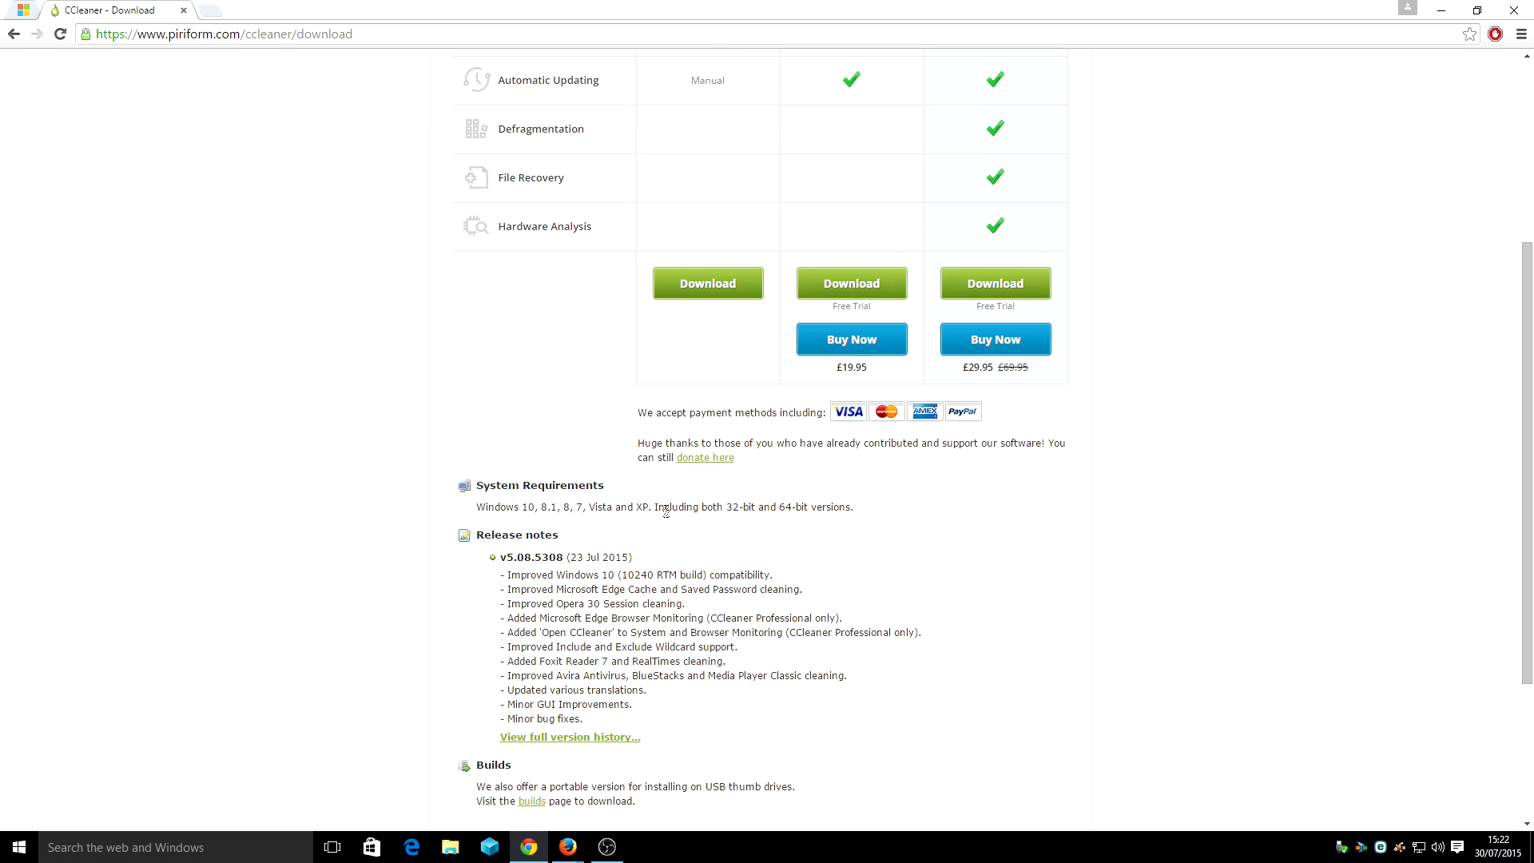
{"action": "mouse_move", "coordinate": [520, 520]}
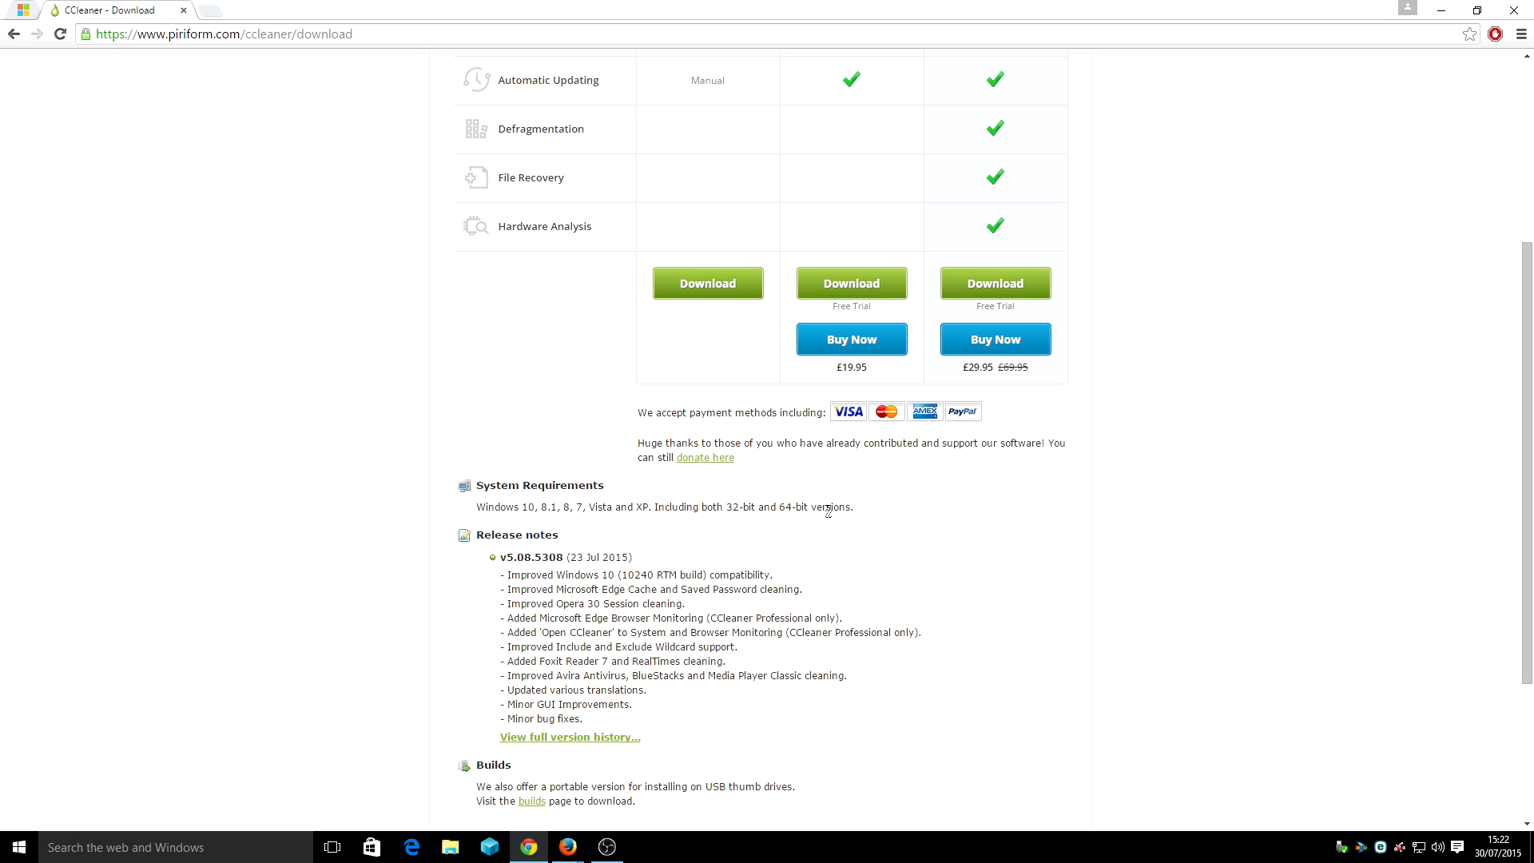
{"action": "mouse_move", "coordinate": [616, 341]}
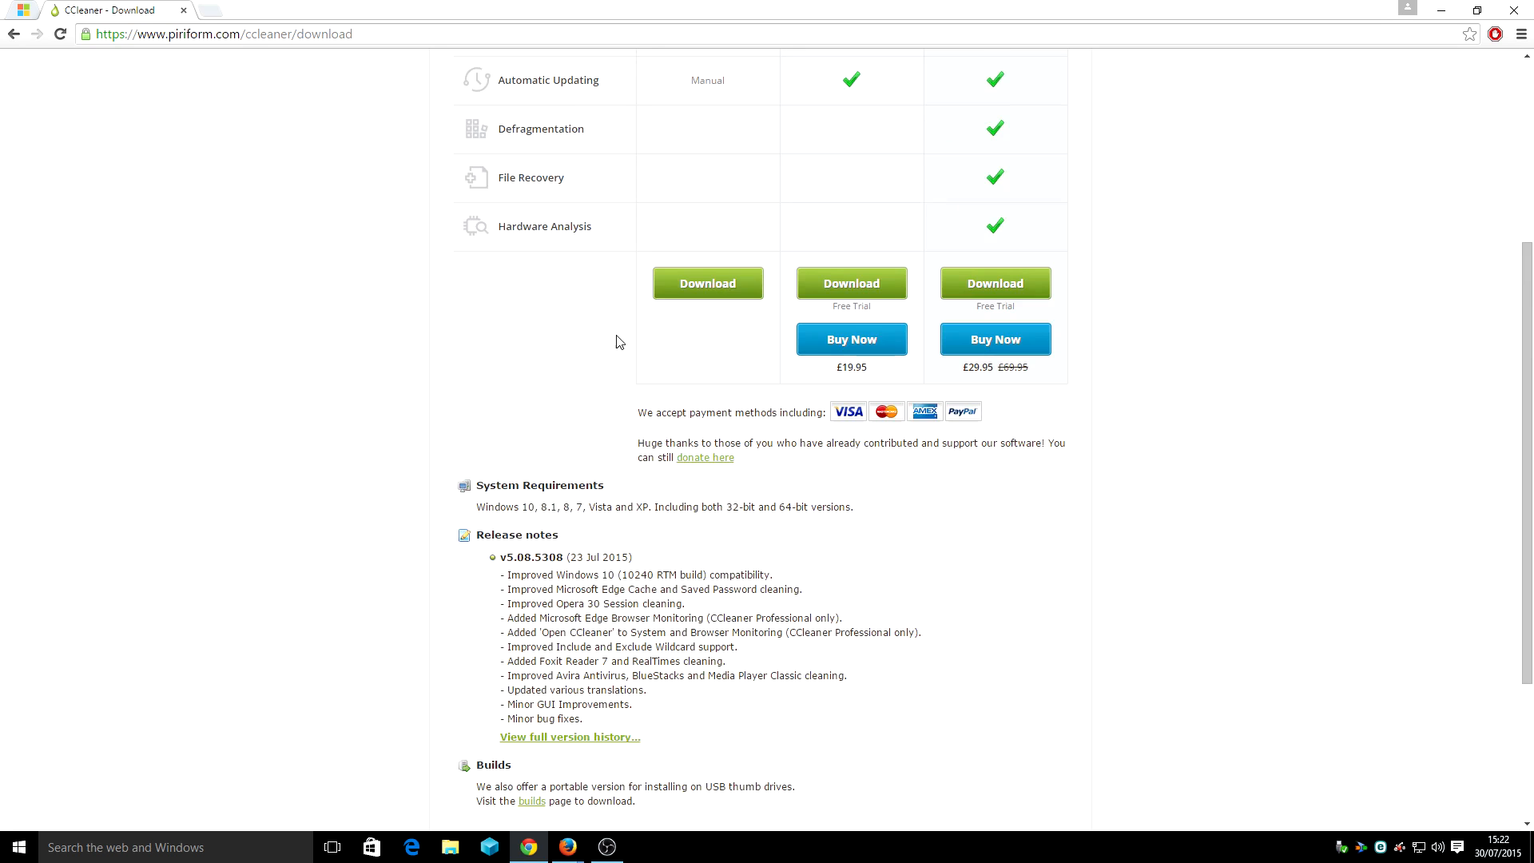
Download ccsetup508.exe for CCleaner Free, run it, and allow its network access
{"action": "left_click", "coordinate": [706, 282]}
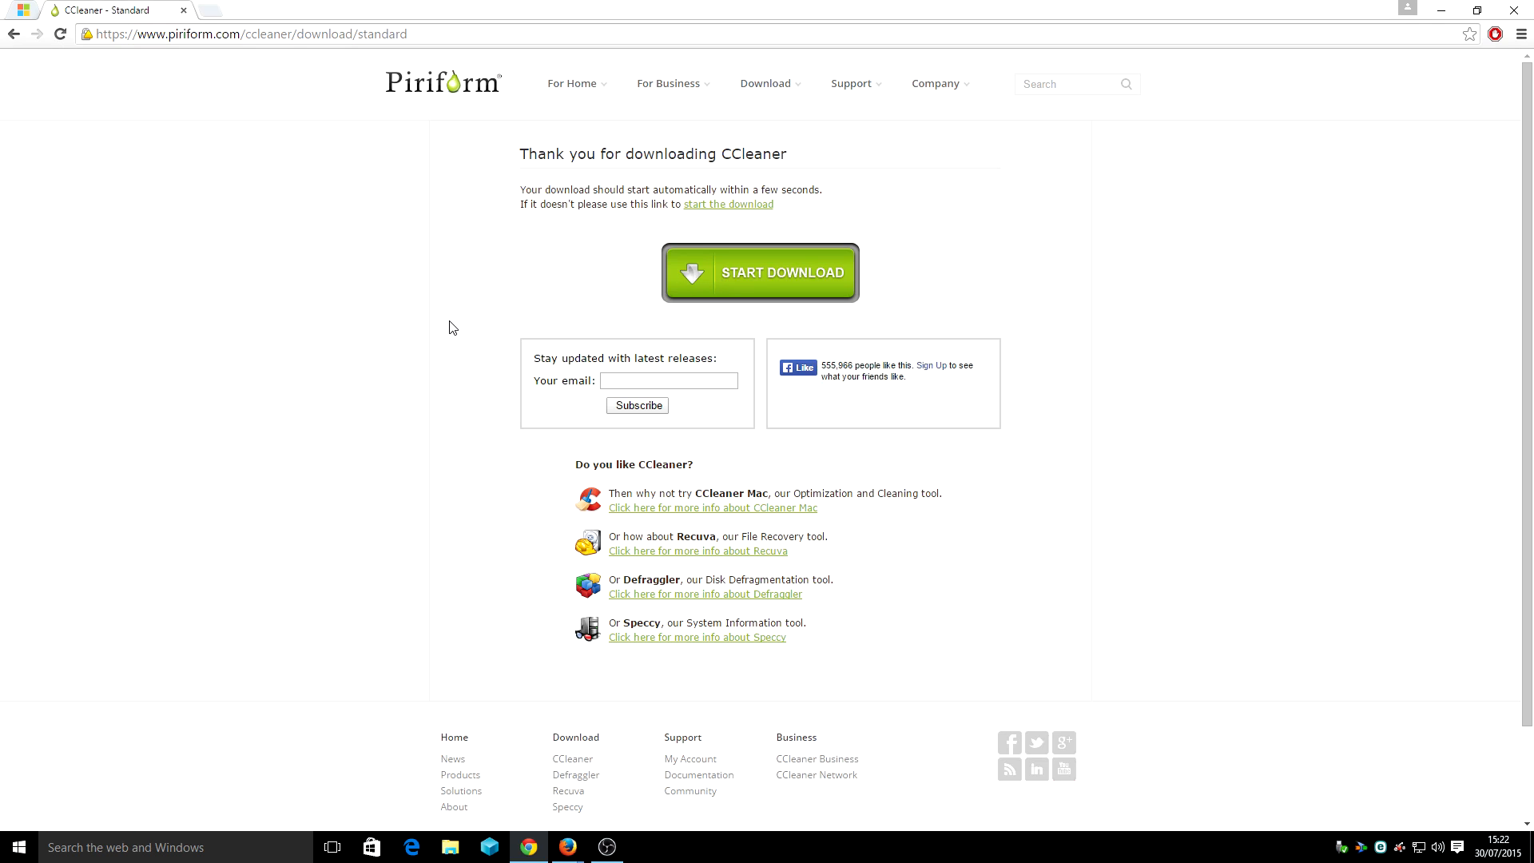
{"action": "left_click", "coordinate": [783, 272]}
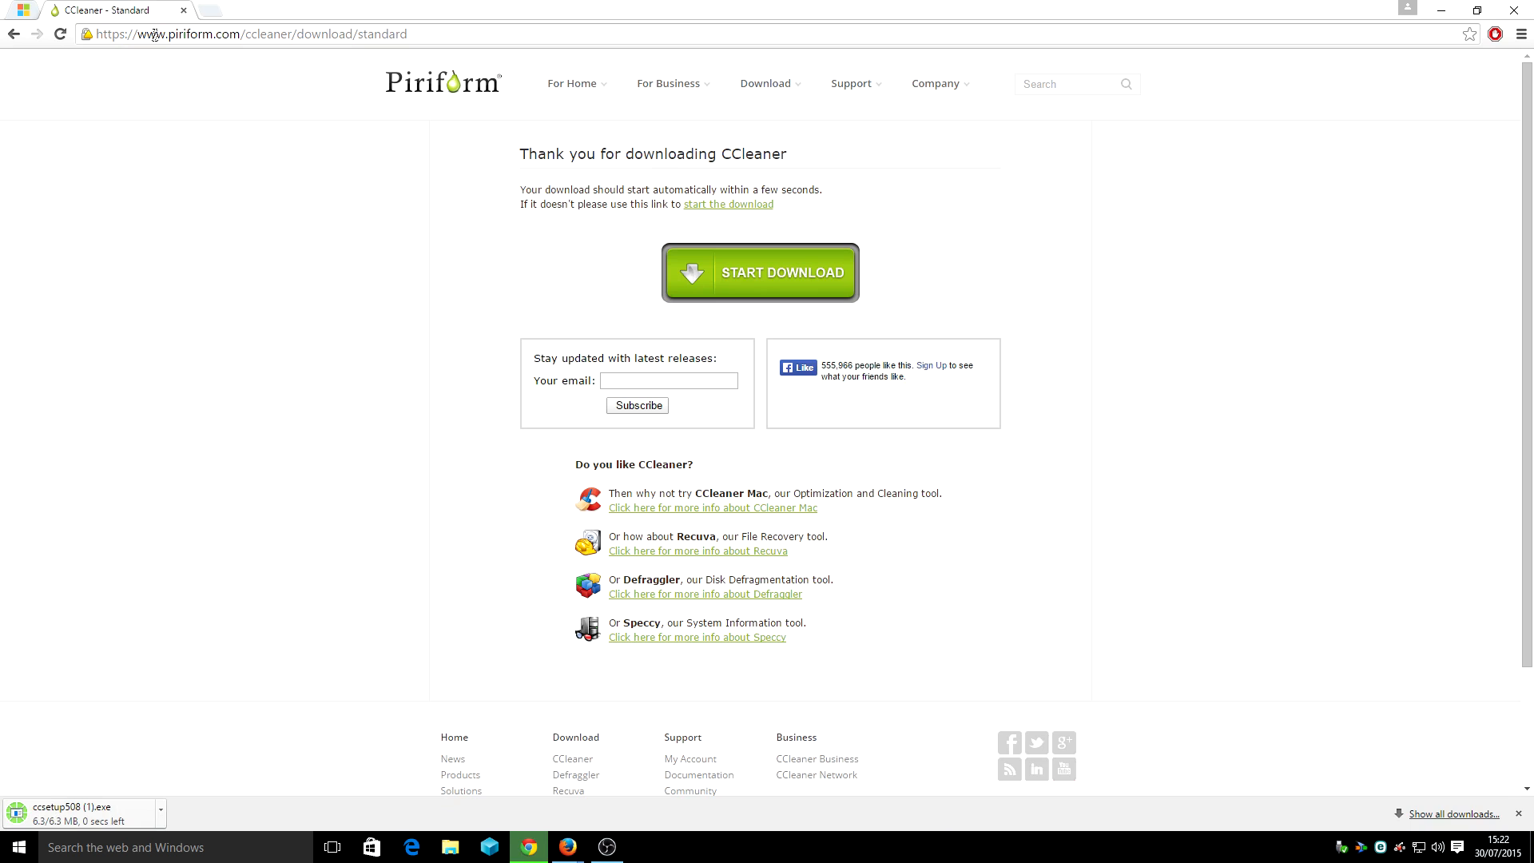
{"action": "mouse_move", "coordinate": [466, 258]}
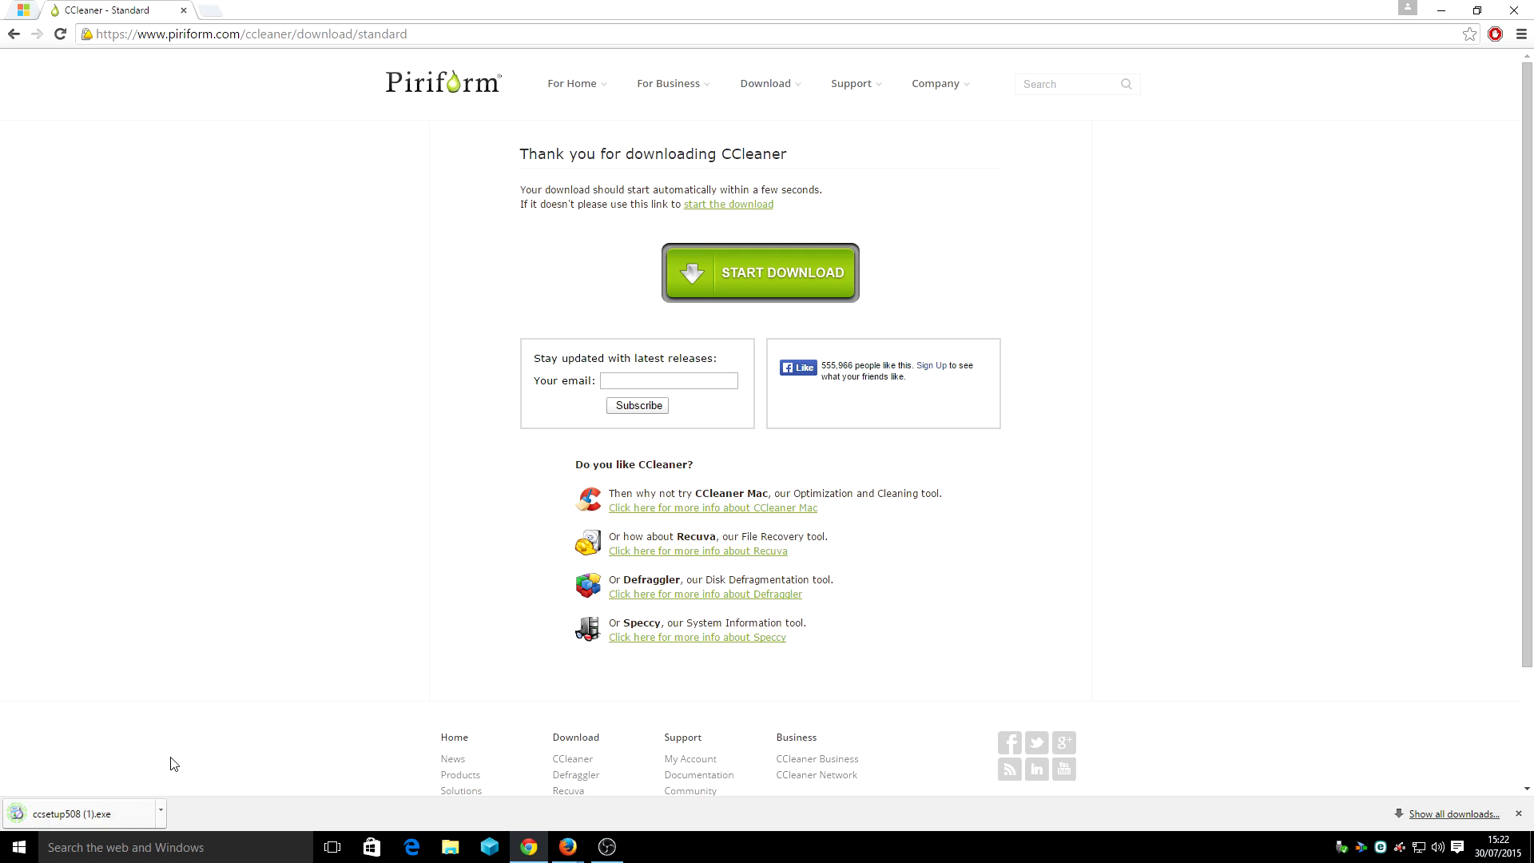
{"action": "mouse_move", "coordinate": [68, 813]}
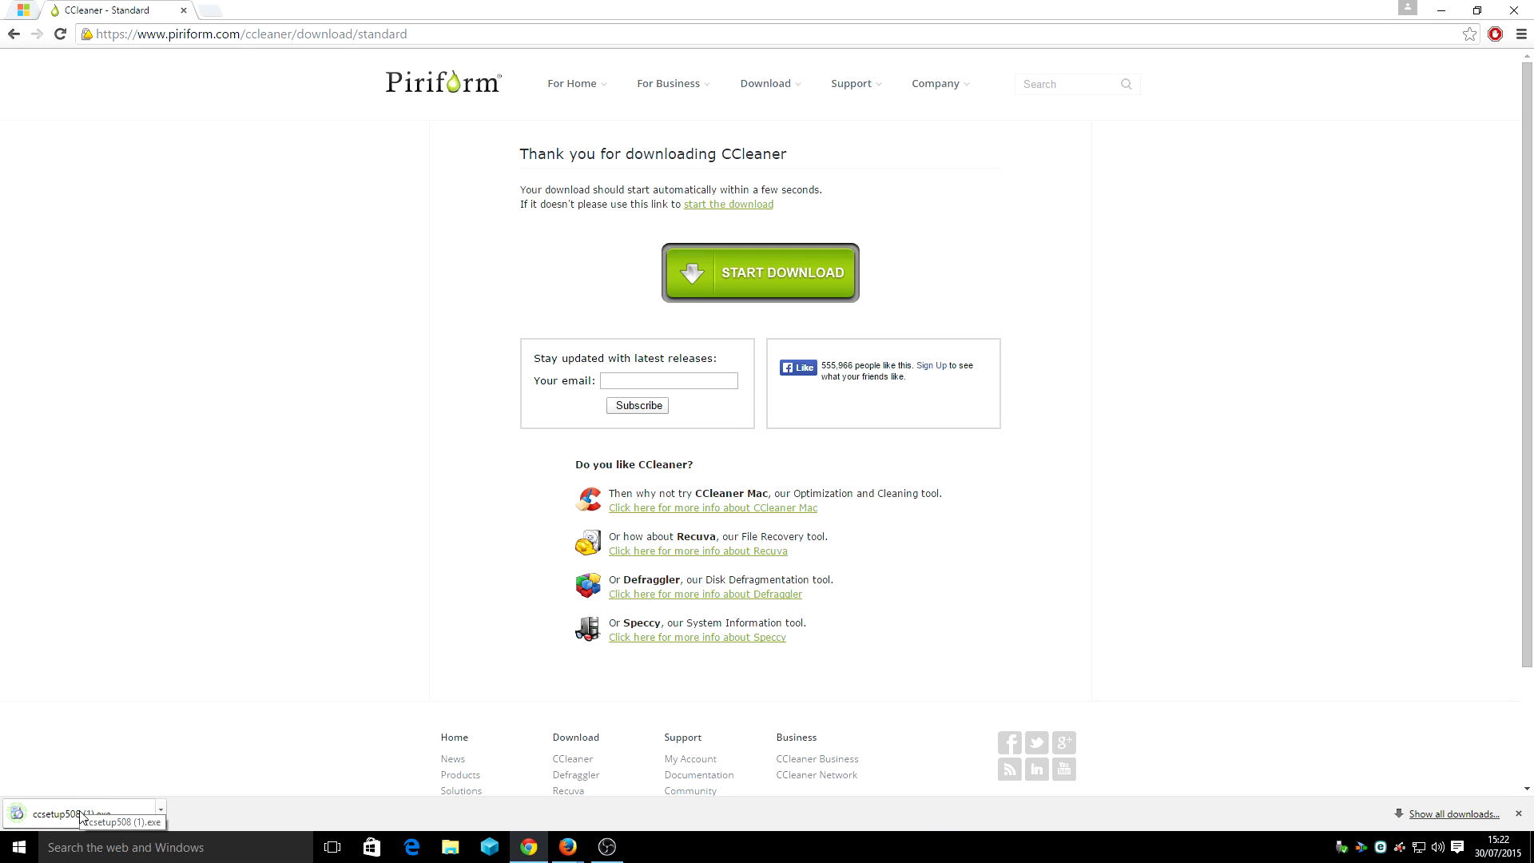
{"action": "left_click", "coordinate": [79, 814]}
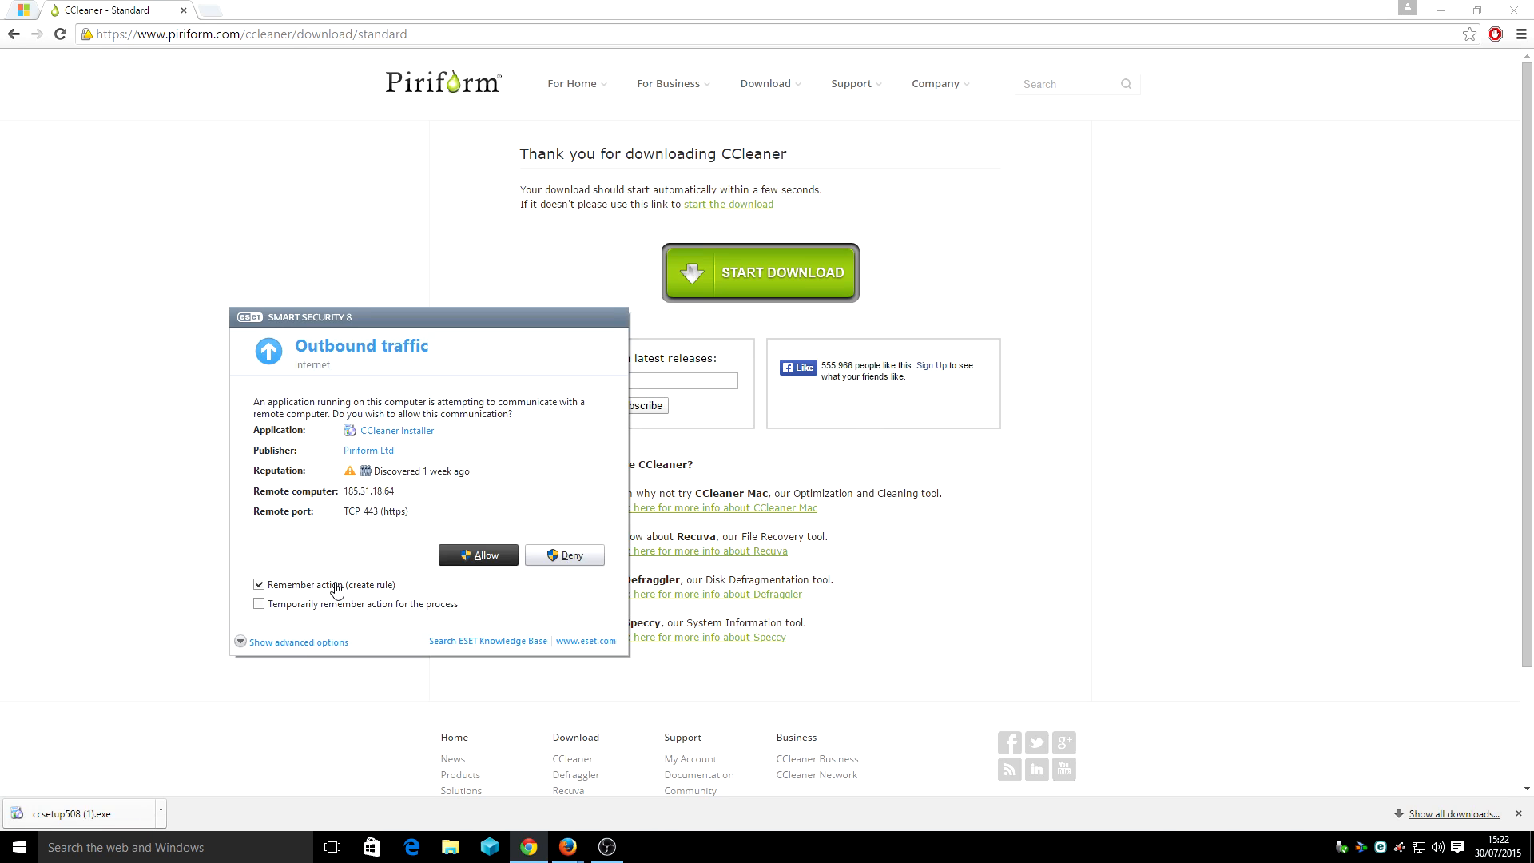
{"action": "left_click", "coordinate": [476, 555]}
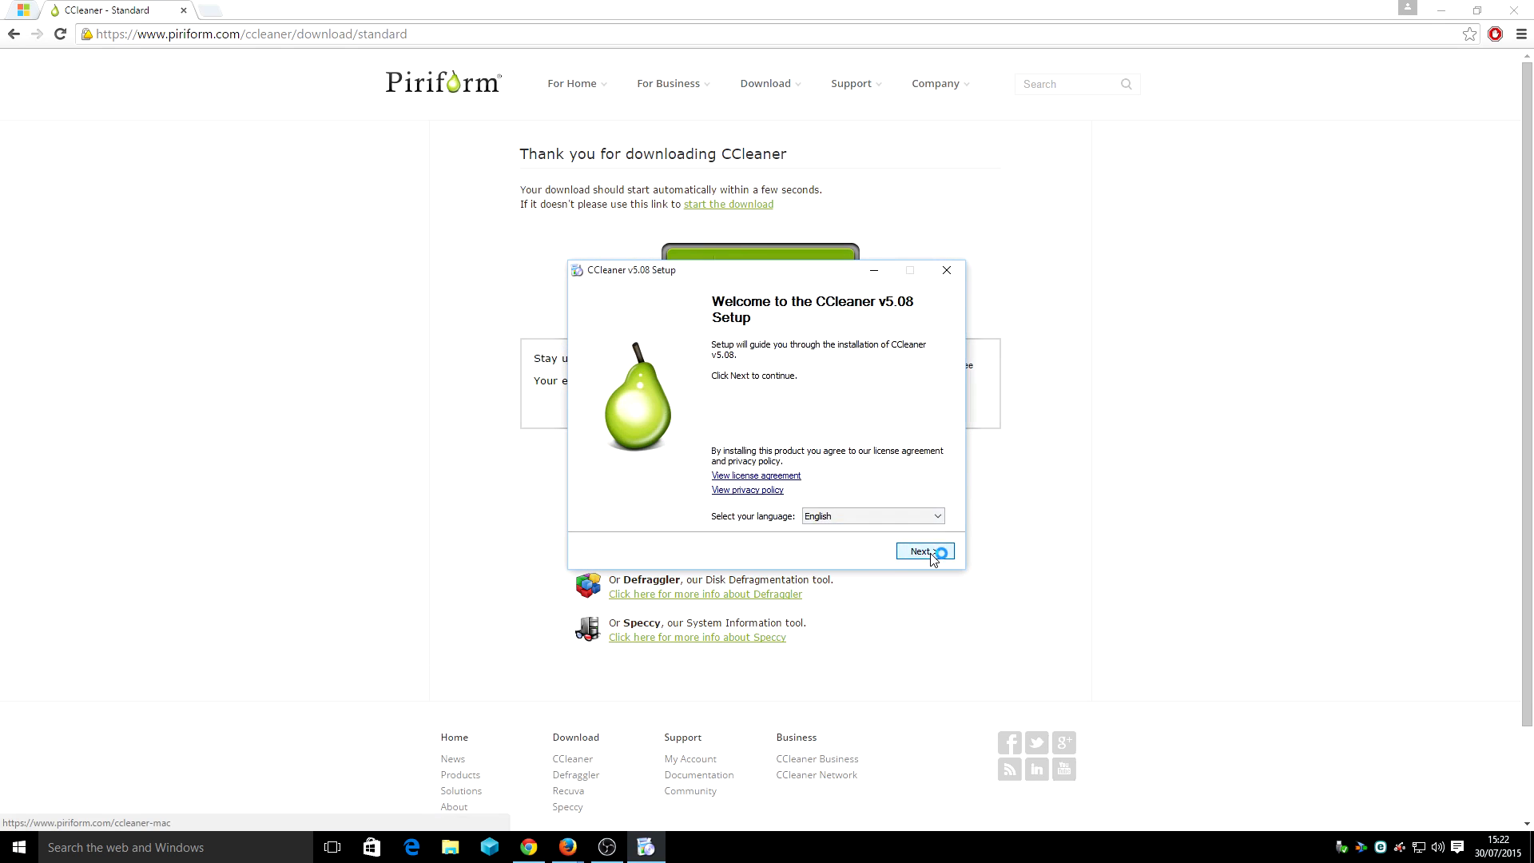
Untick the cookie scan and automatic update options, keeping only desktop and Start Menu shortcuts
{"action": "left_click", "coordinate": [920, 550]}
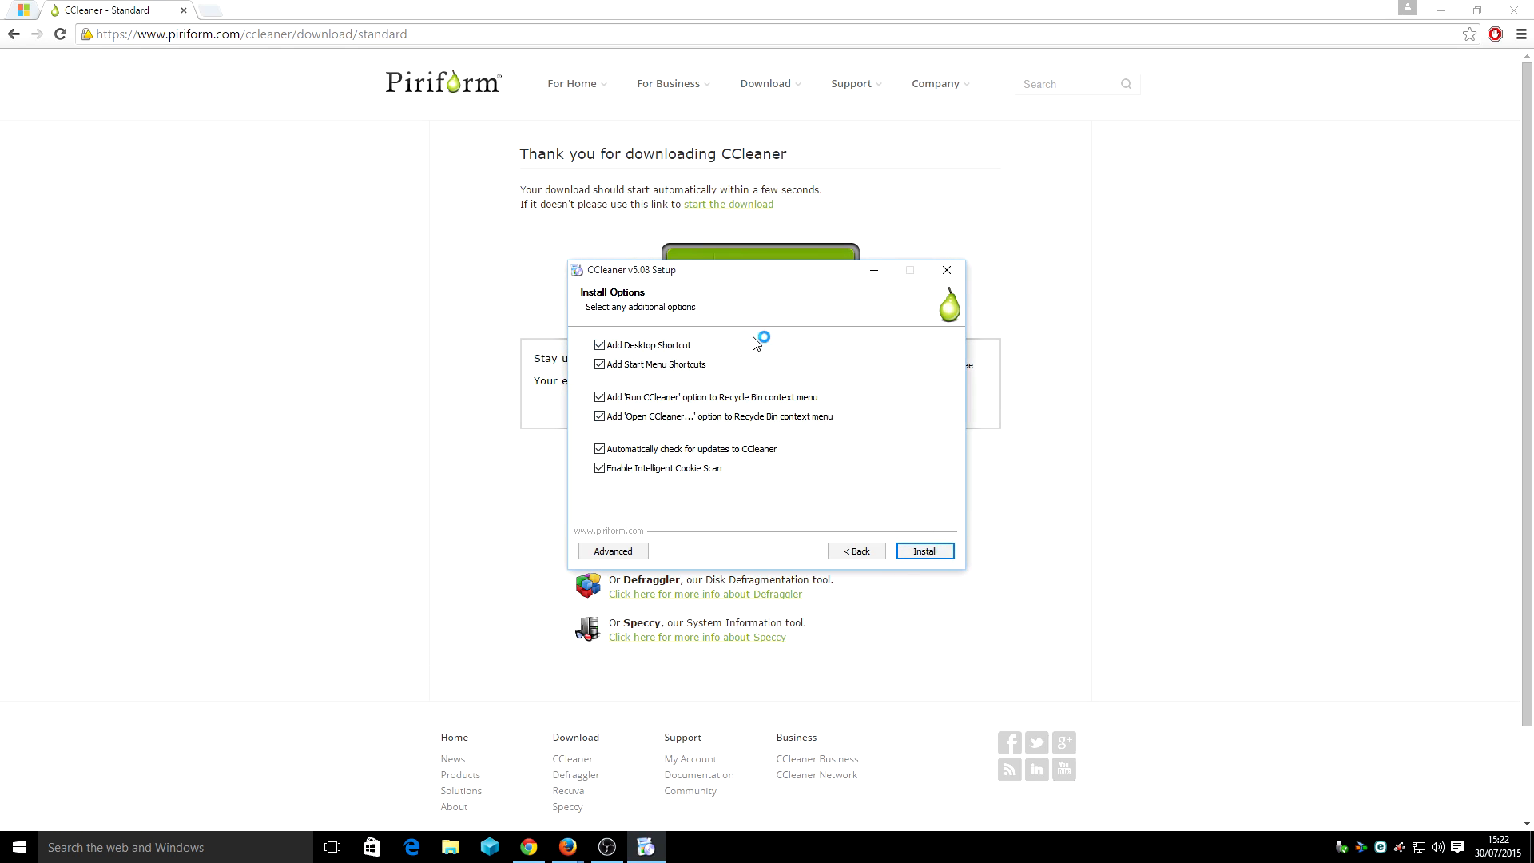
{"action": "mouse_move", "coordinate": [702, 435]}
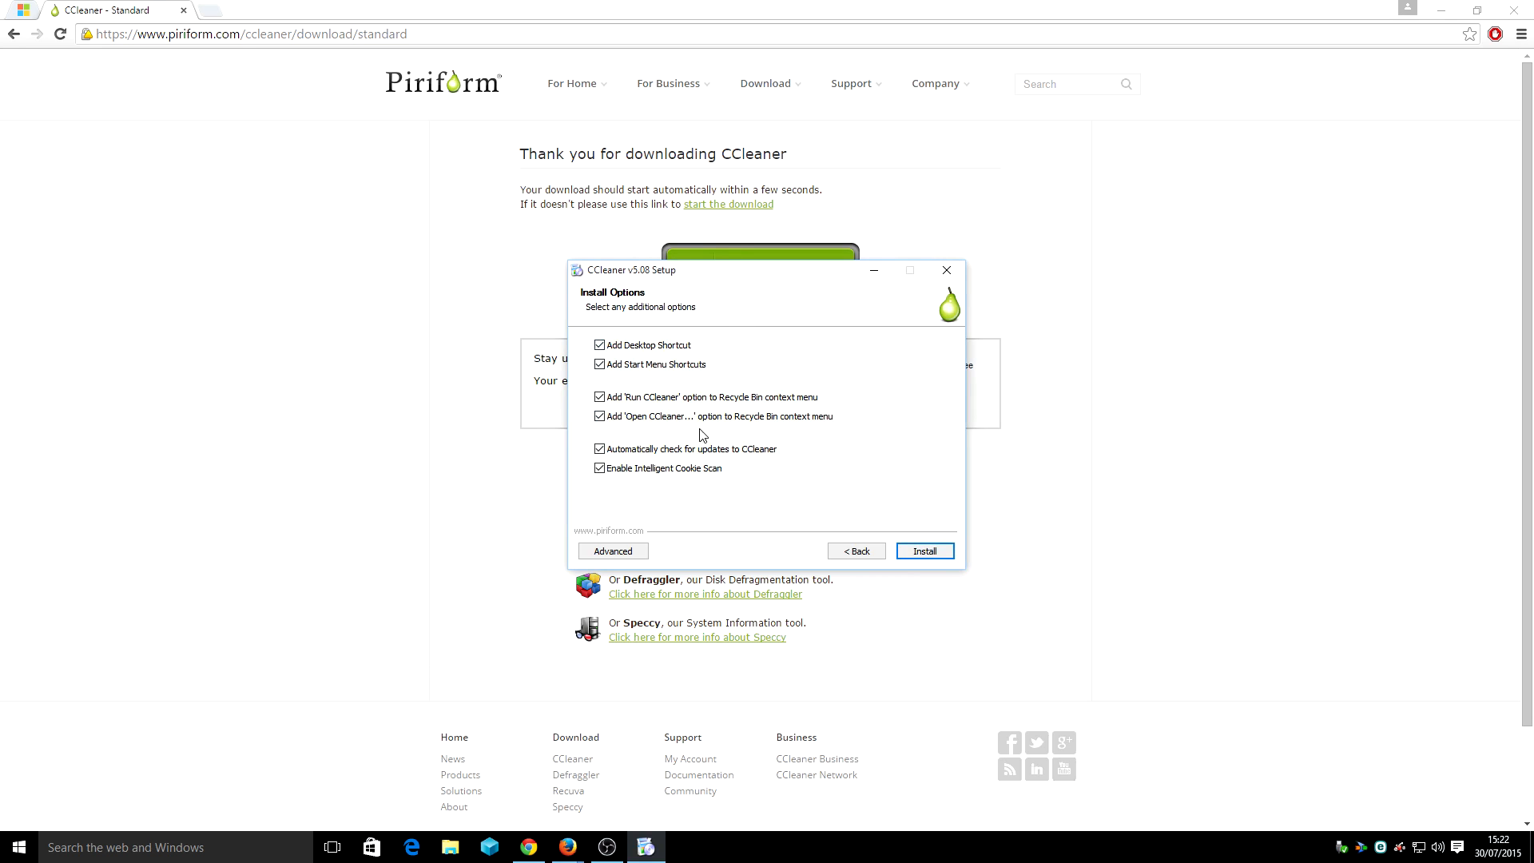
{"action": "left_click", "coordinate": [598, 468]}
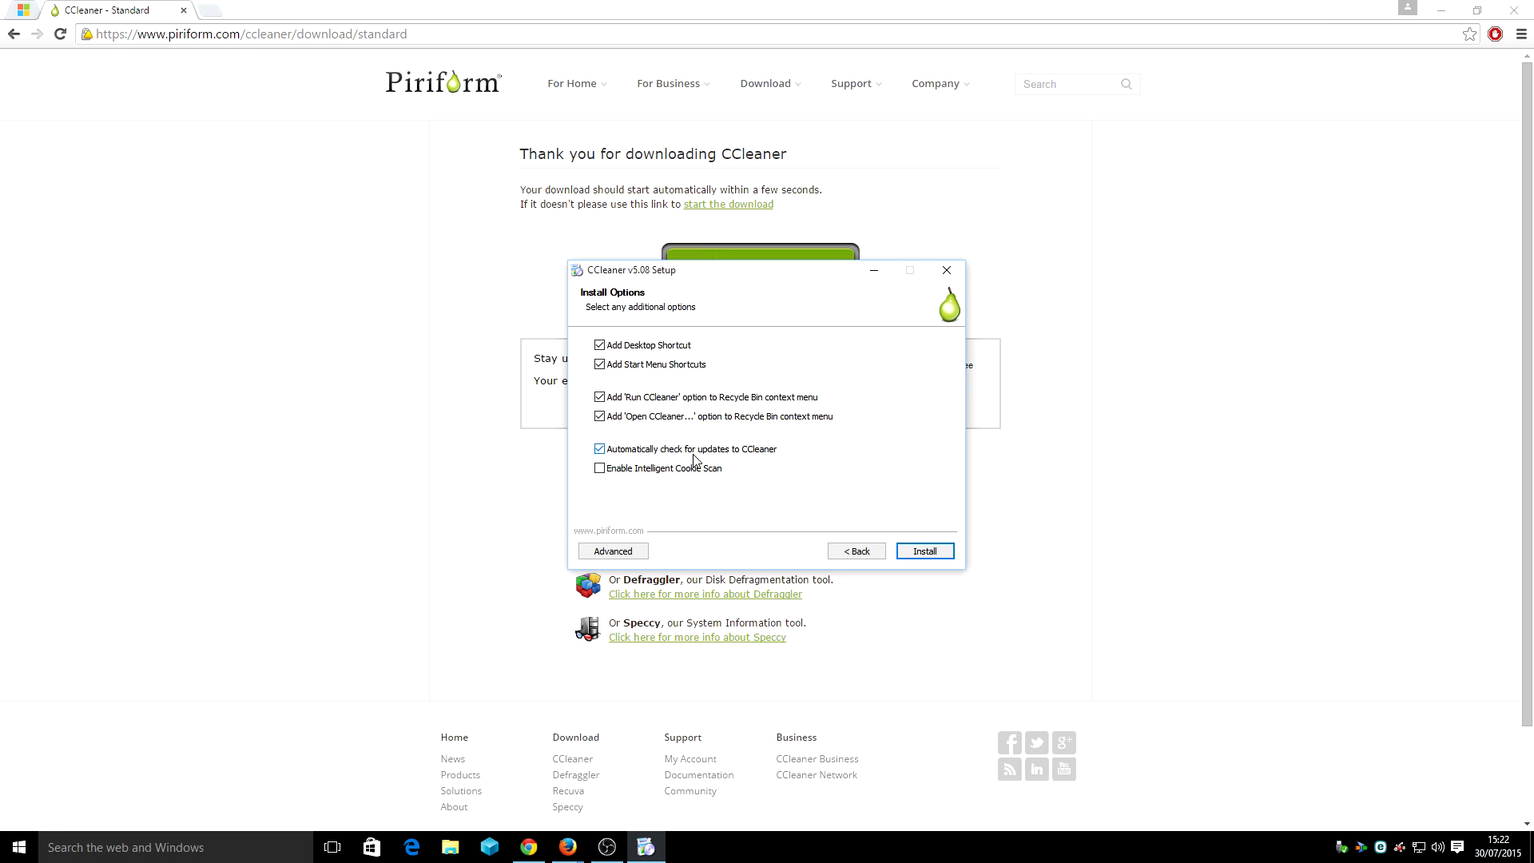
{"action": "mouse_move", "coordinate": [697, 461]}
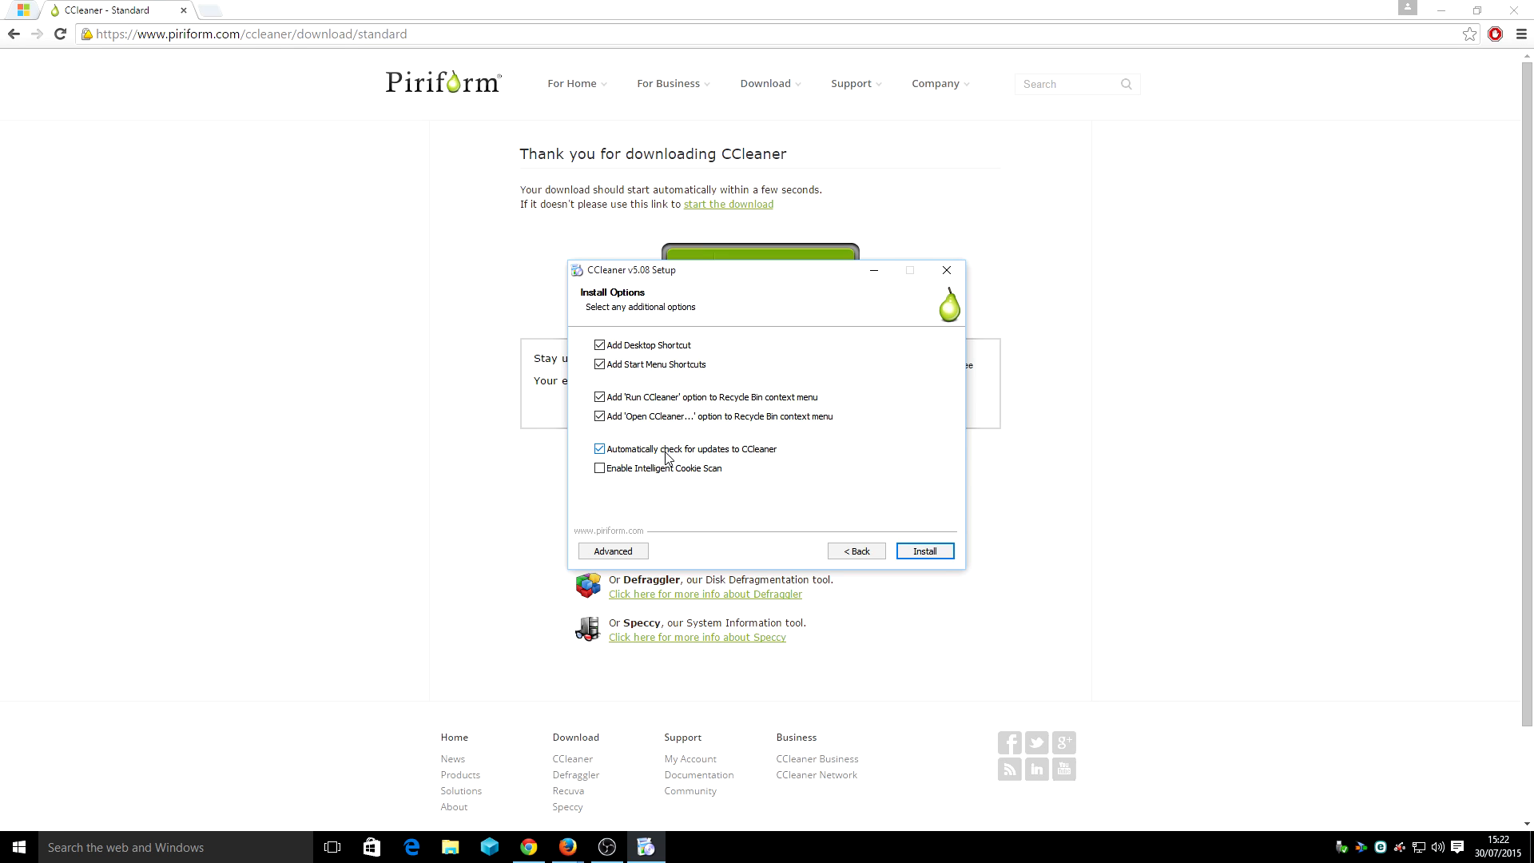
{"action": "left_click", "coordinate": [598, 449]}
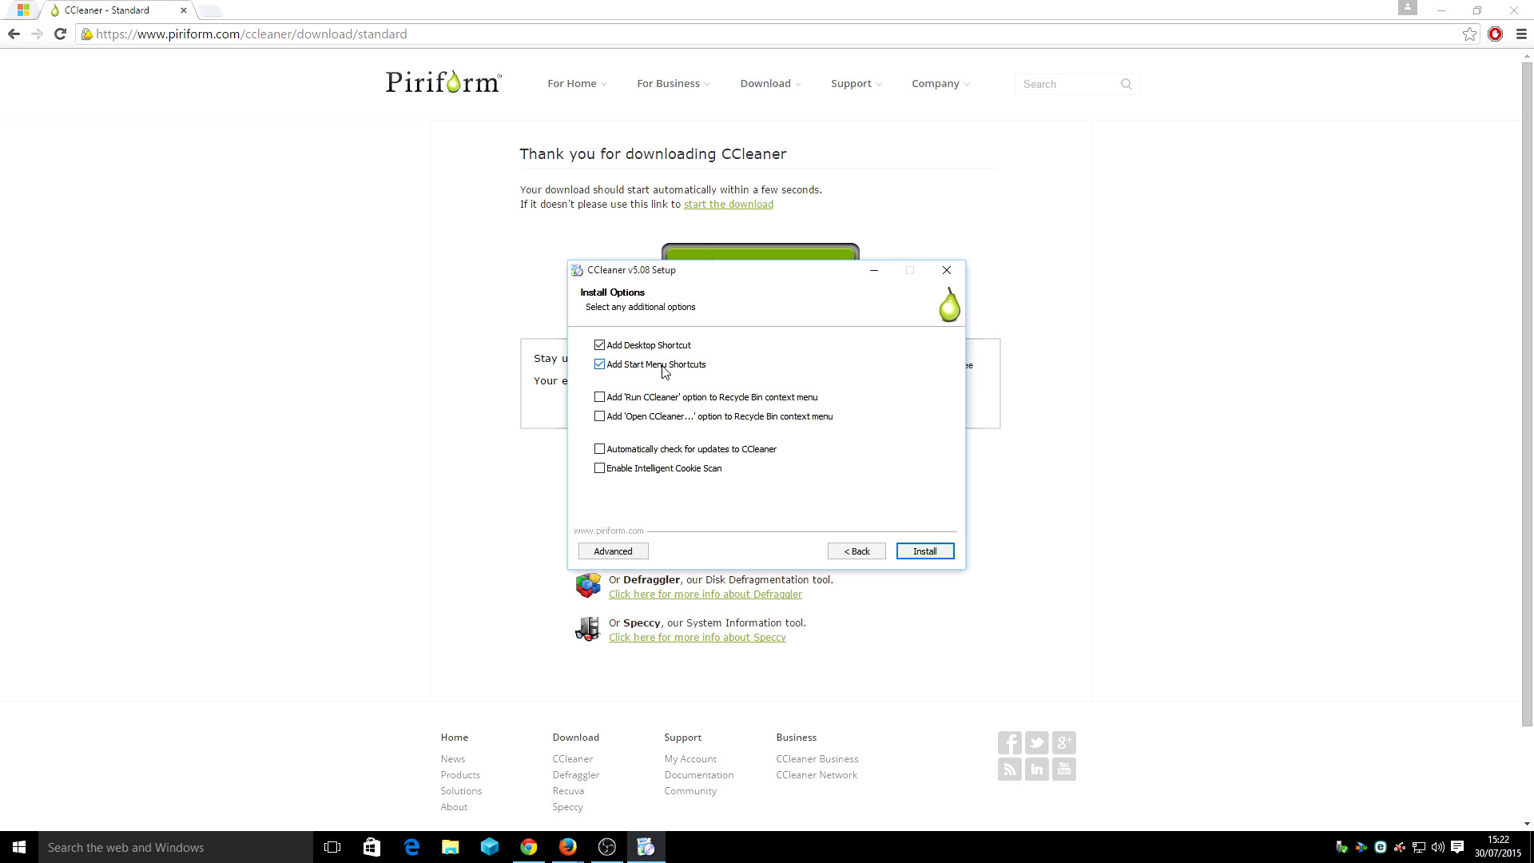
{"action": "left_click", "coordinate": [599, 365]}
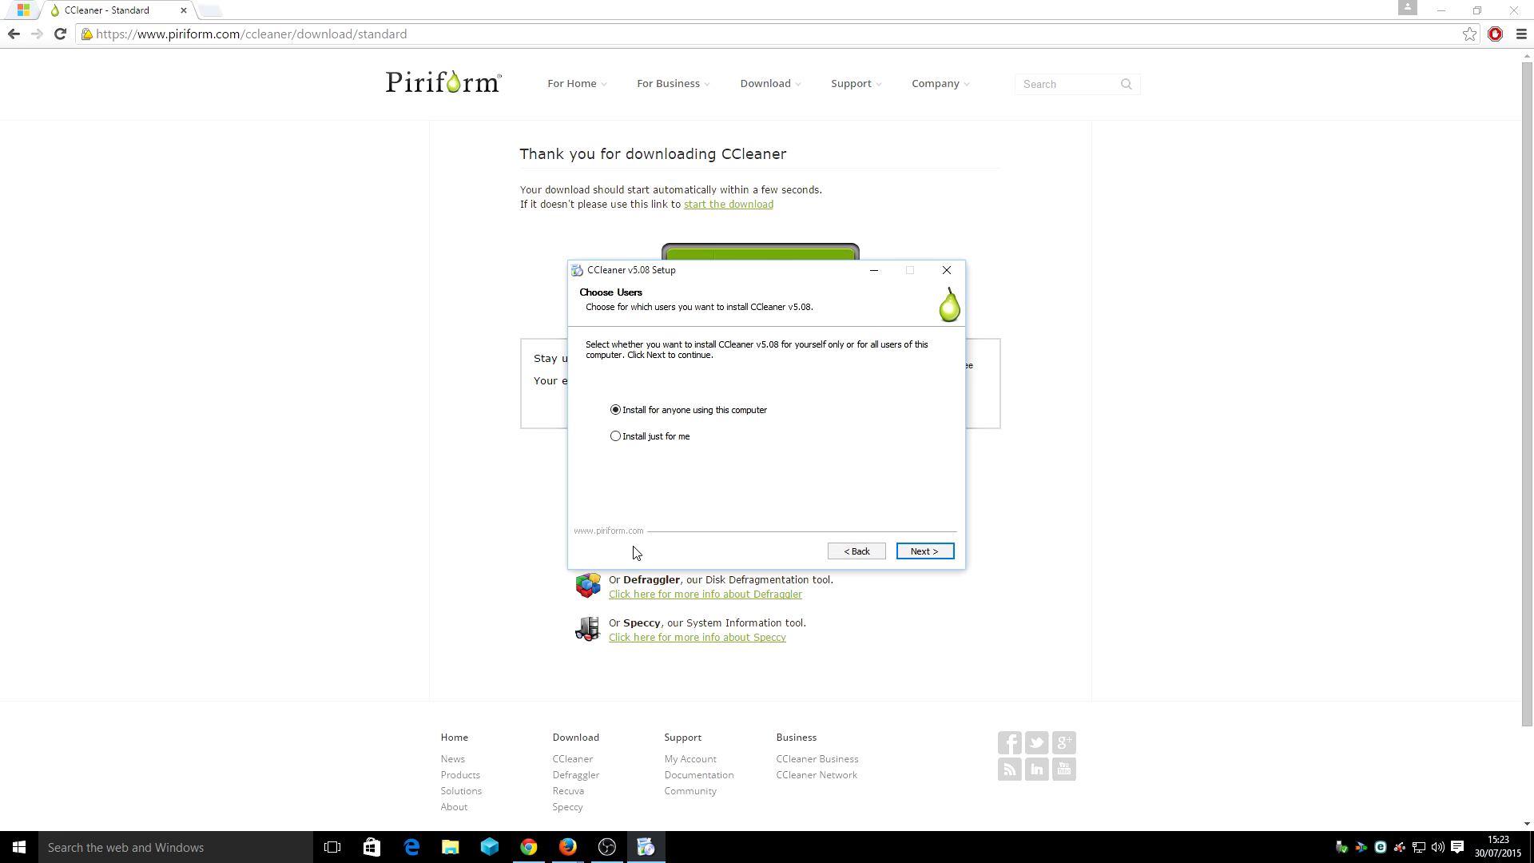
{"action": "mouse_move", "coordinate": [603, 484]}
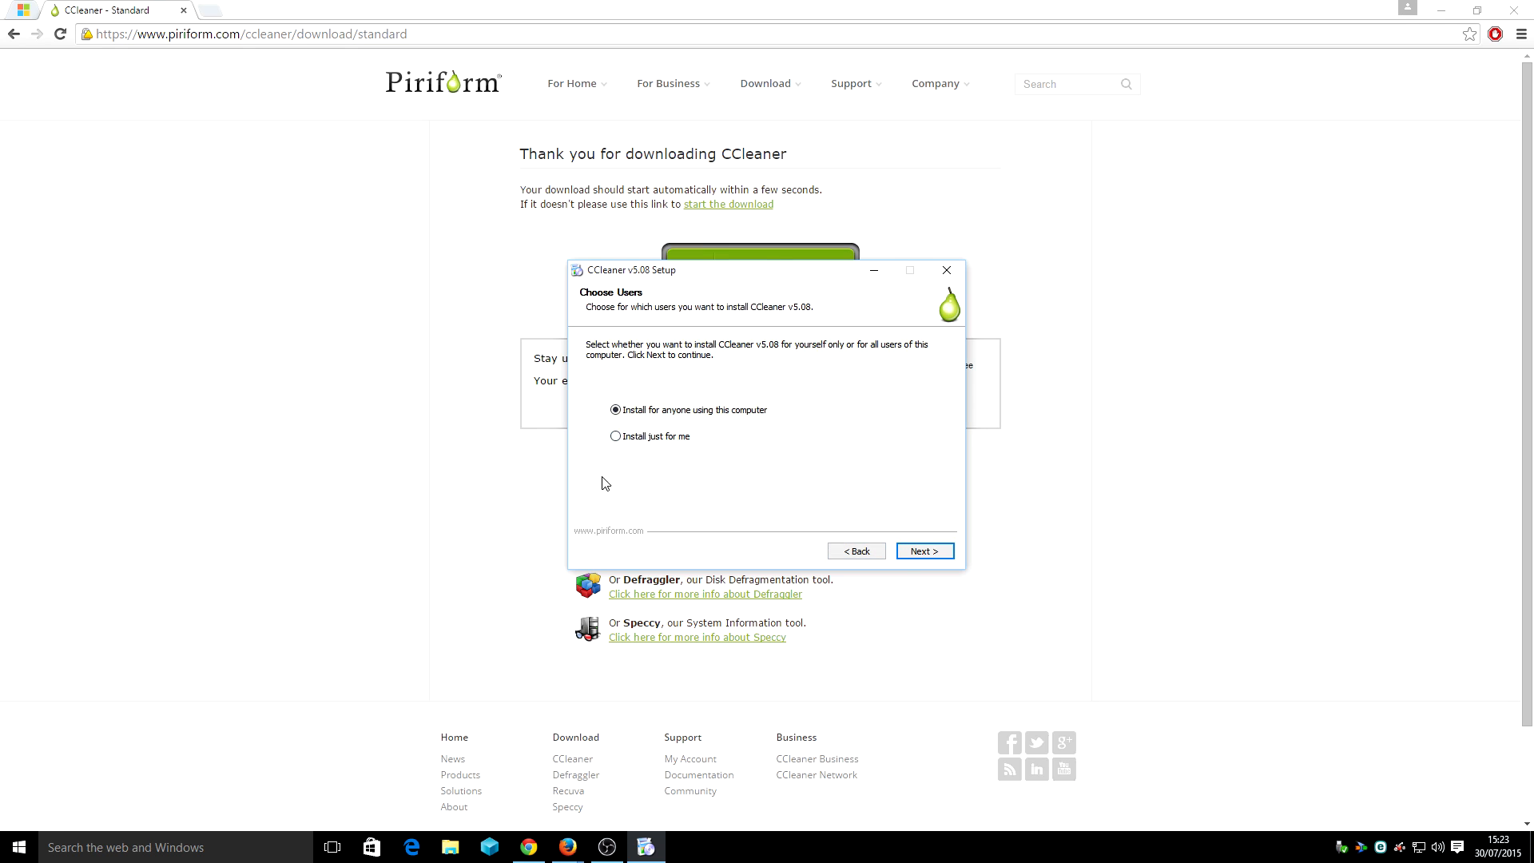
{"action": "mouse_move", "coordinate": [753, 431]}
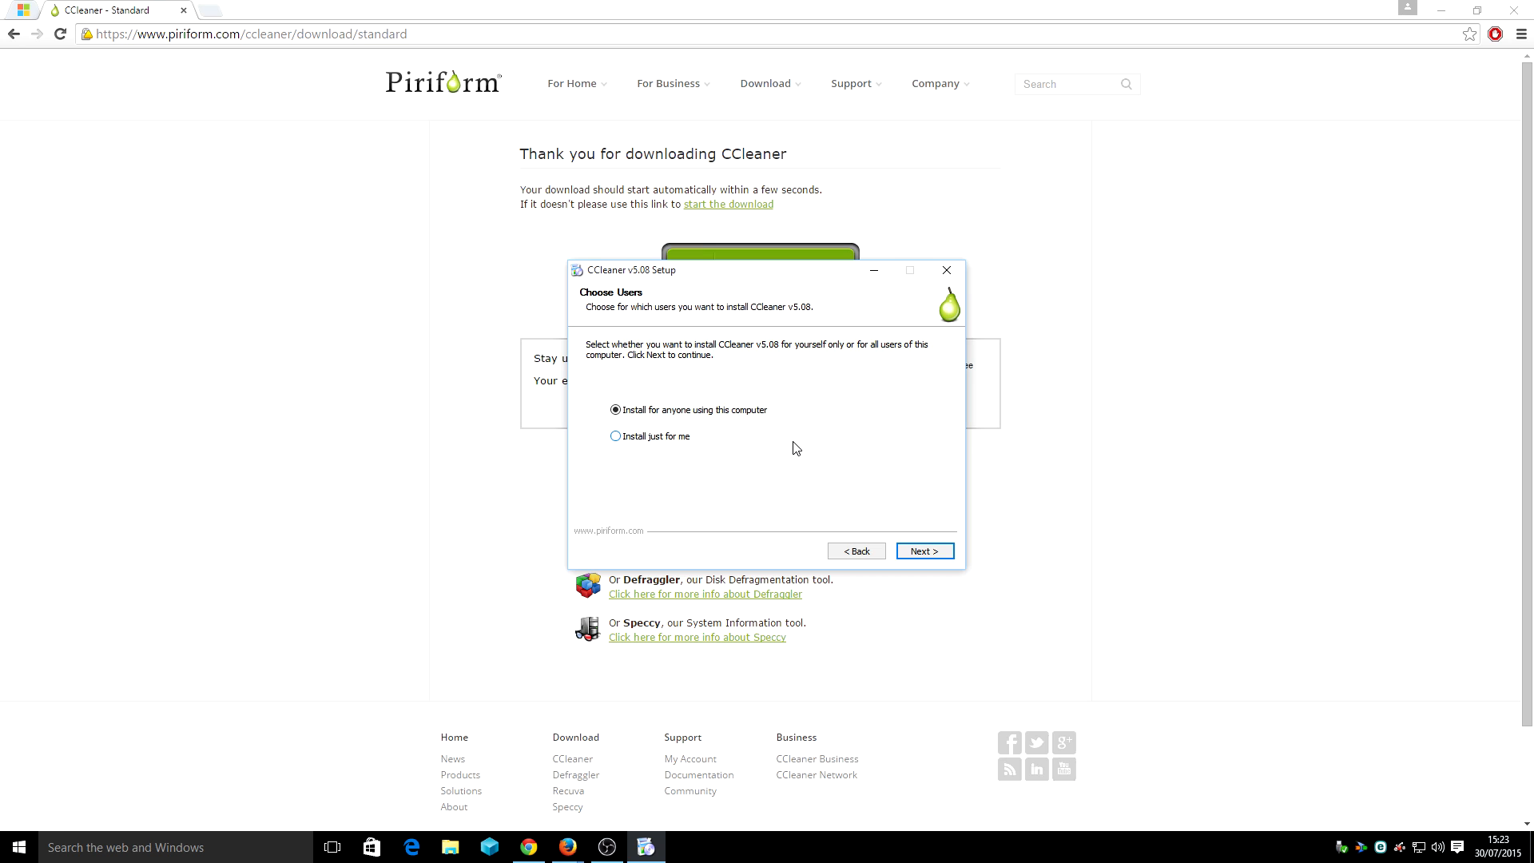
{"action": "mouse_move", "coordinate": [664, 449]}
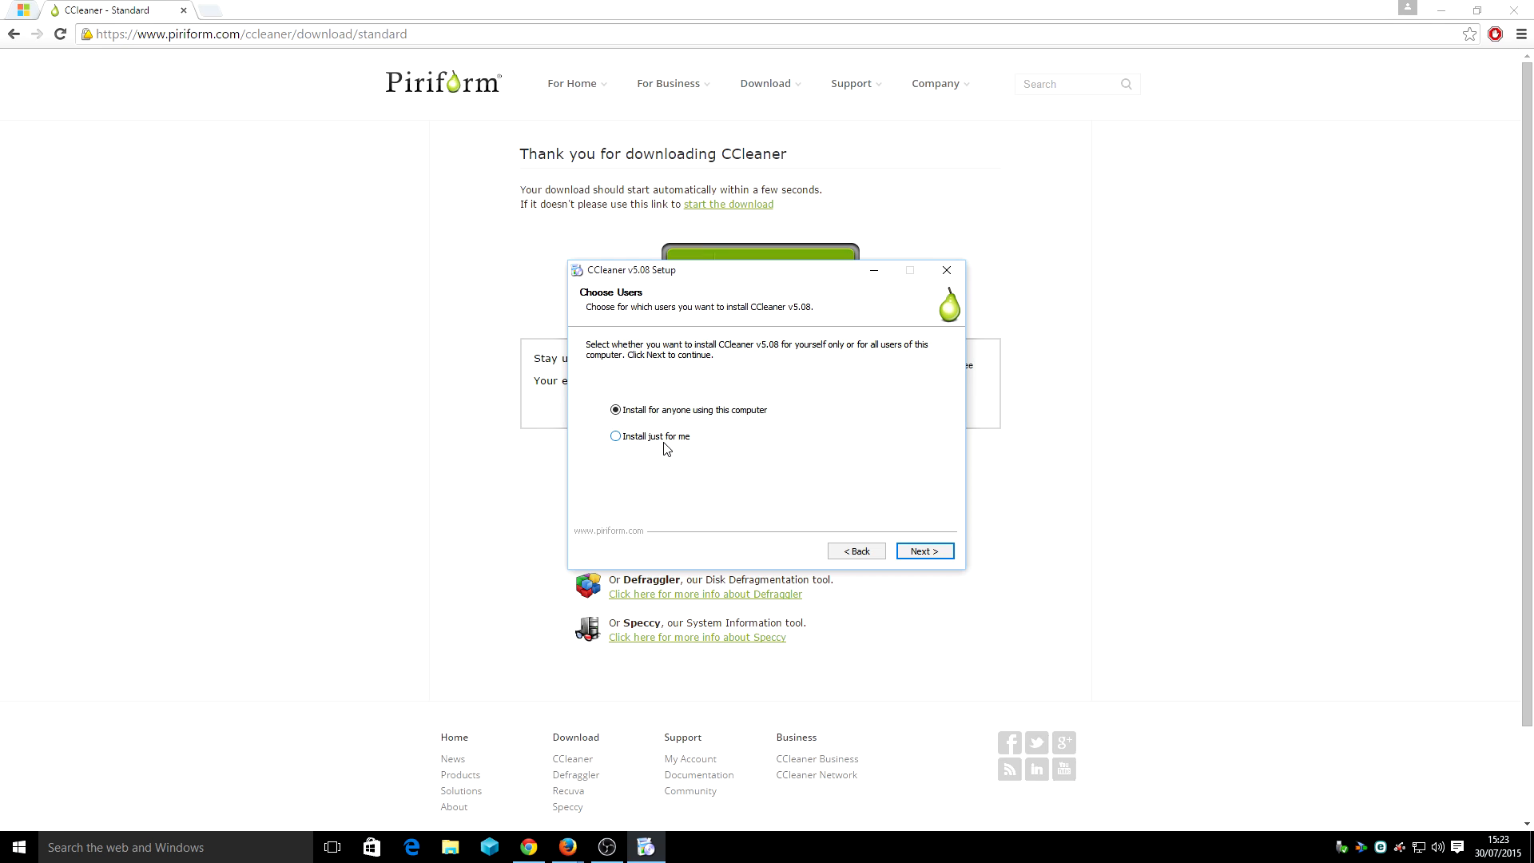
{"action": "mouse_move", "coordinate": [924, 550]}
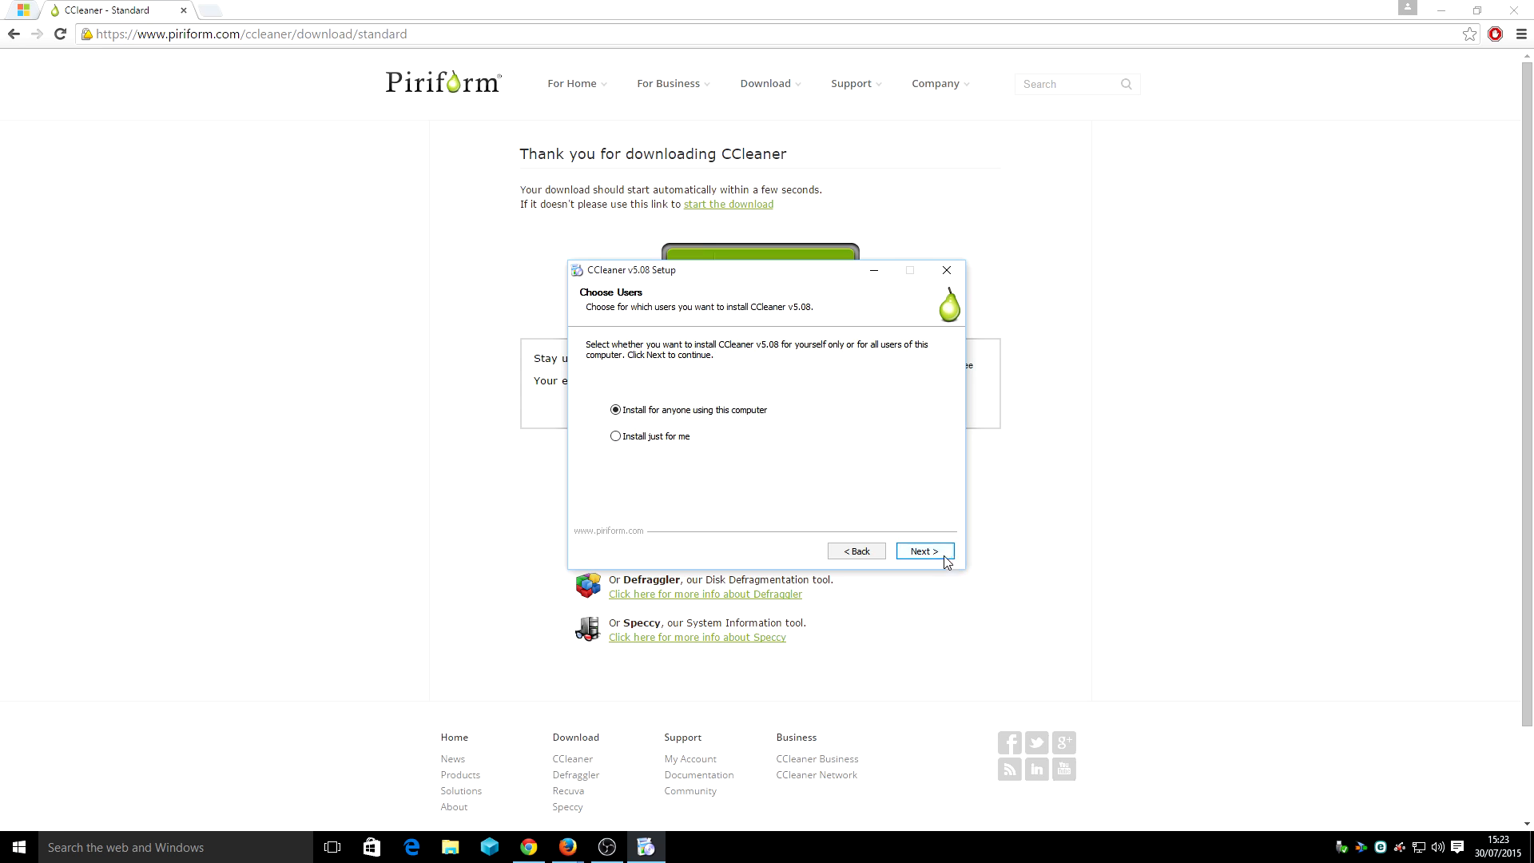
Install for all users in the default folder and finish without viewing release notes
{"action": "left_click", "coordinate": [921, 550]}
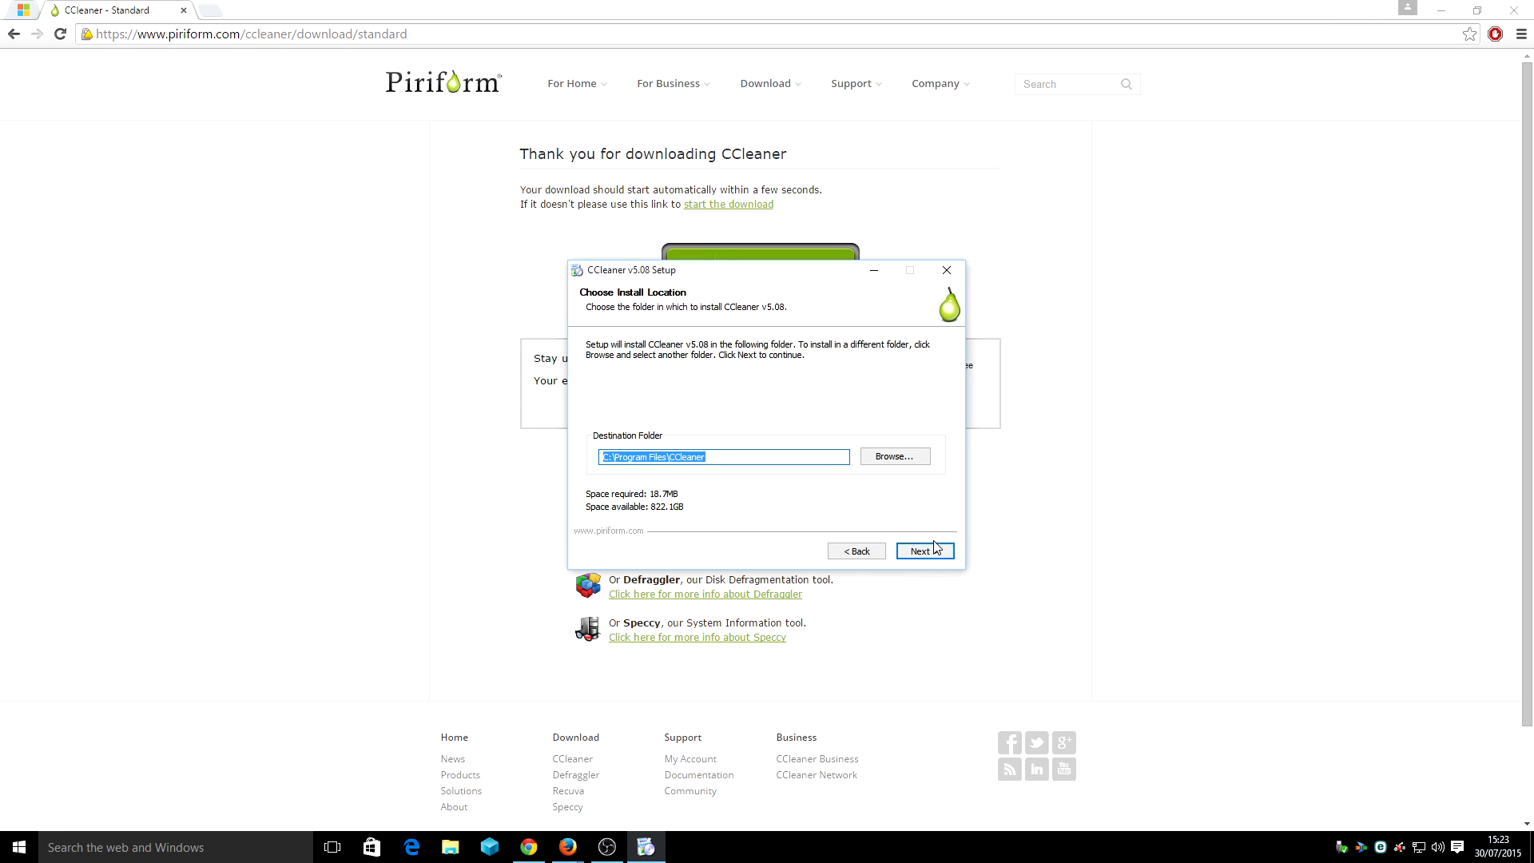
{"action": "left_click", "coordinate": [921, 550]}
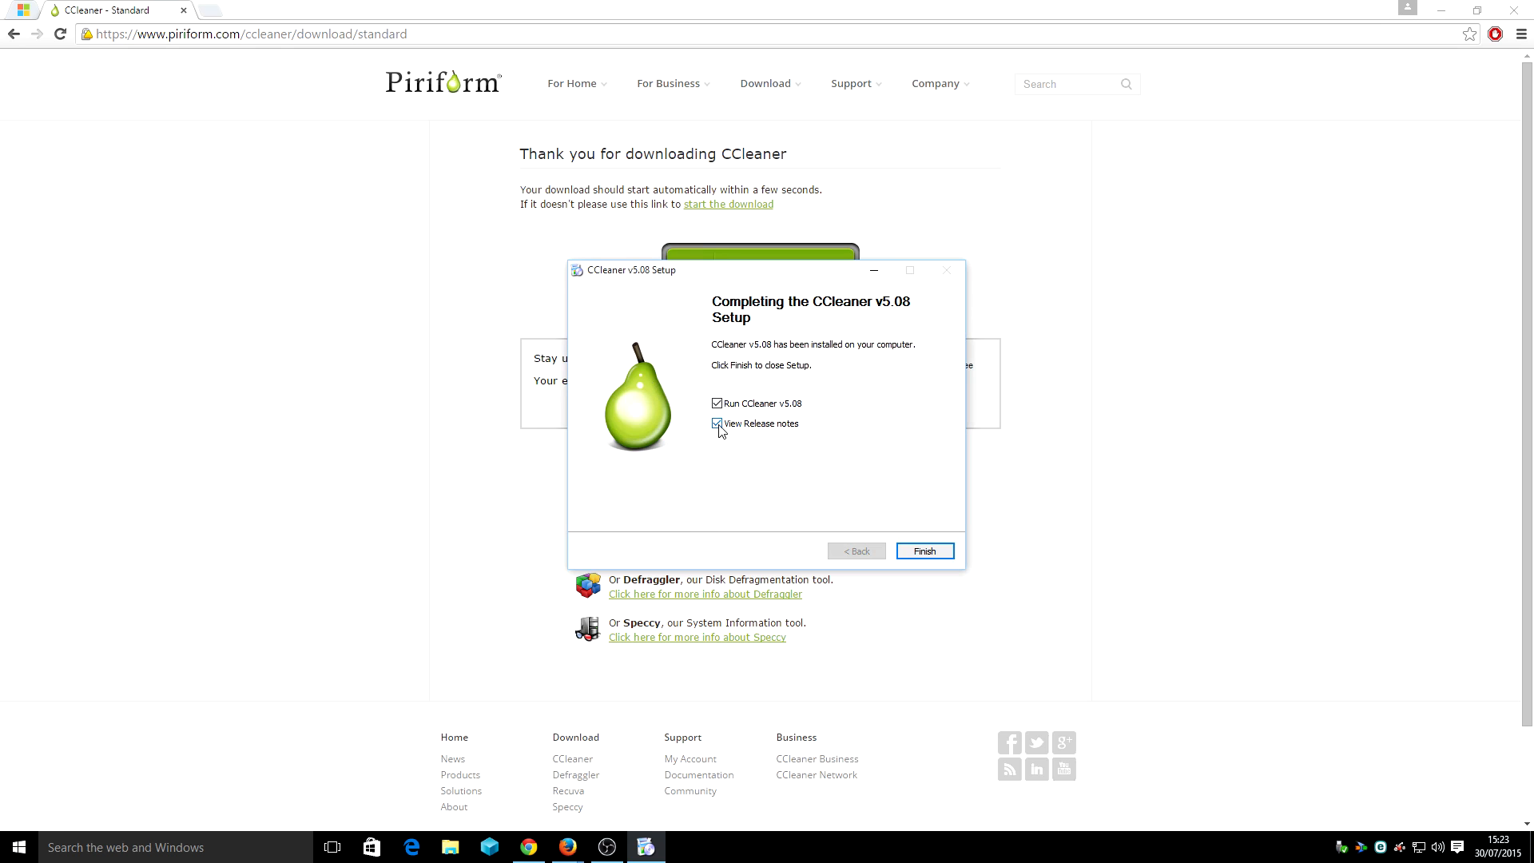
{"action": "left_click", "coordinate": [923, 550]}
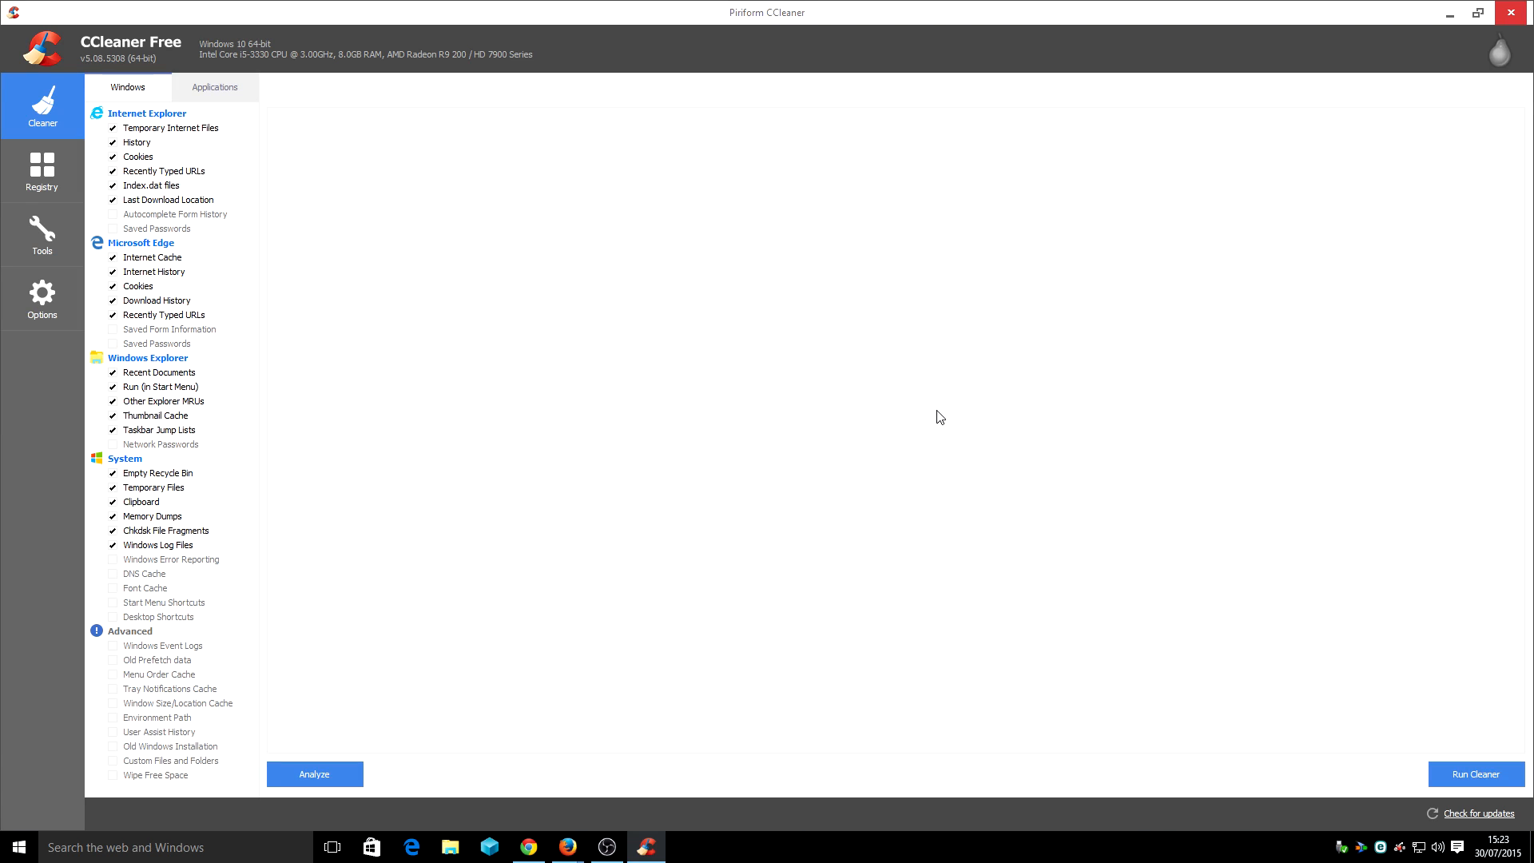
{"action": "mouse_move", "coordinate": [492, 67]}
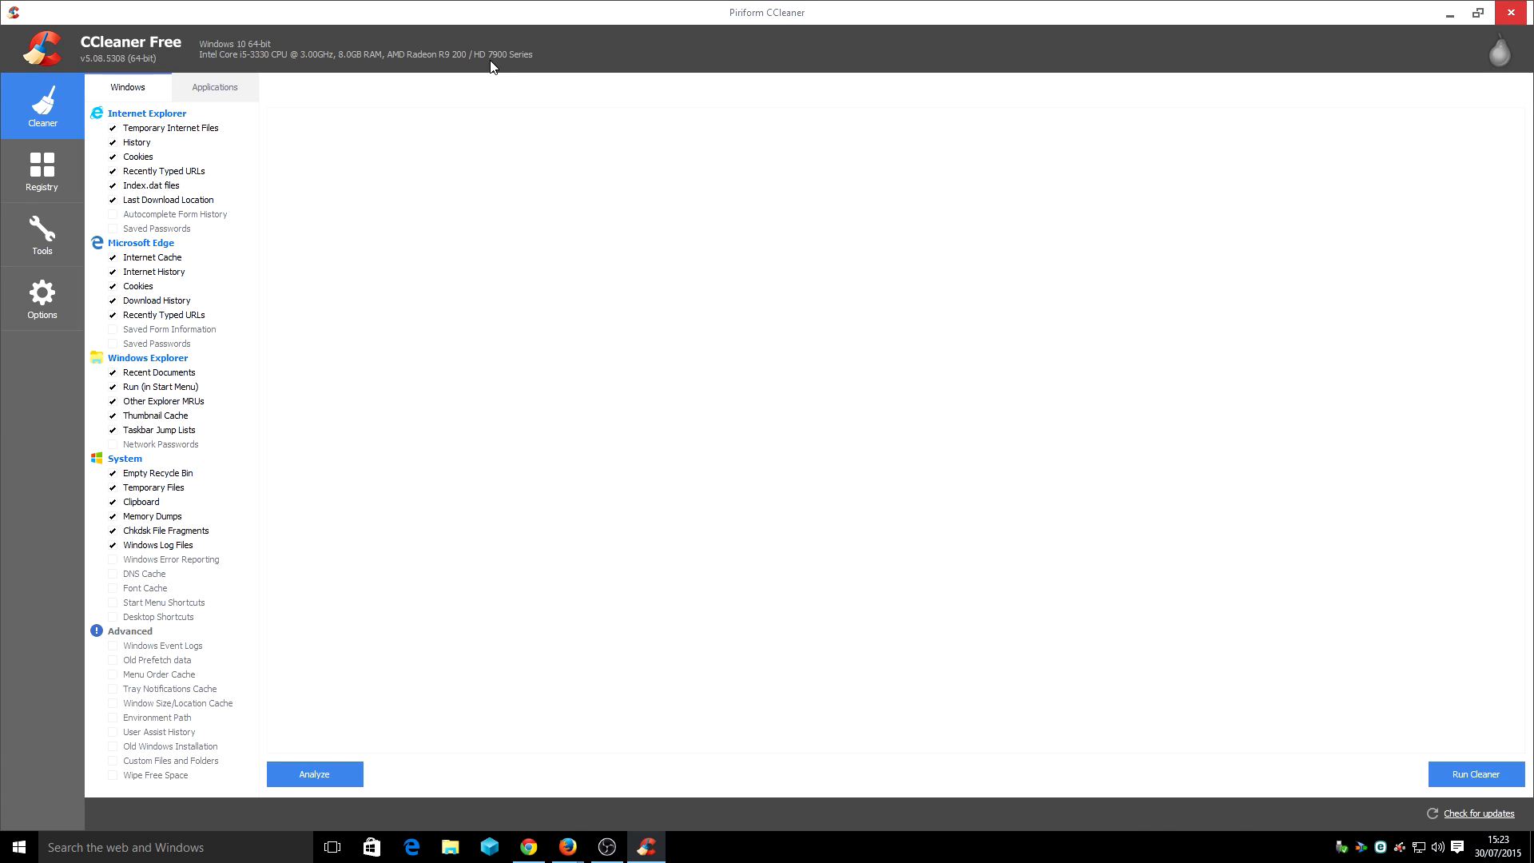
{"action": "mouse_move", "coordinate": [275, 56]}
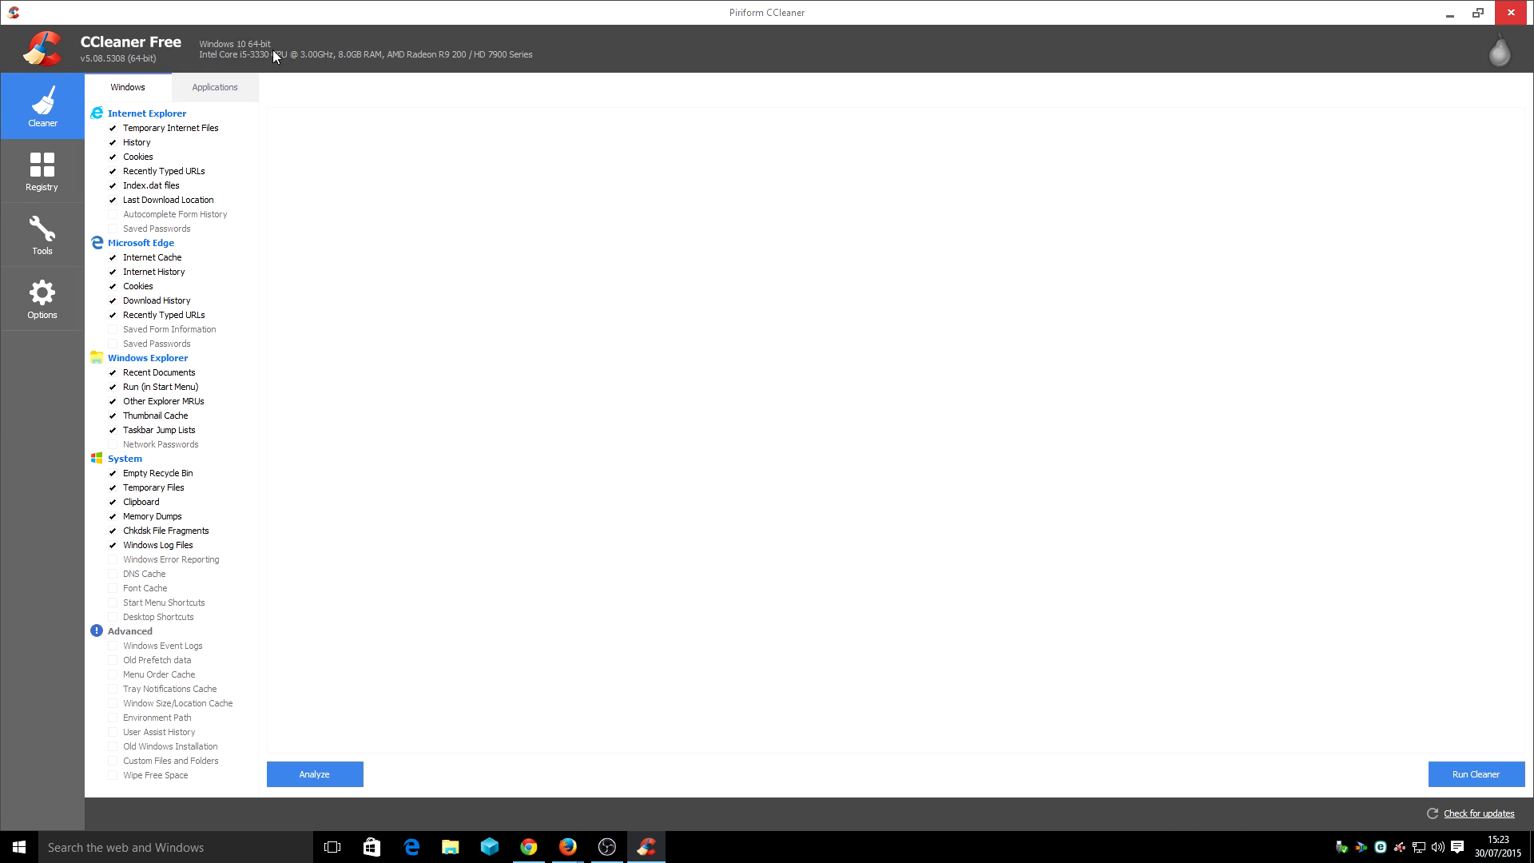
{"action": "mouse_move", "coordinate": [231, 65]}
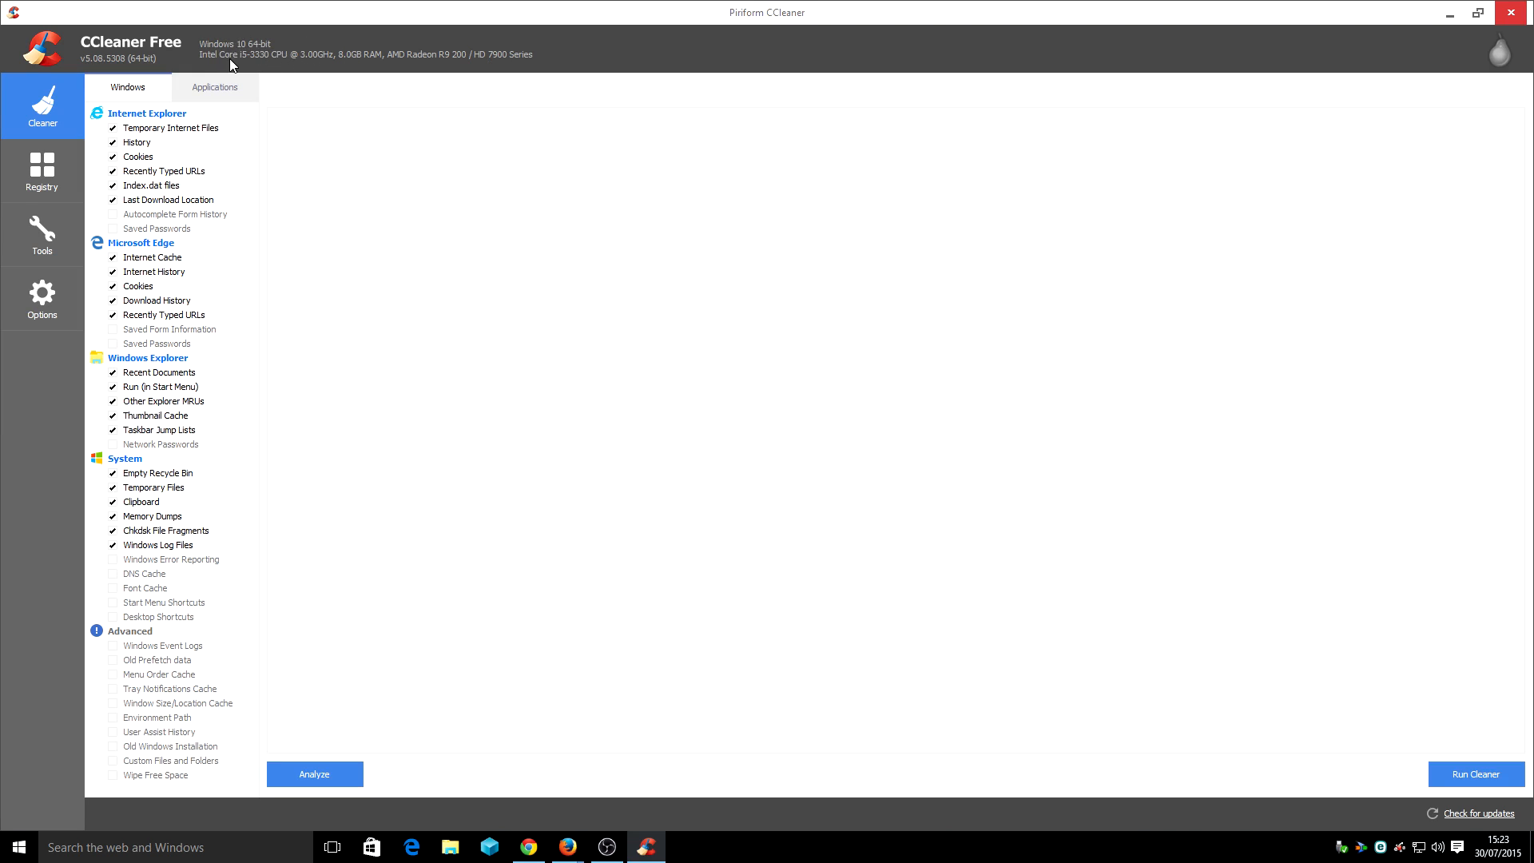
{"action": "mouse_move", "coordinate": [217, 106]}
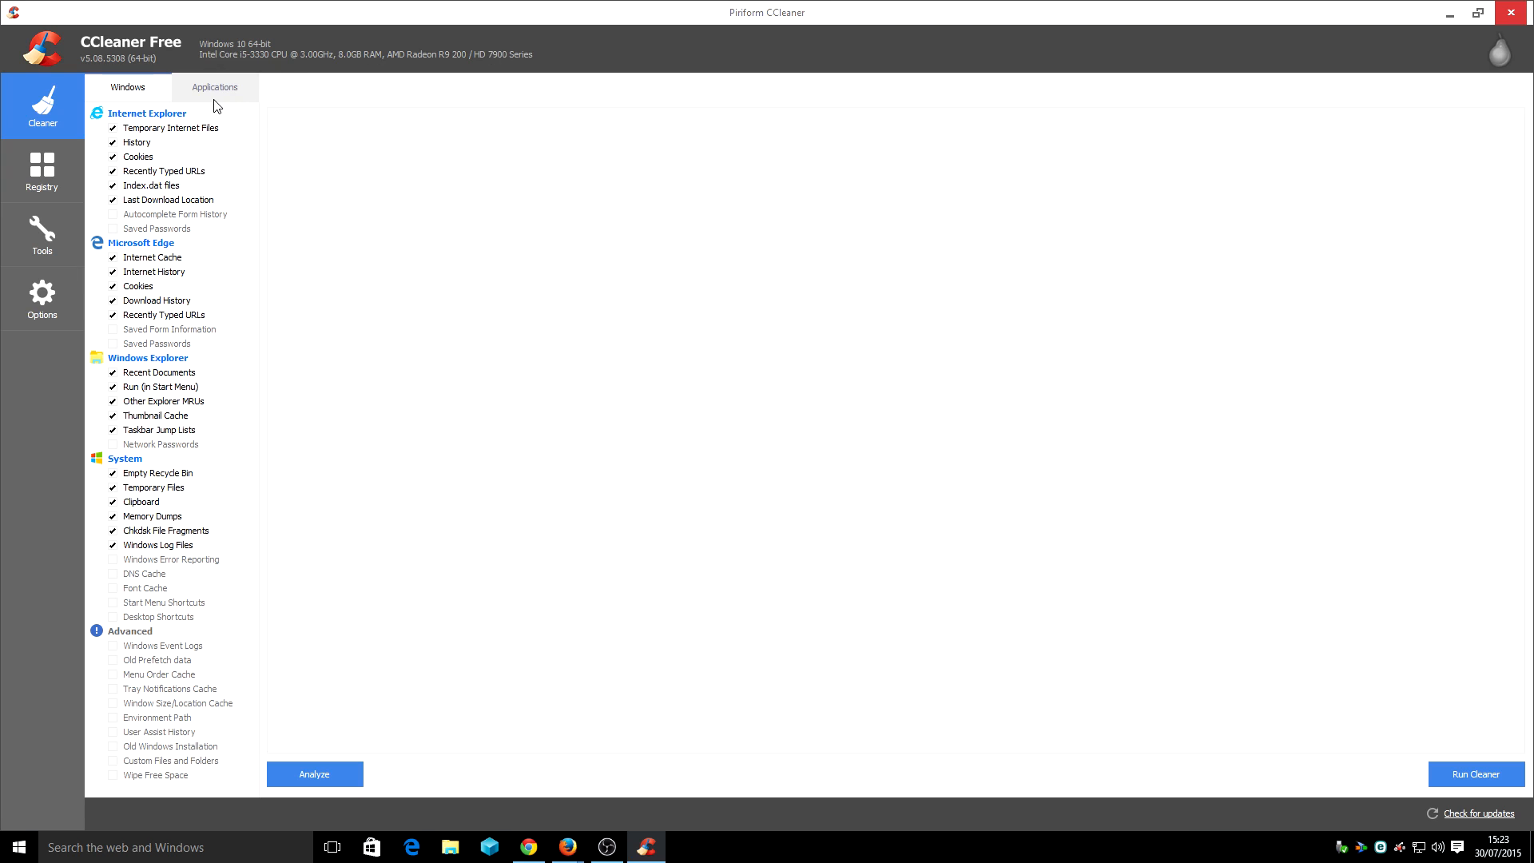
{"action": "mouse_move", "coordinate": [271, 121]}
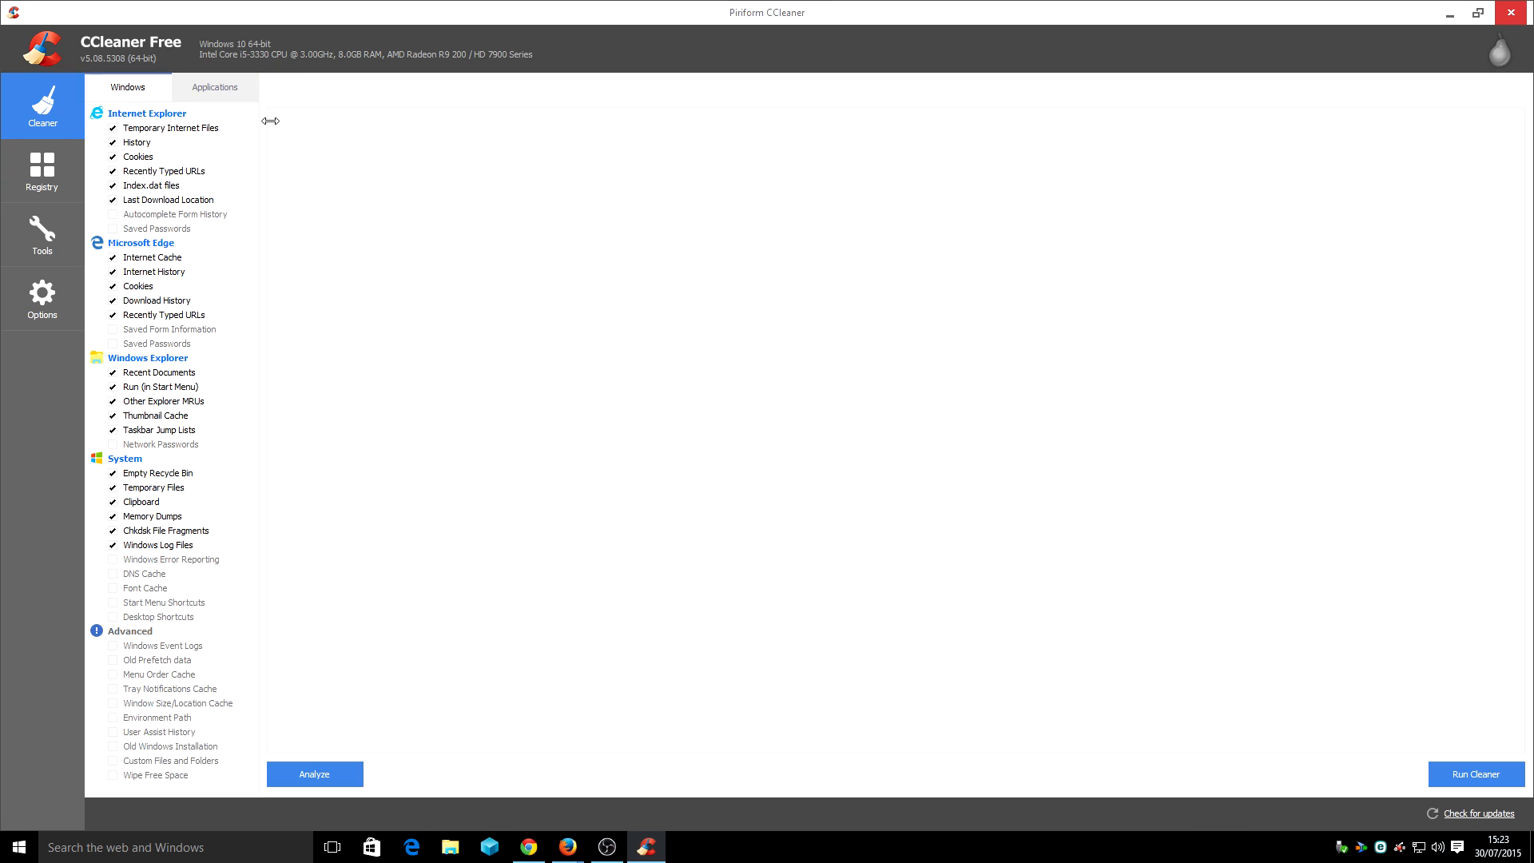
{"action": "mouse_move", "coordinate": [205, 110]}
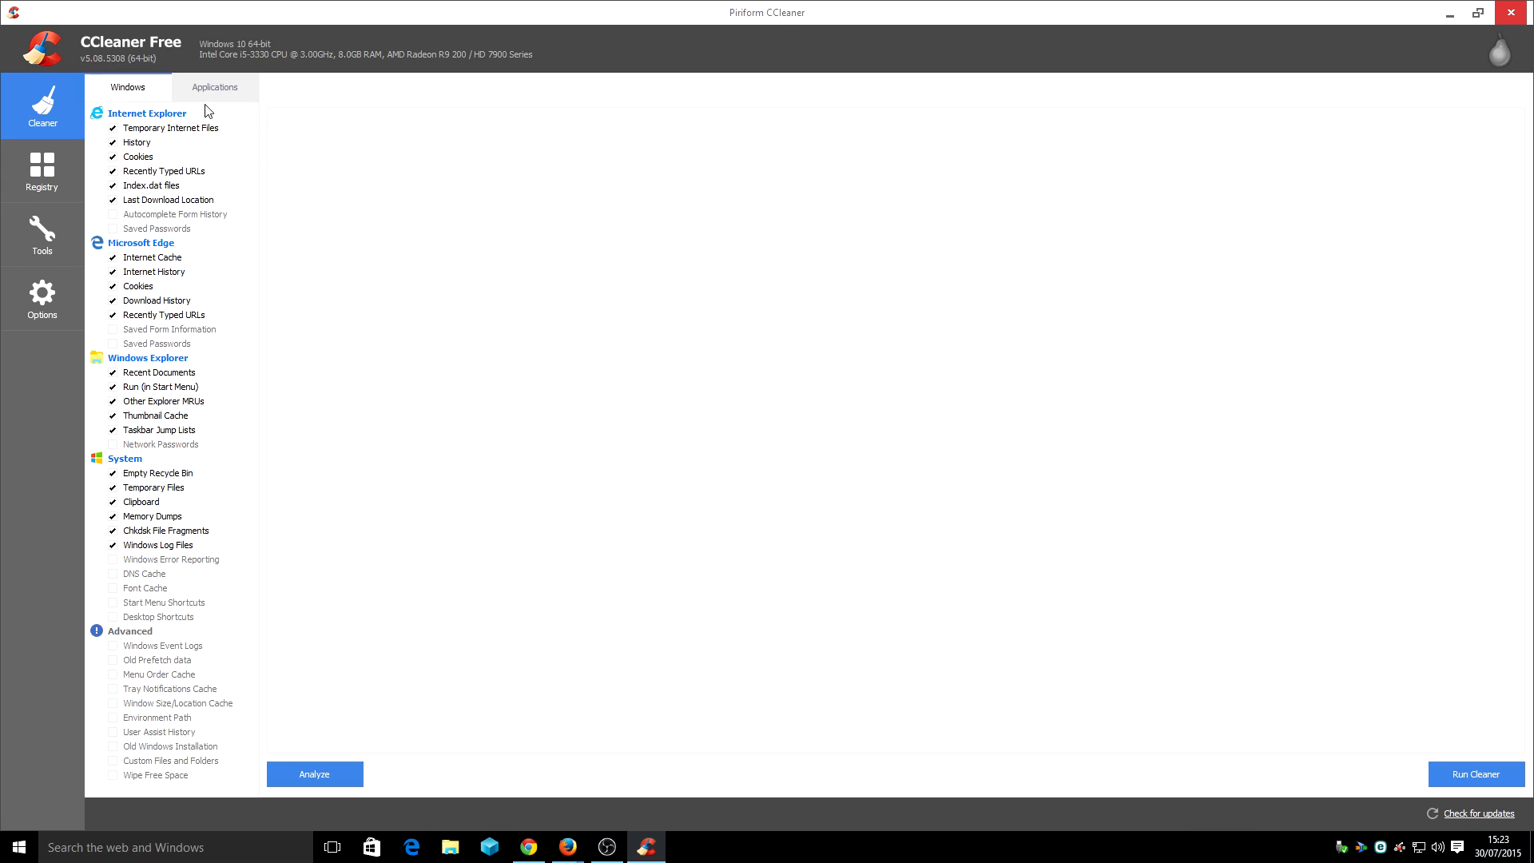
Analyze from the Applications tab, declining to close Firefox, to find 109.9 MB removable
{"action": "left_click", "coordinate": [214, 88]}
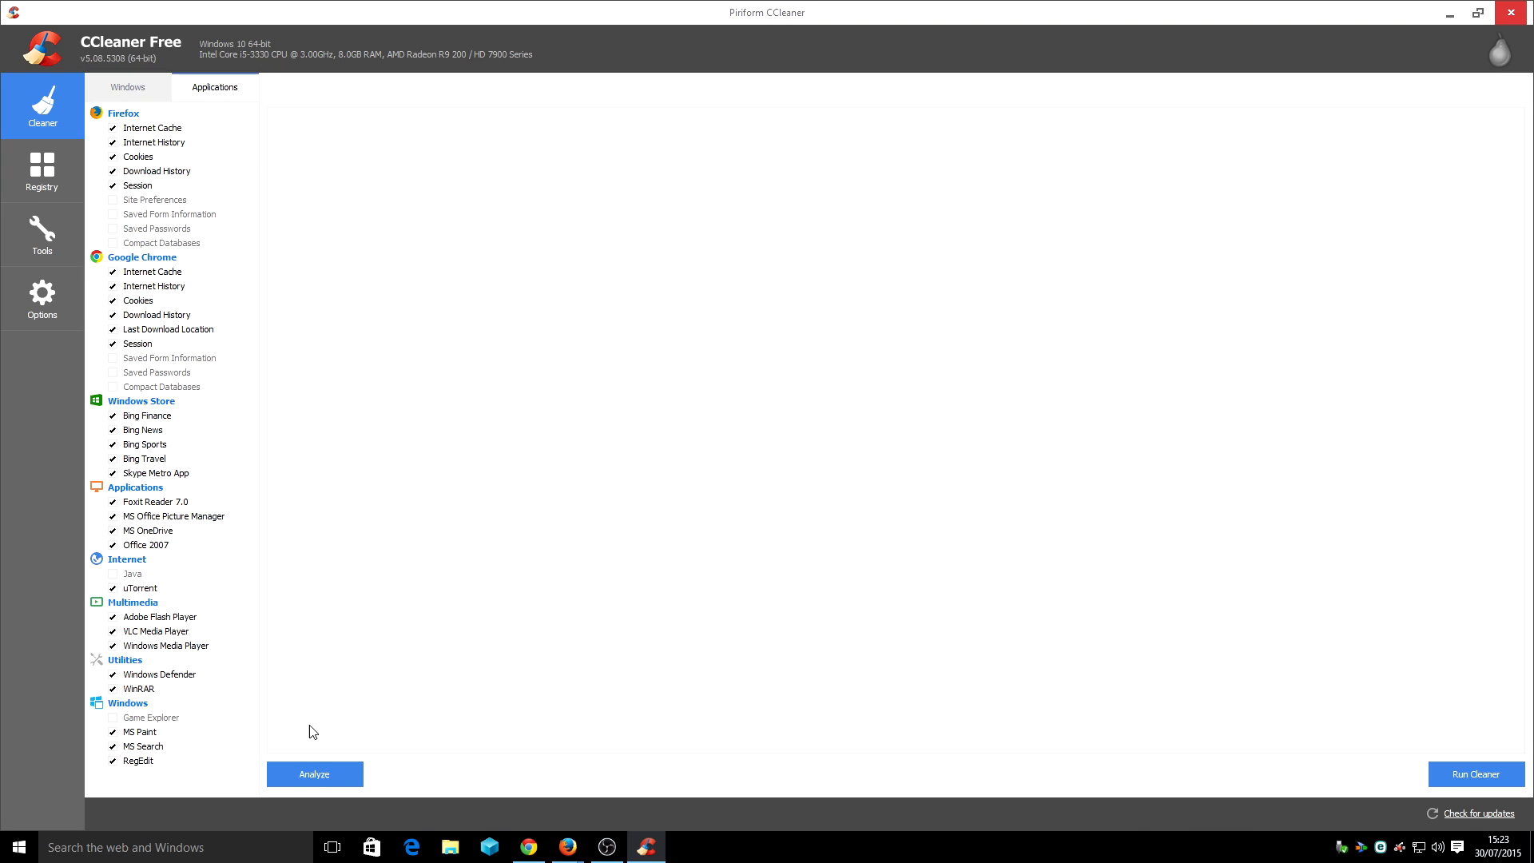
{"action": "left_click", "coordinate": [314, 775]}
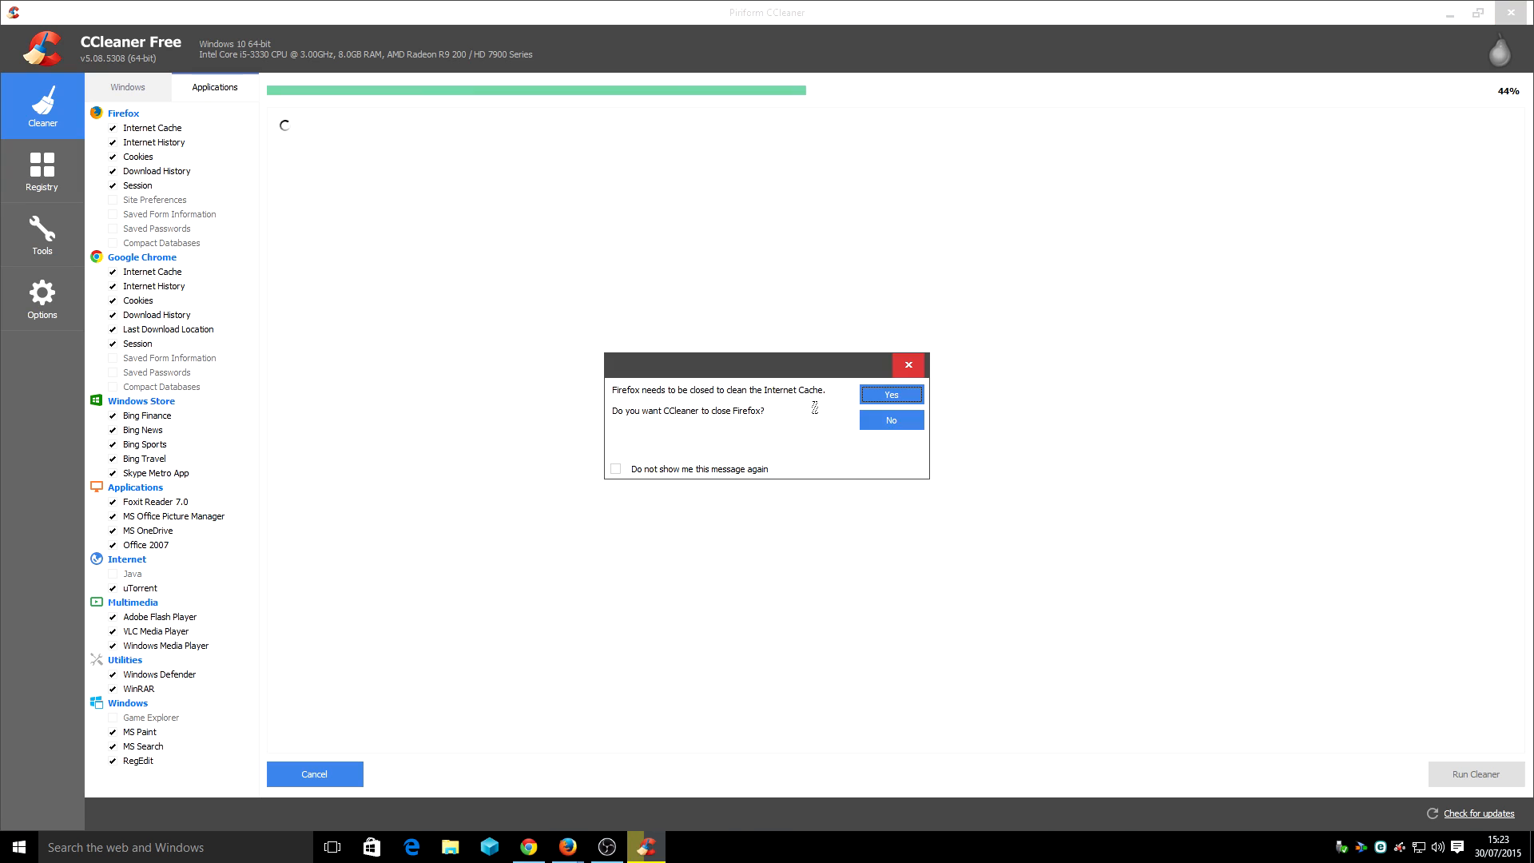
{"action": "mouse_move", "coordinate": [890, 419]}
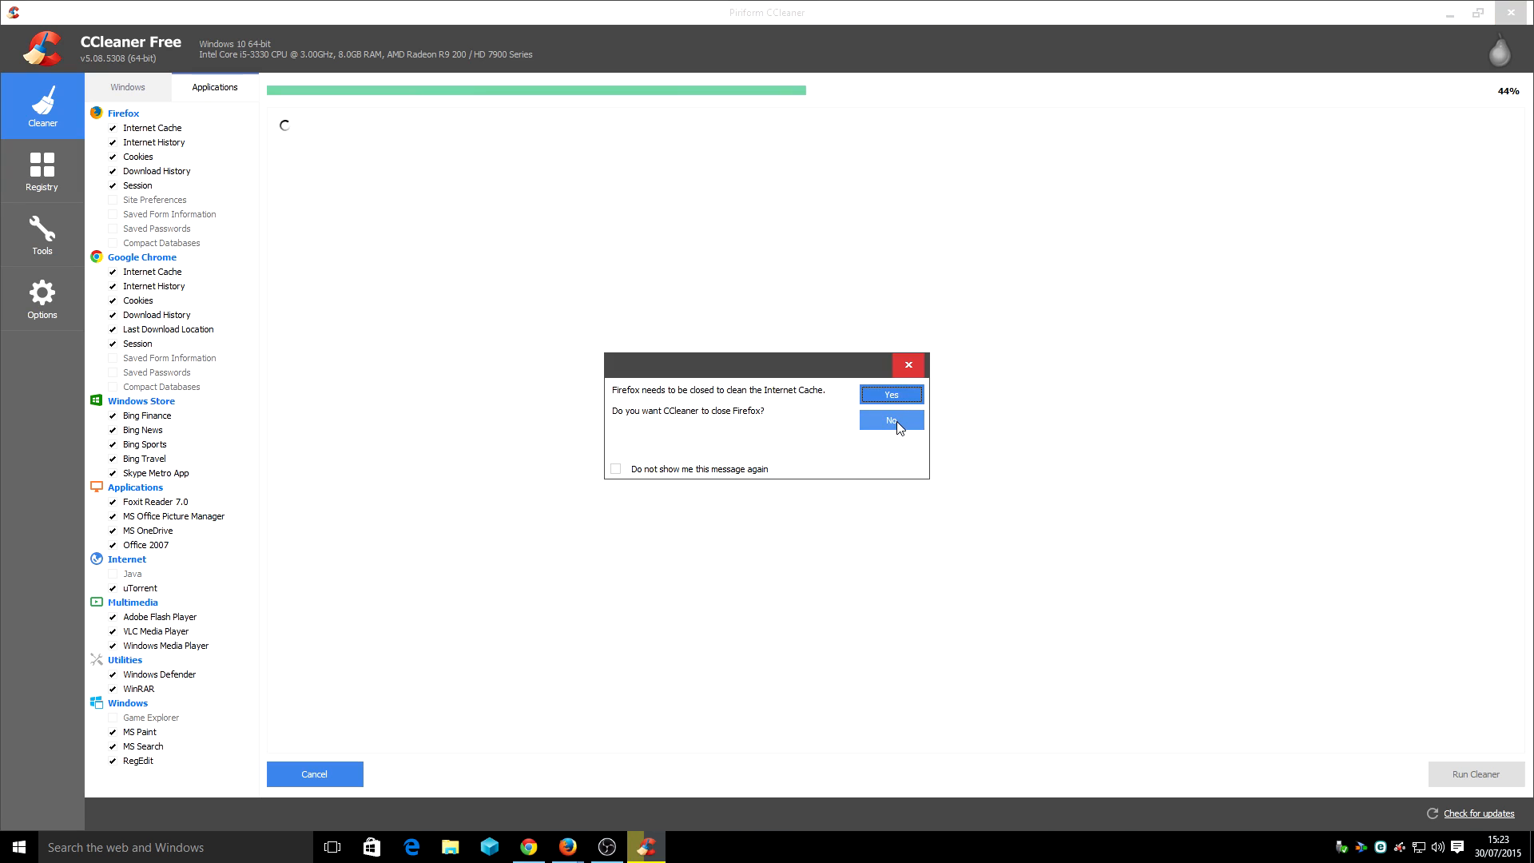
{"action": "left_click", "coordinate": [889, 420]}
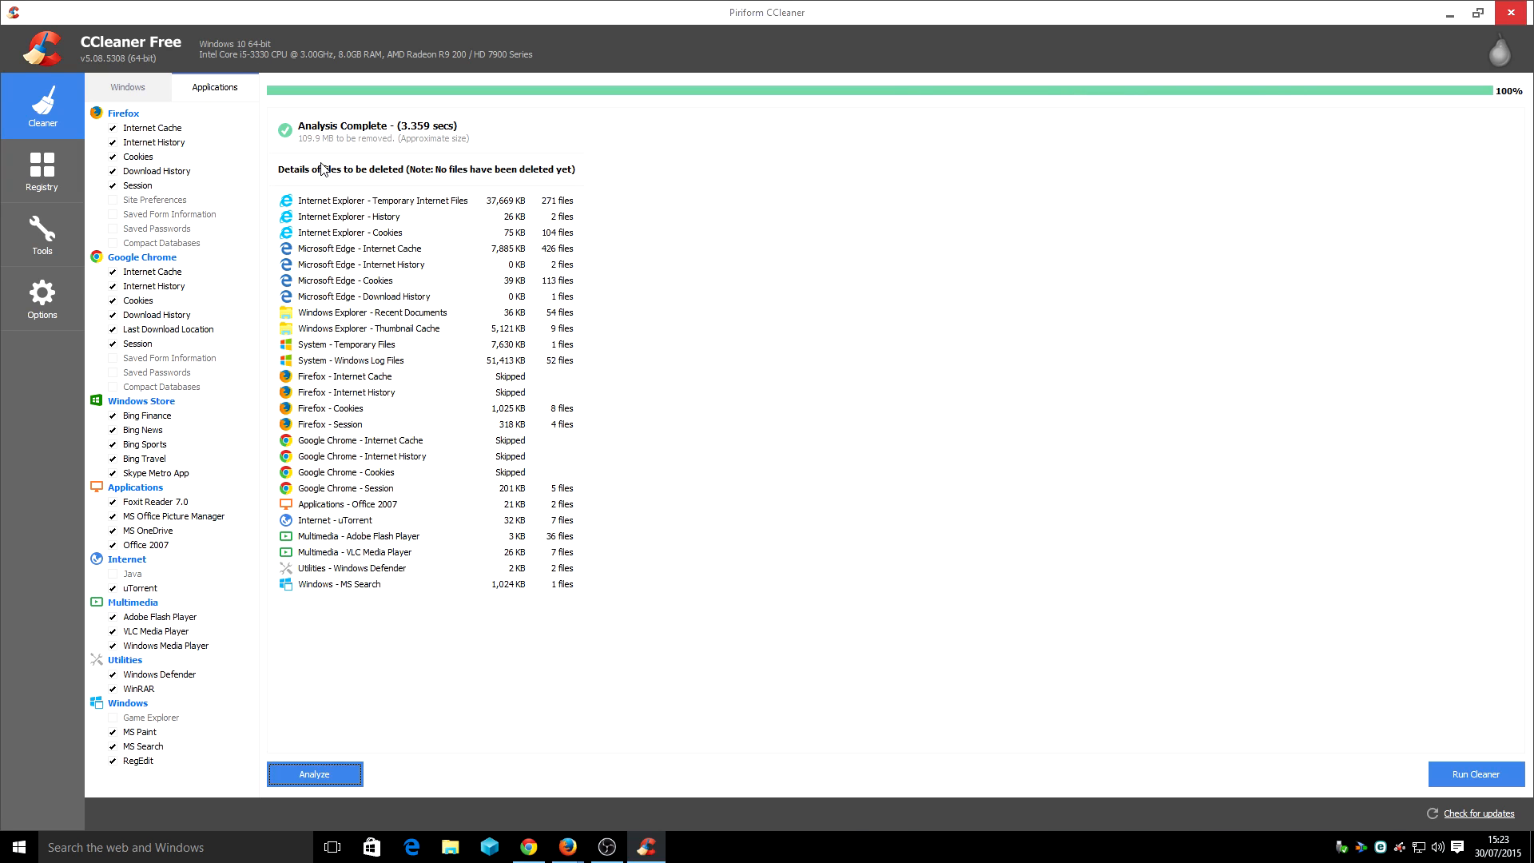
{"action": "mouse_move", "coordinate": [553, 259]}
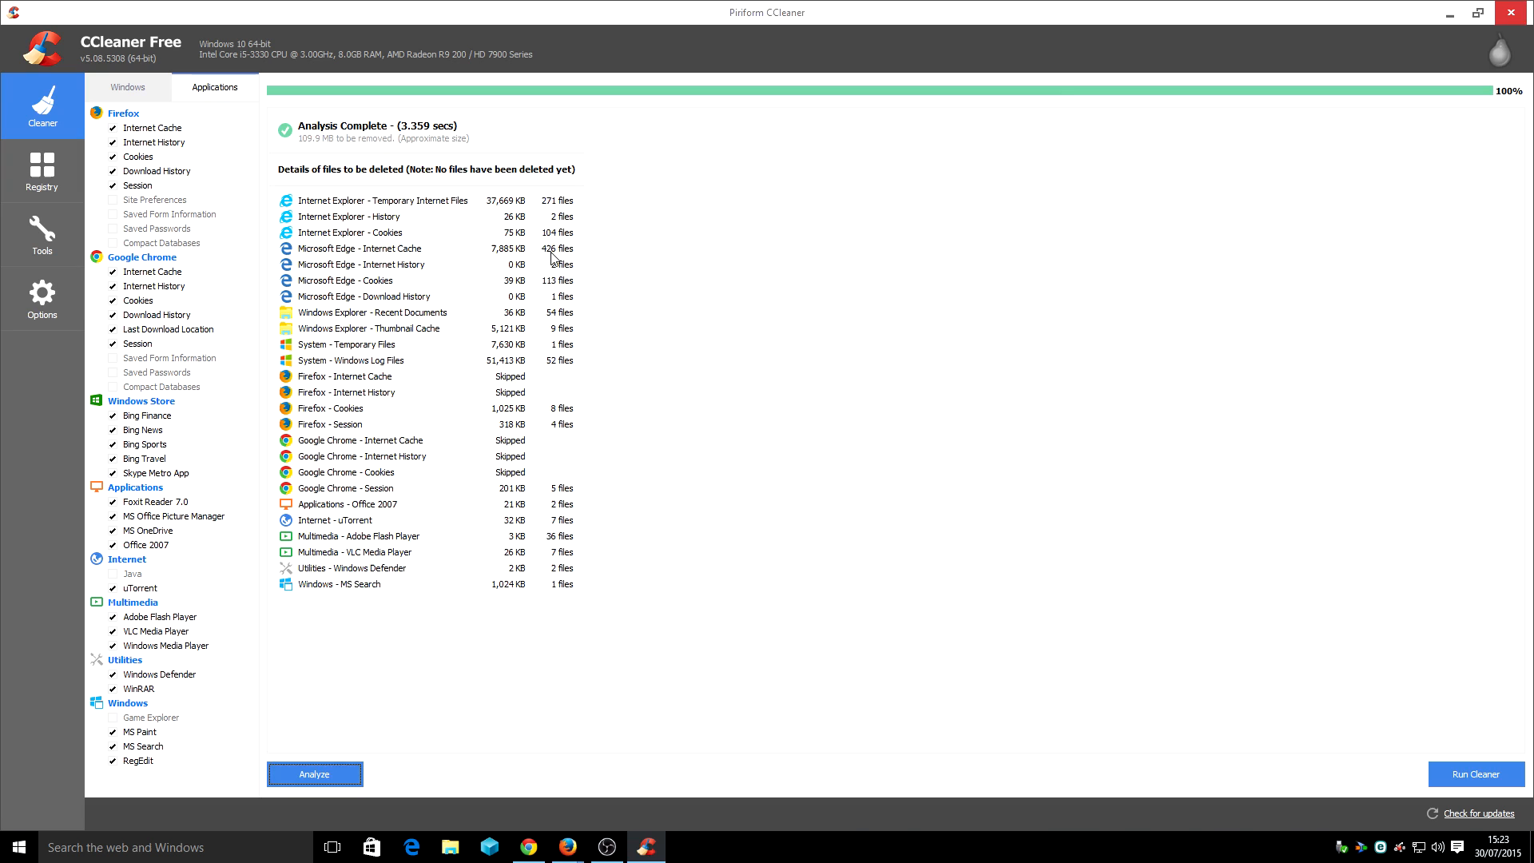
{"action": "mouse_move", "coordinate": [652, 254]}
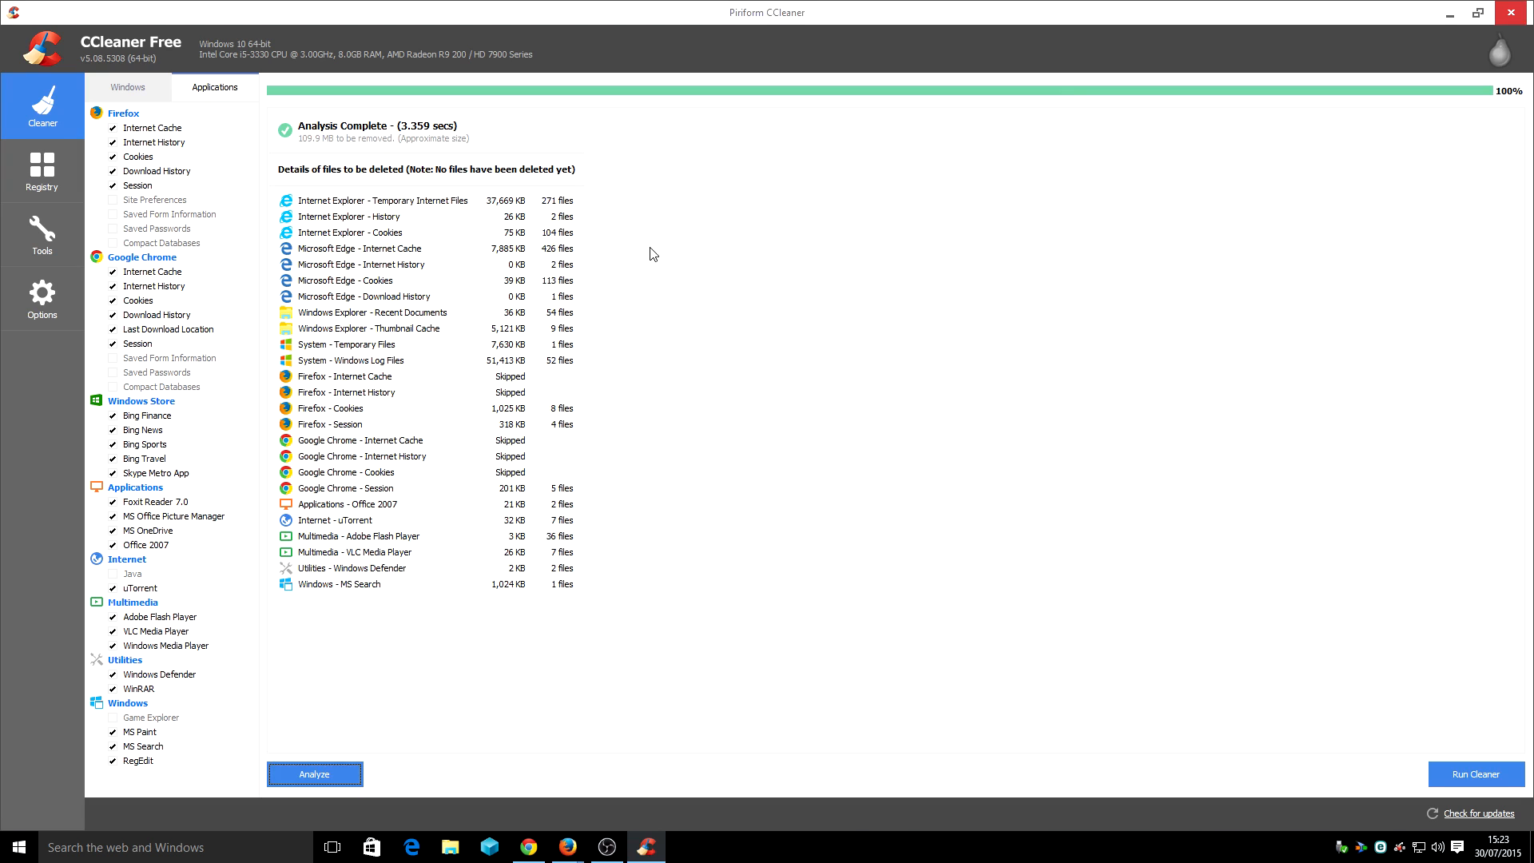
{"action": "mouse_move", "coordinate": [709, 266]}
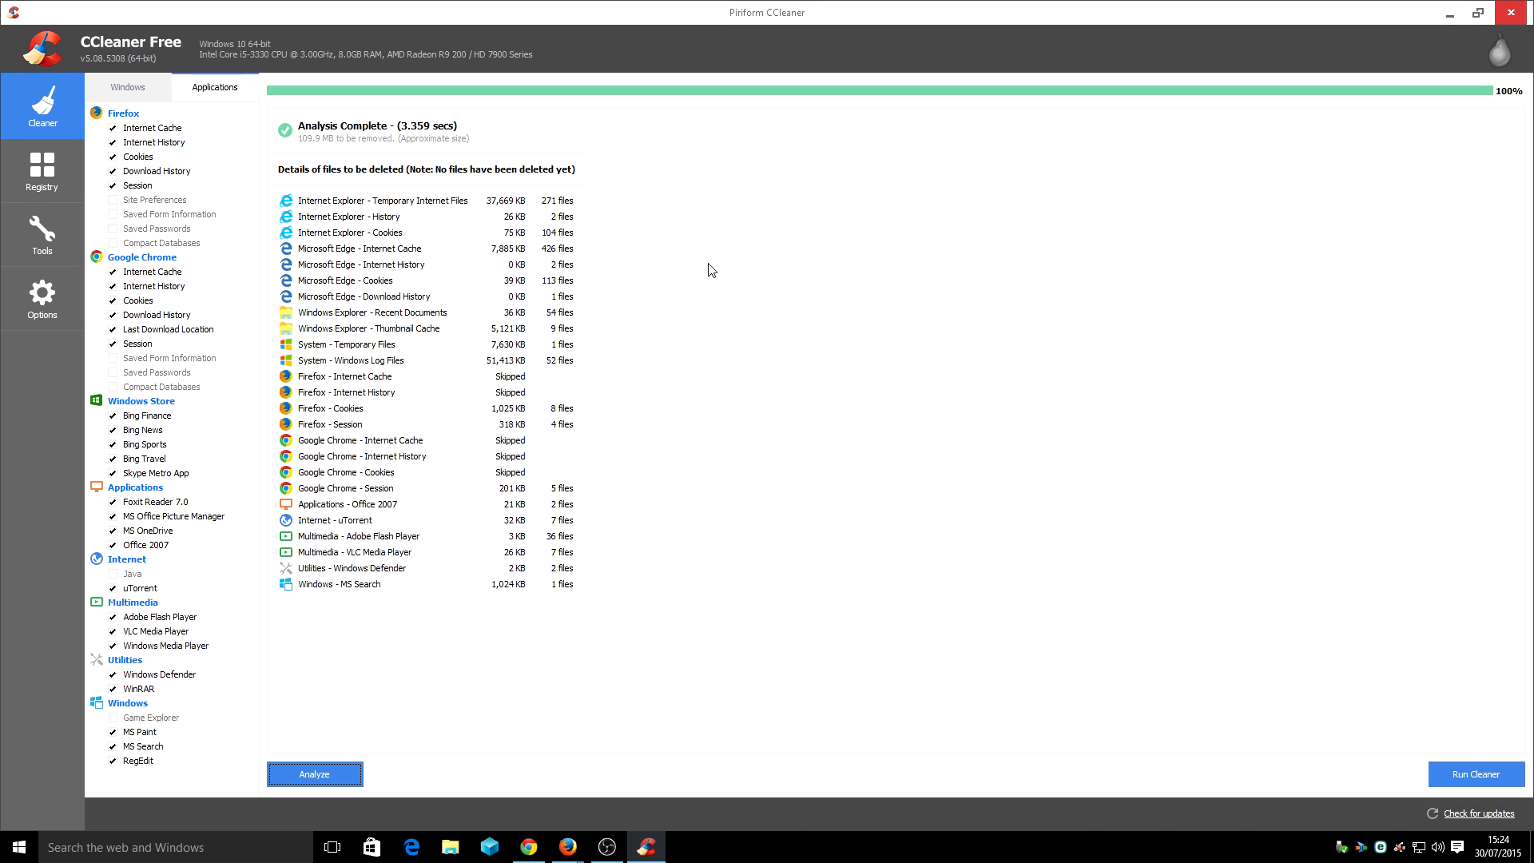
{"action": "mouse_move", "coordinate": [742, 388]}
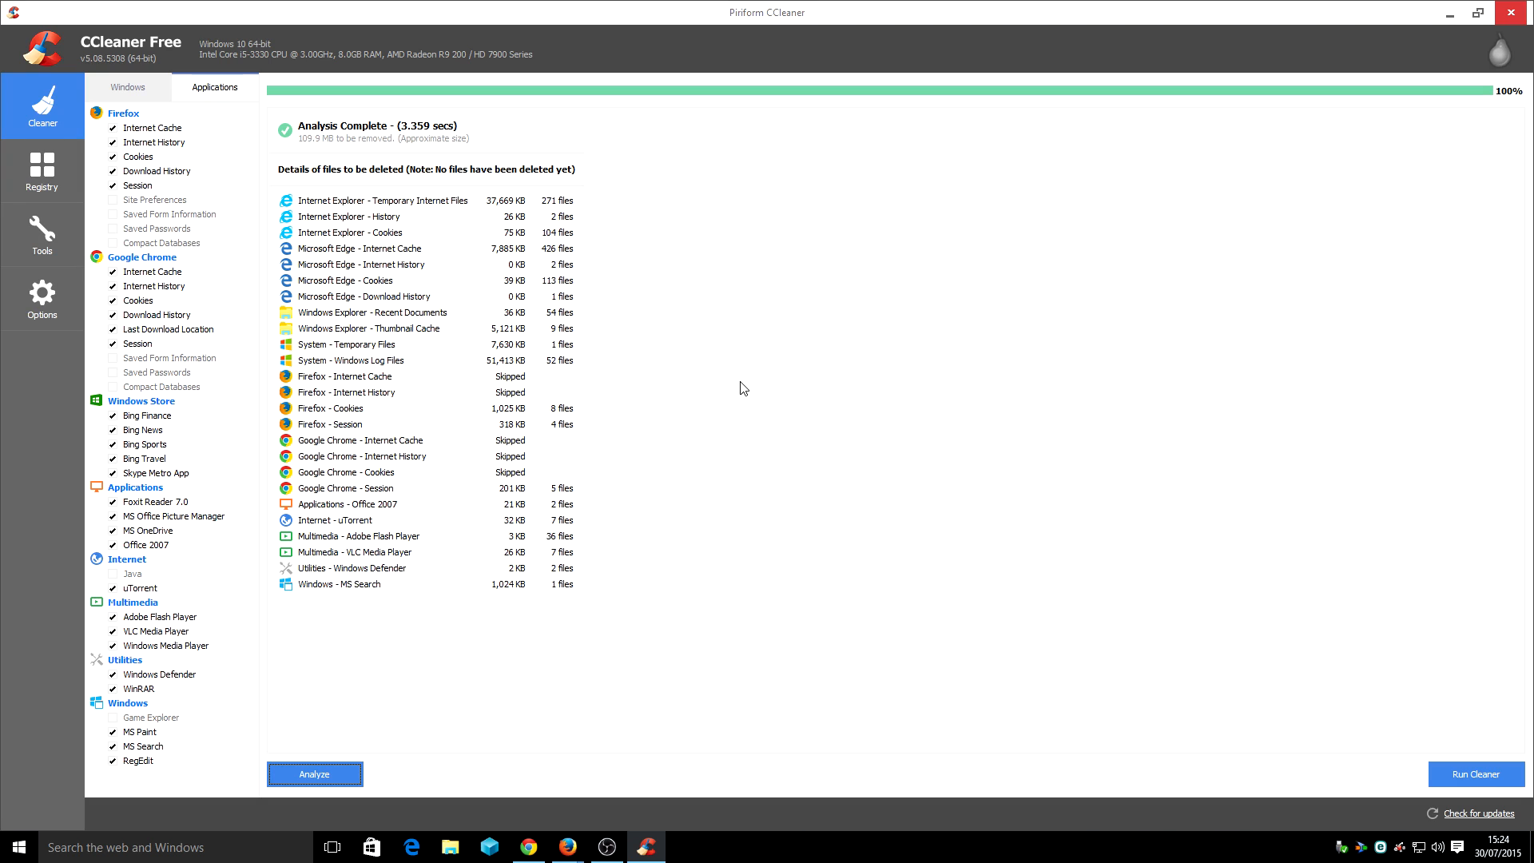
{"action": "mouse_move", "coordinate": [396, 264]}
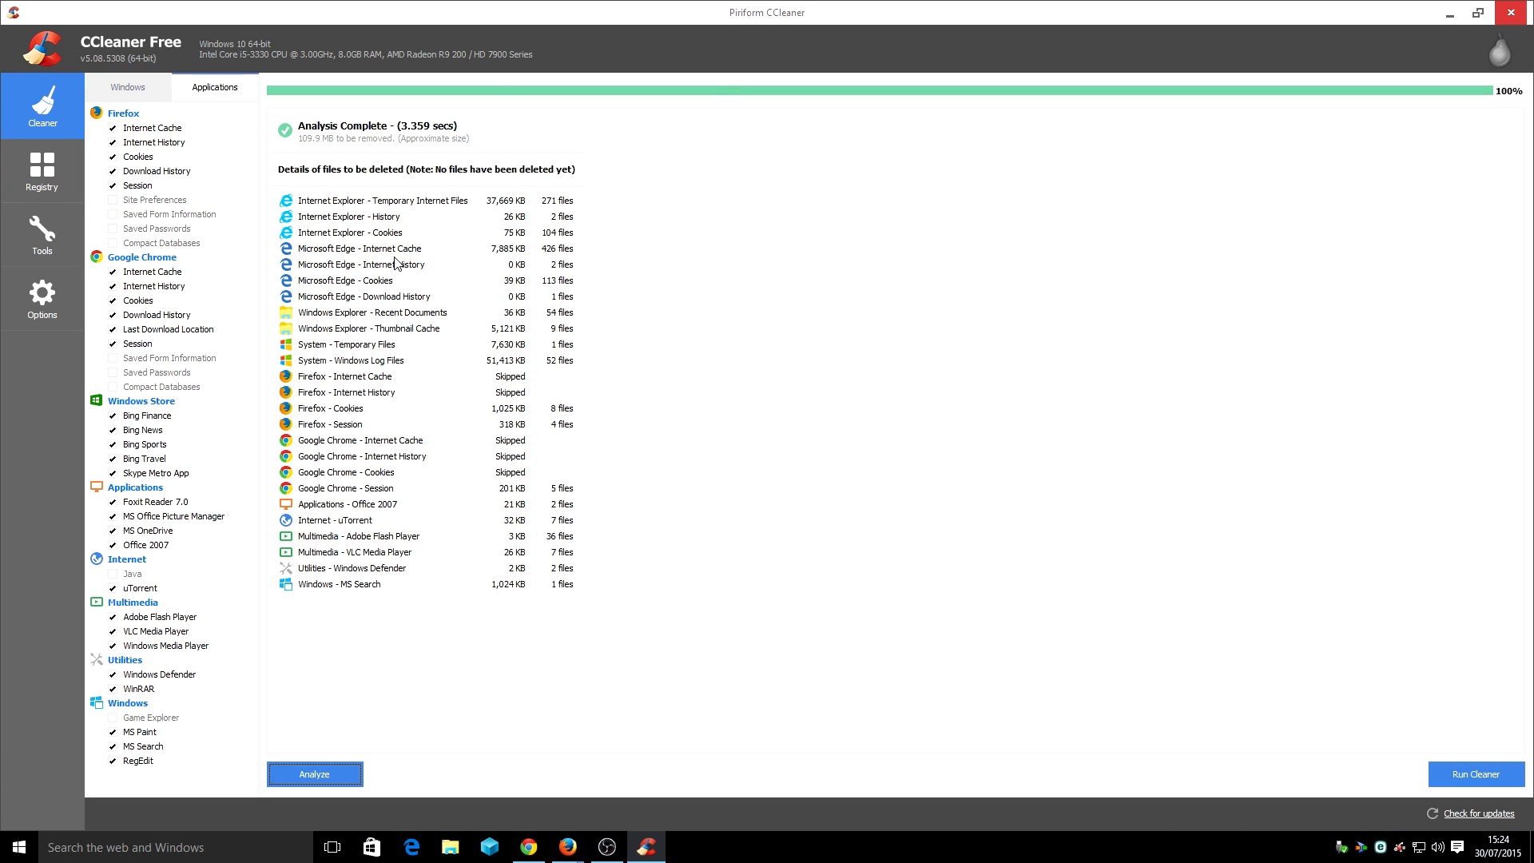
{"action": "mouse_move", "coordinate": [42, 235]}
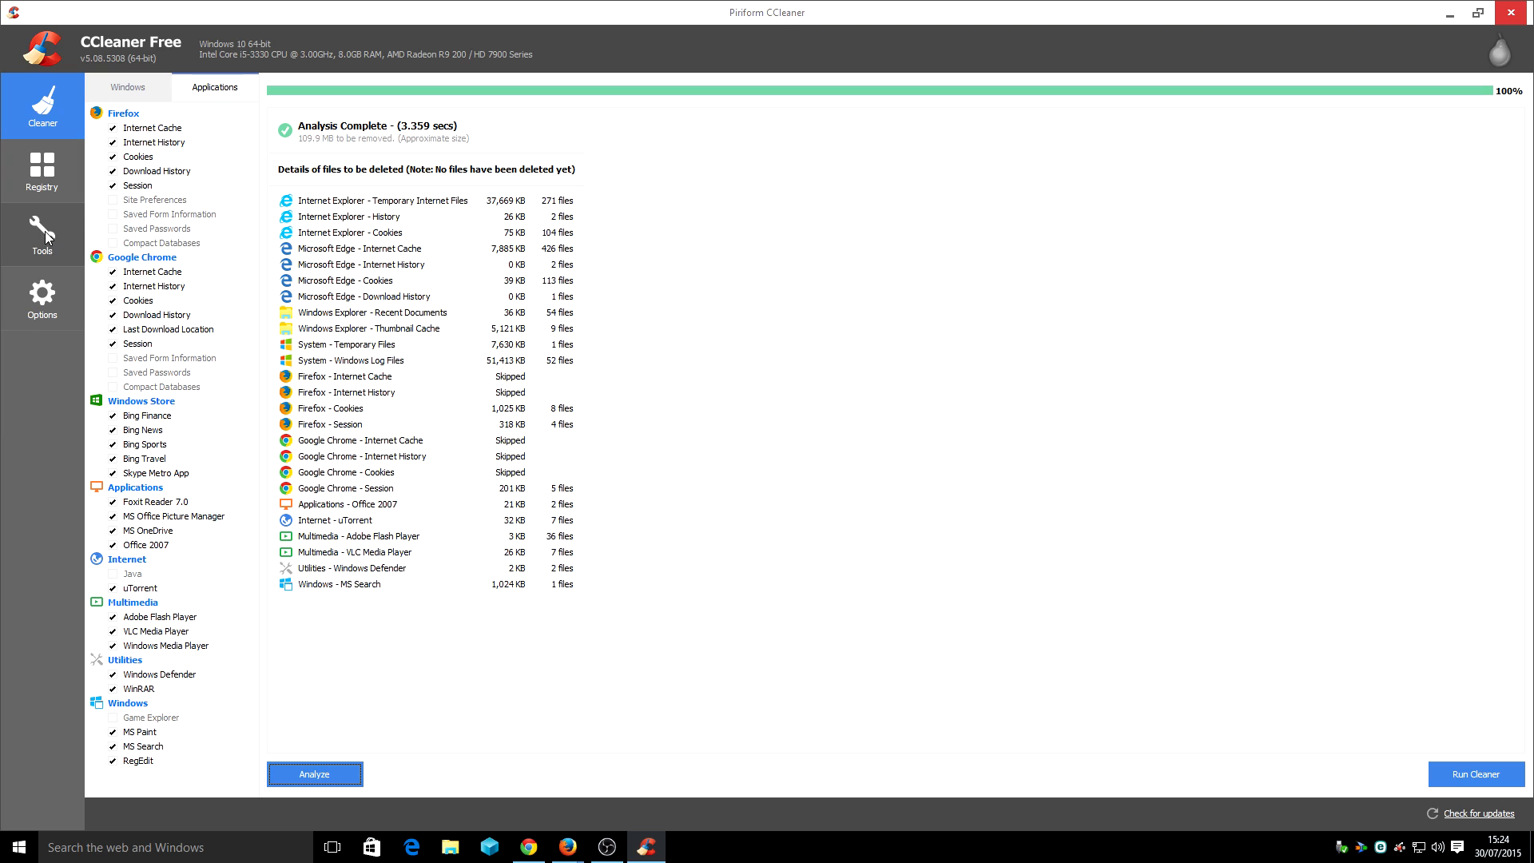
Open Tools > Startup to list the Windows startup programs
{"action": "left_click", "coordinate": [42, 232]}
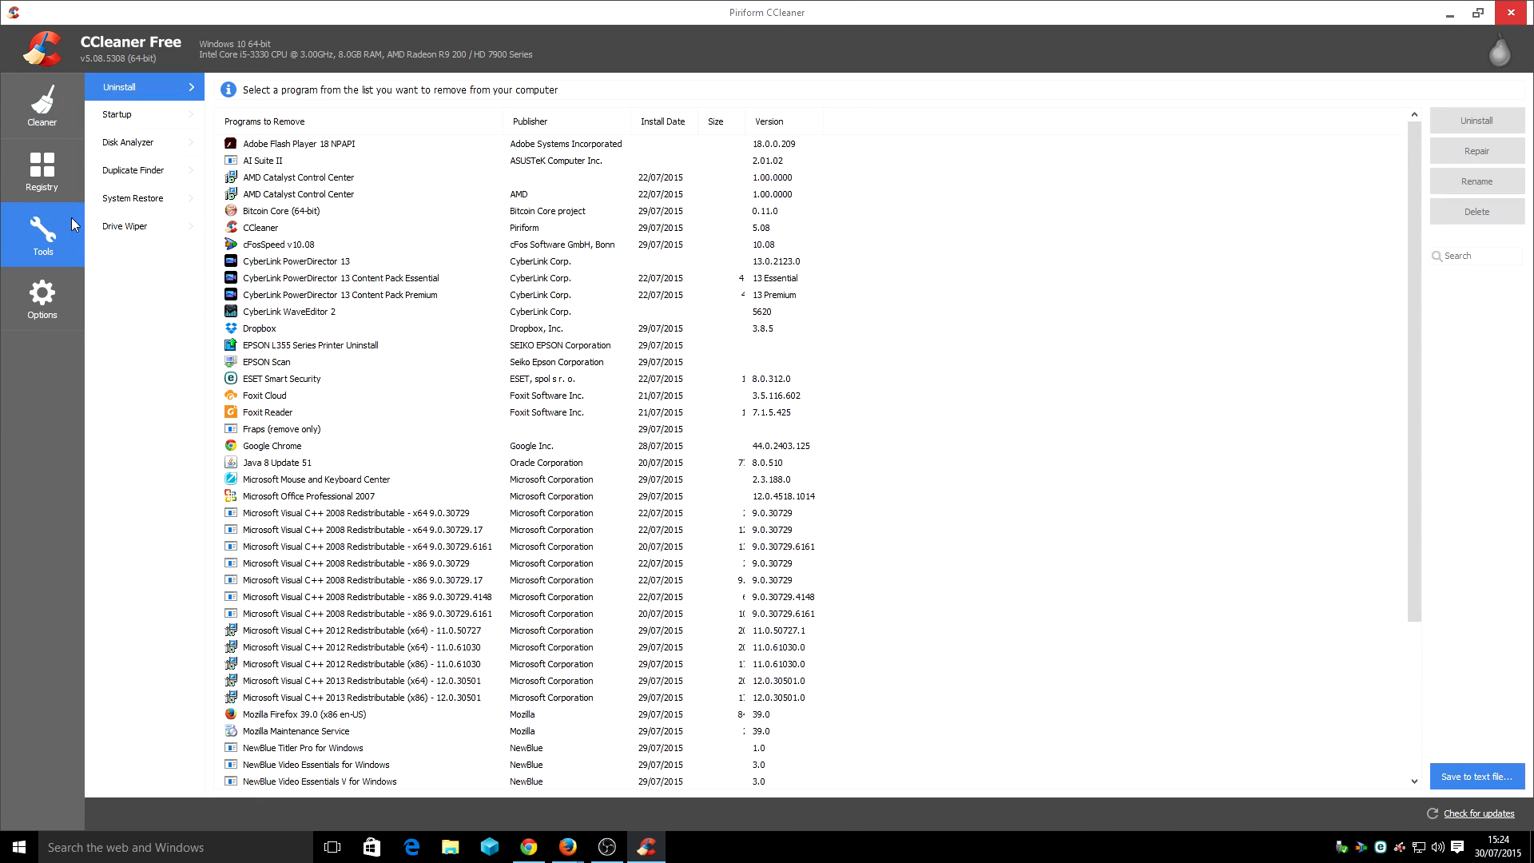
{"action": "left_click", "coordinate": [116, 114]}
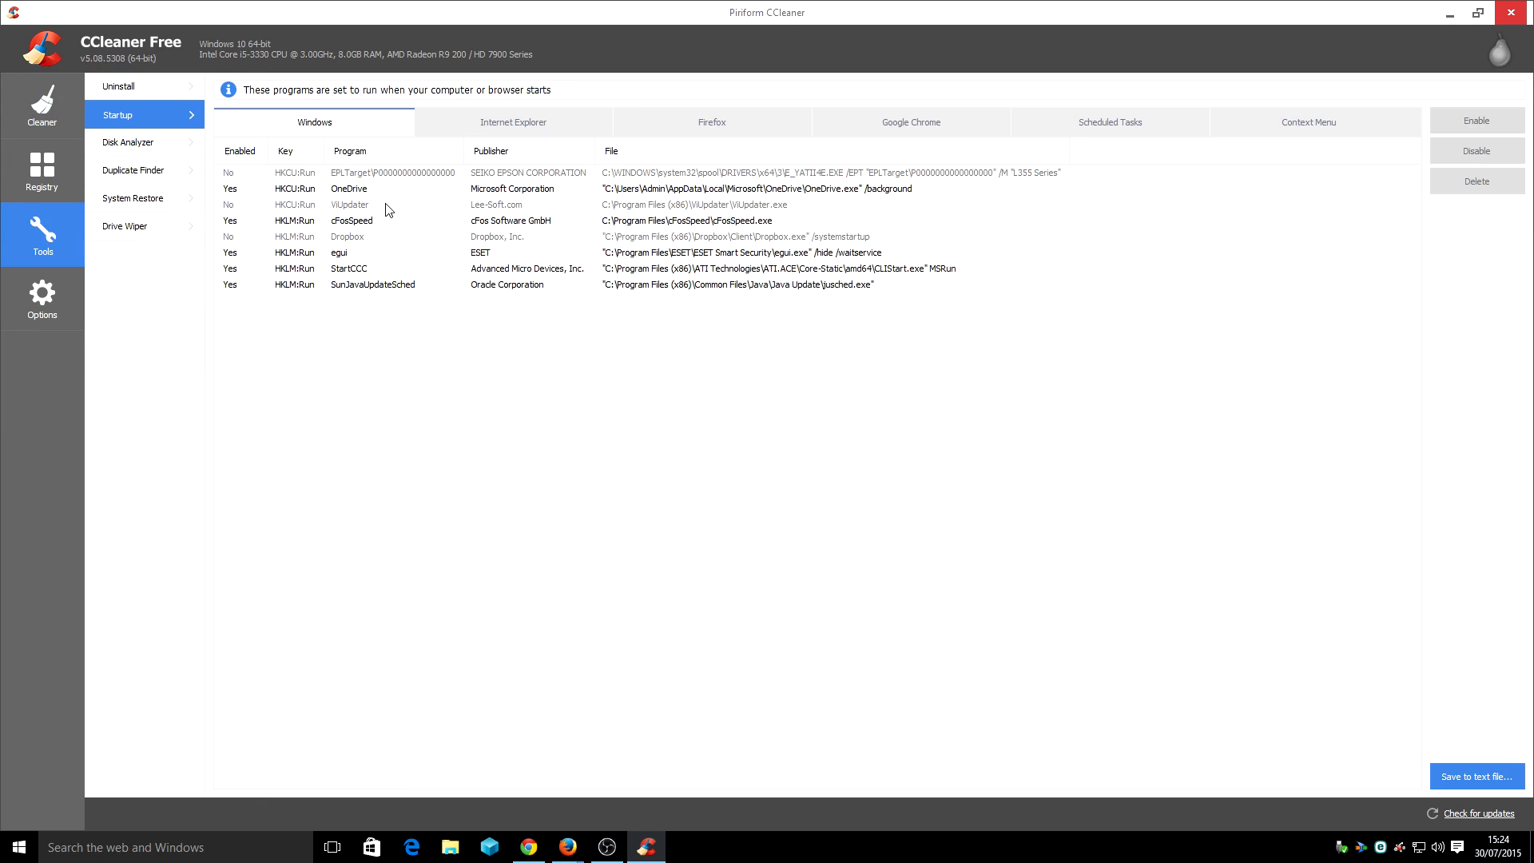
{"action": "mouse_move", "coordinate": [513, 298]}
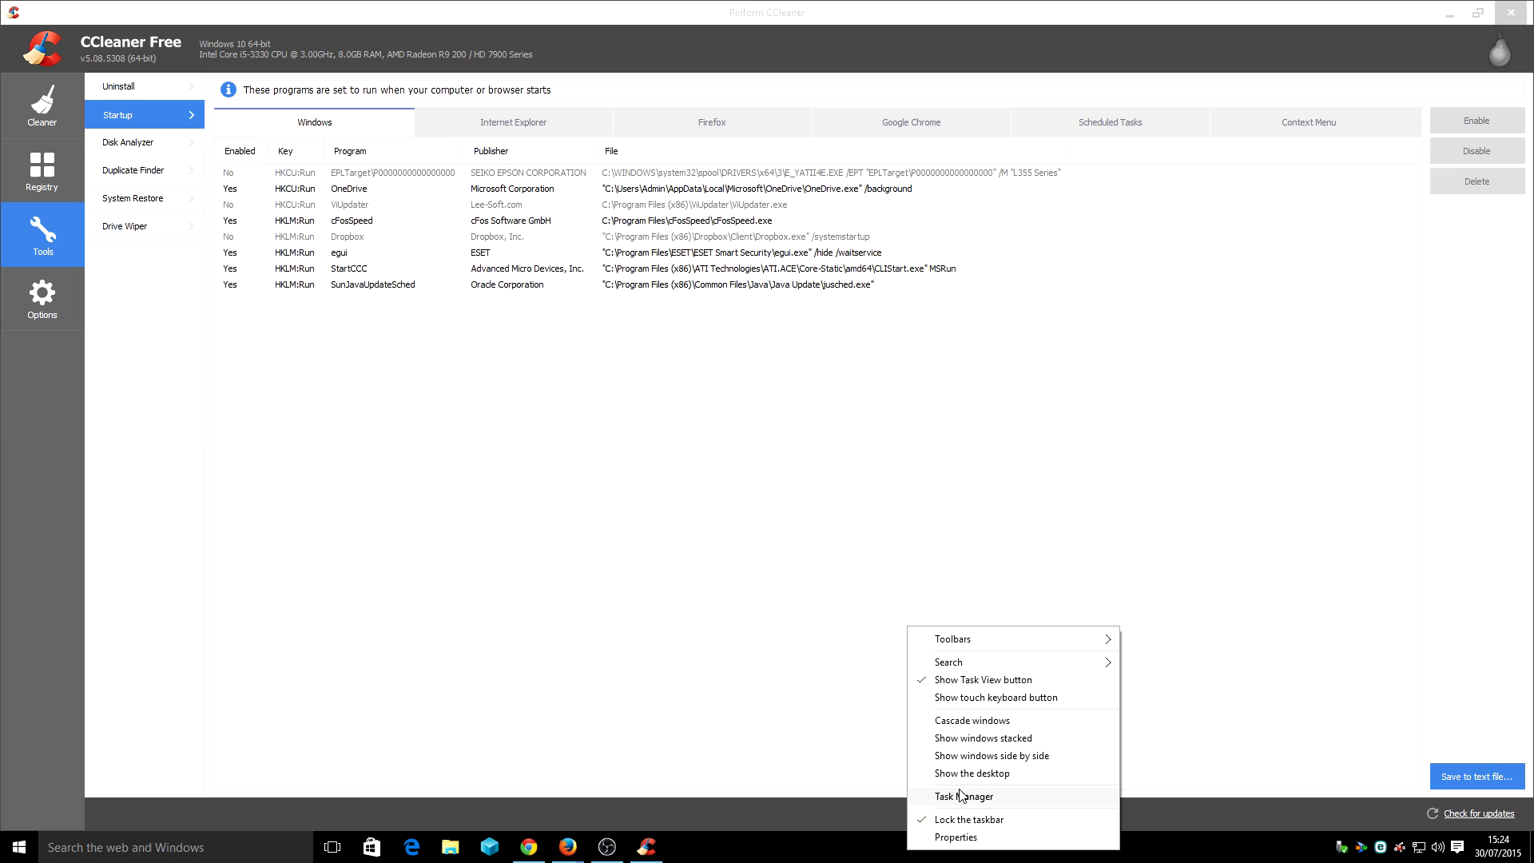
Open Task Manager in full detail and sort its start-up programs by status
{"action": "left_click", "coordinate": [963, 796]}
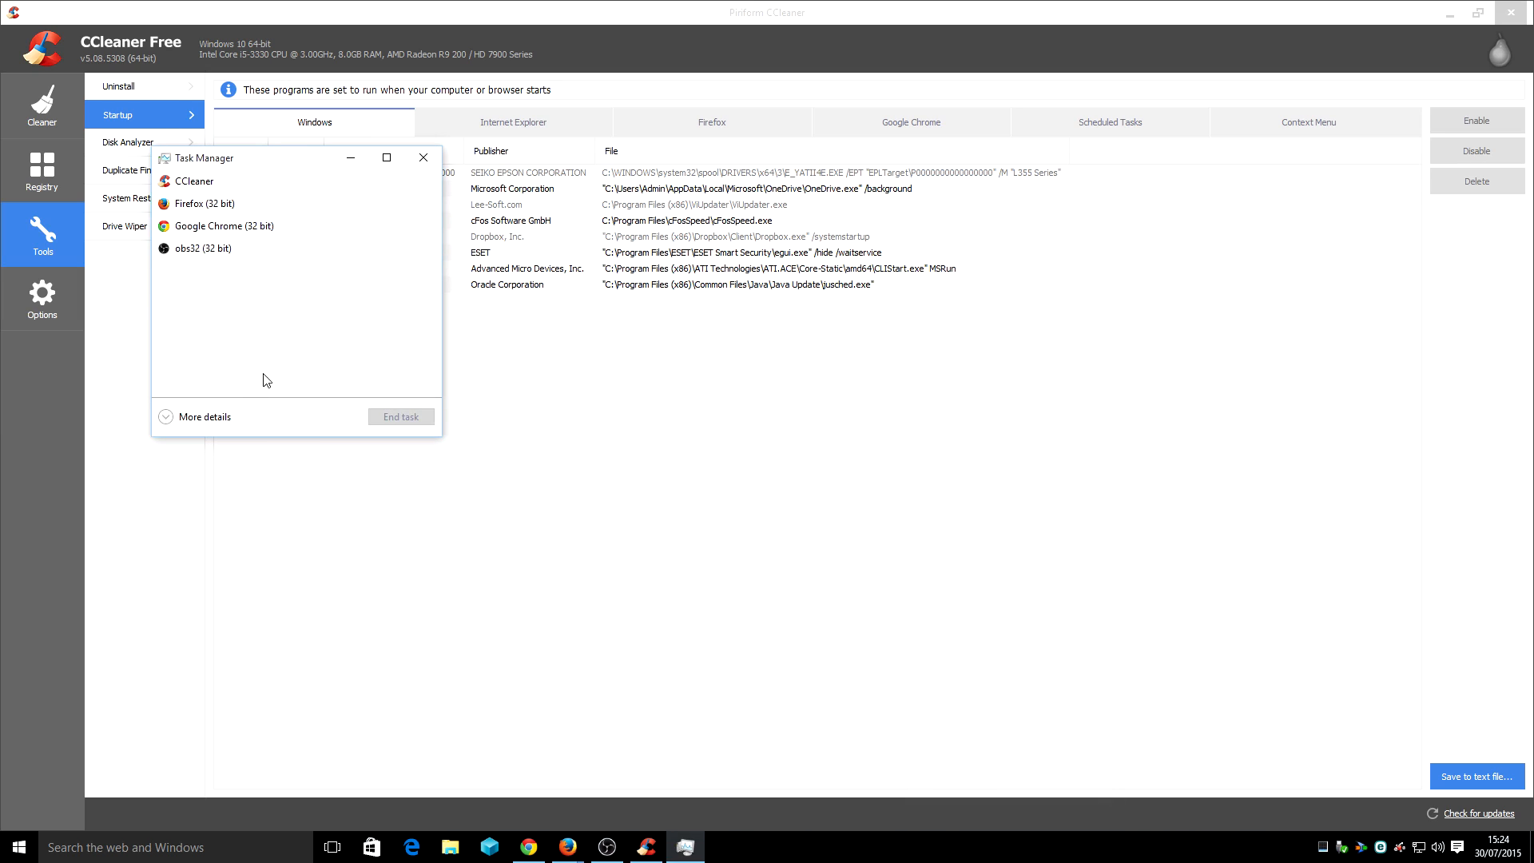
{"action": "left_click", "coordinate": [205, 415]}
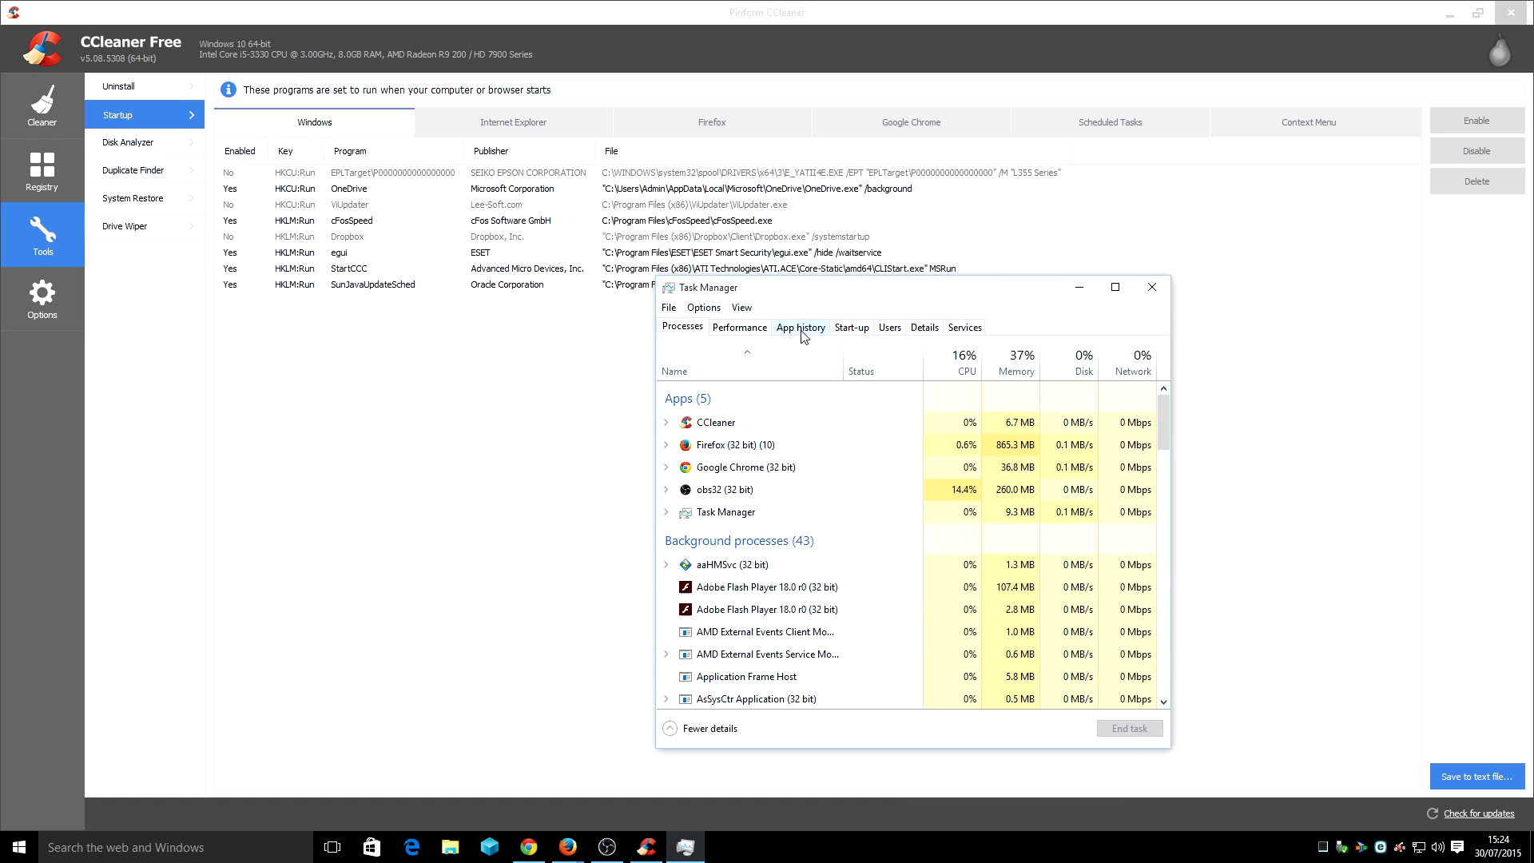
{"action": "left_click", "coordinate": [850, 327]}
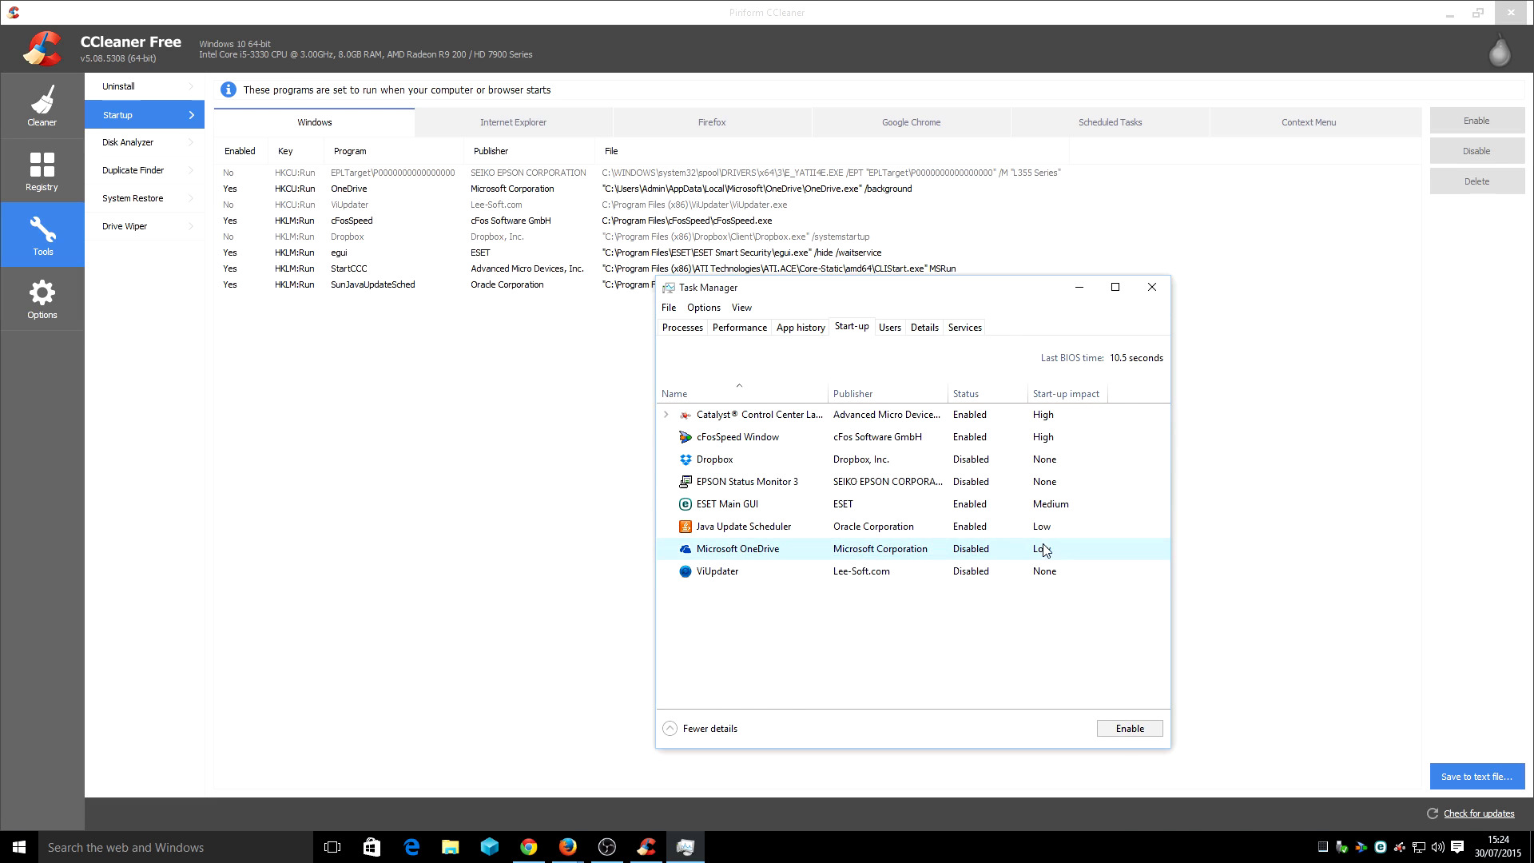
{"action": "mouse_move", "coordinate": [1042, 459]}
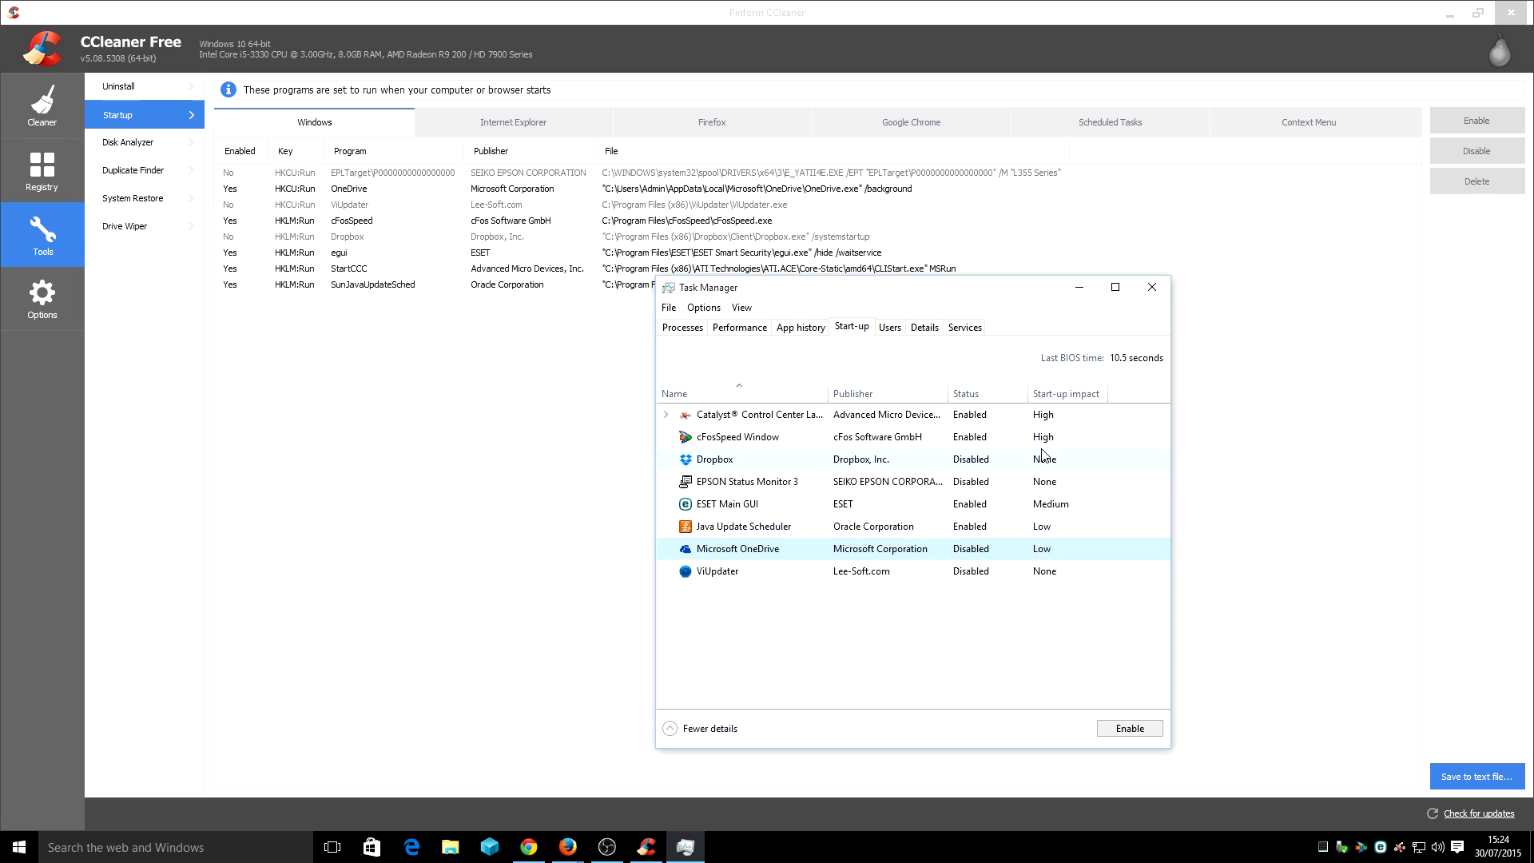
{"action": "mouse_move", "coordinate": [1141, 374]}
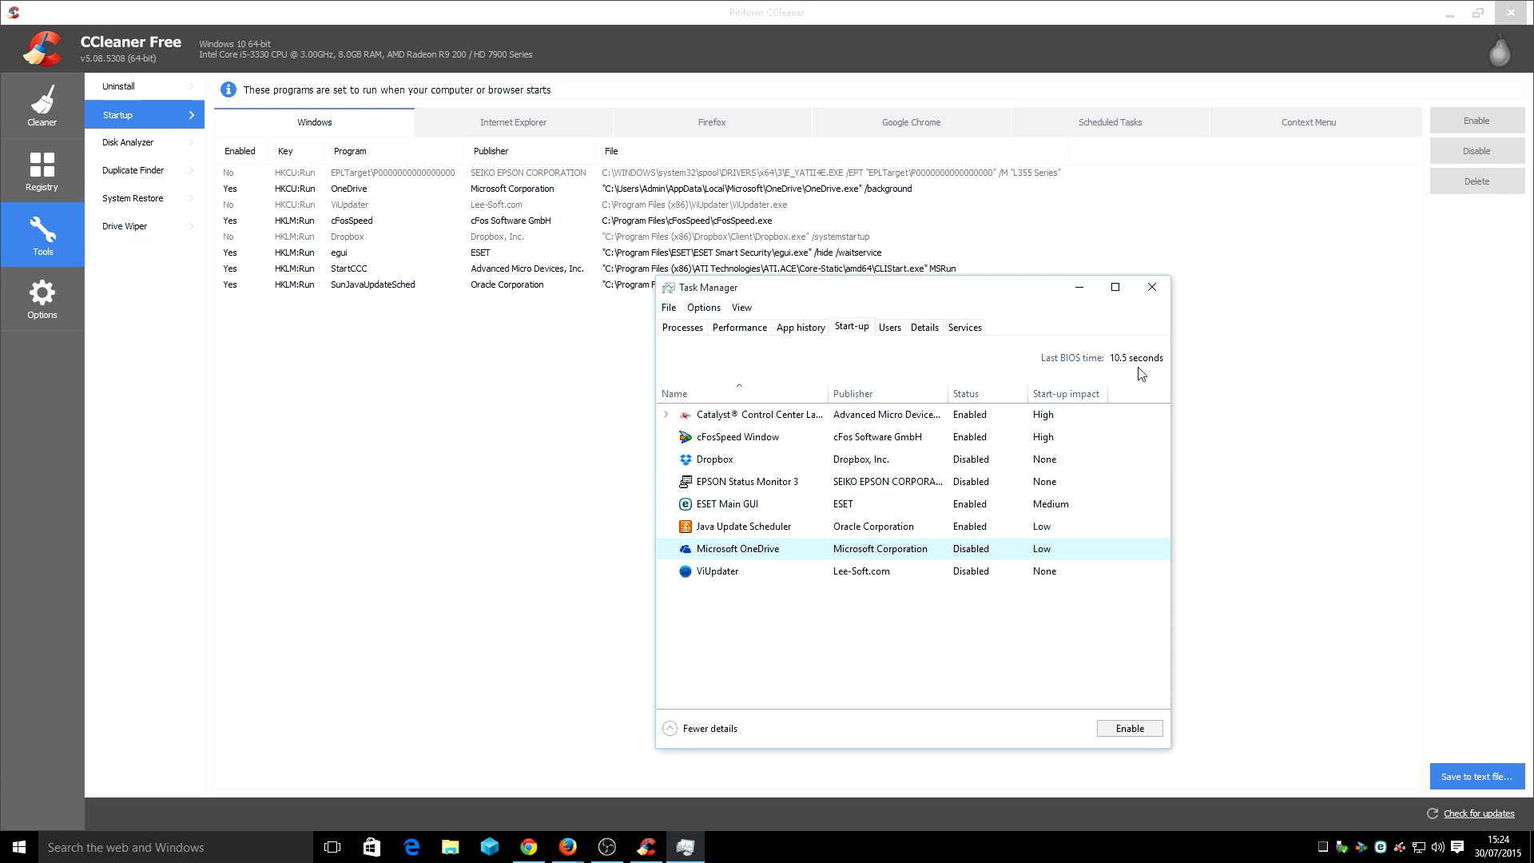
{"action": "mouse_move", "coordinate": [1142, 405]}
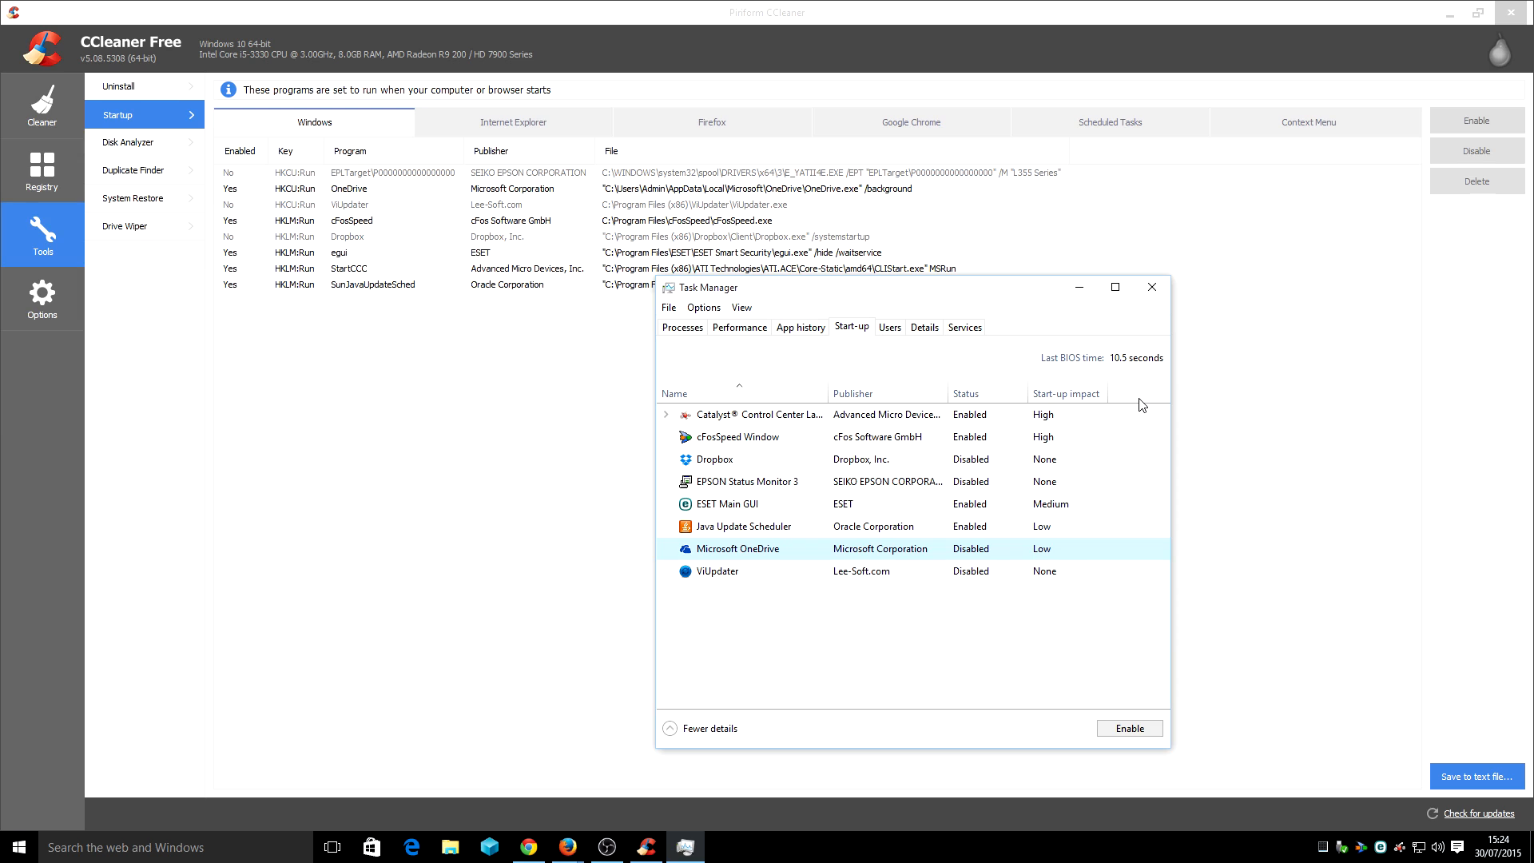
{"action": "left_click", "coordinate": [964, 393]}
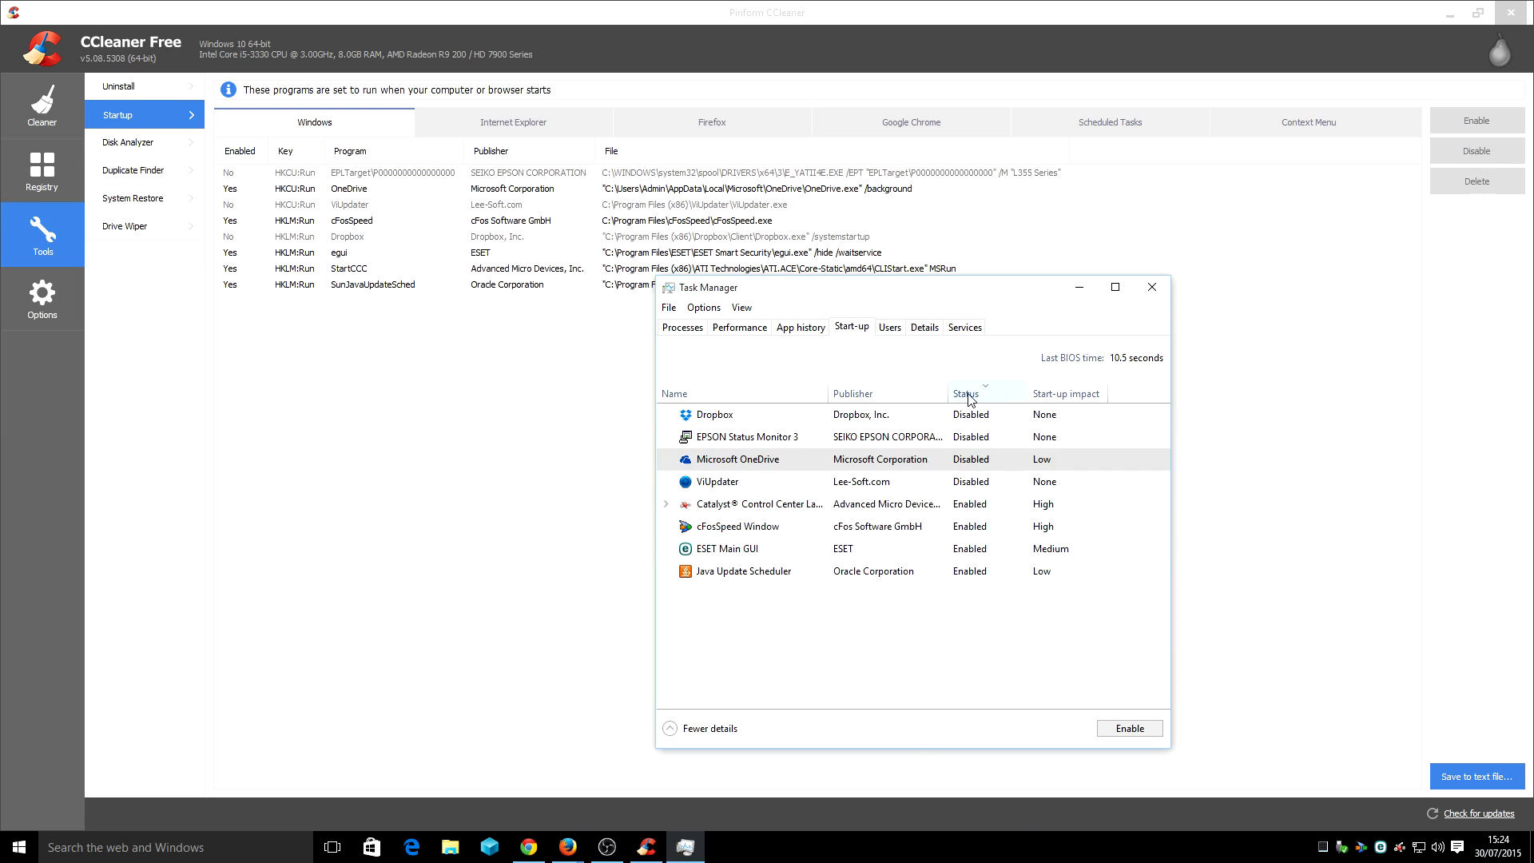
{"action": "left_click", "coordinate": [966, 393]}
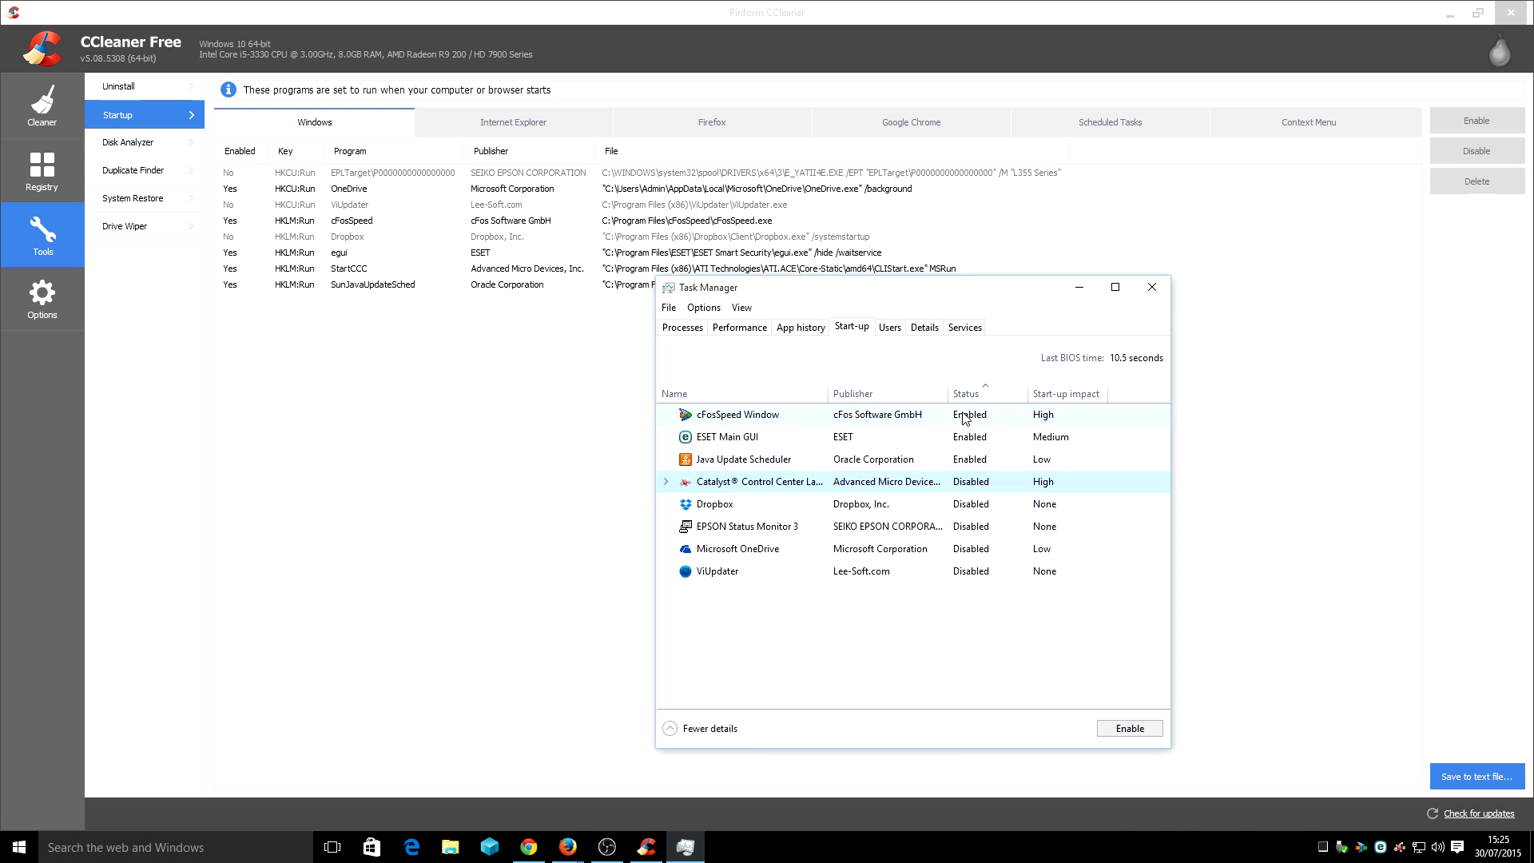
{"action": "mouse_move", "coordinate": [750, 437]}
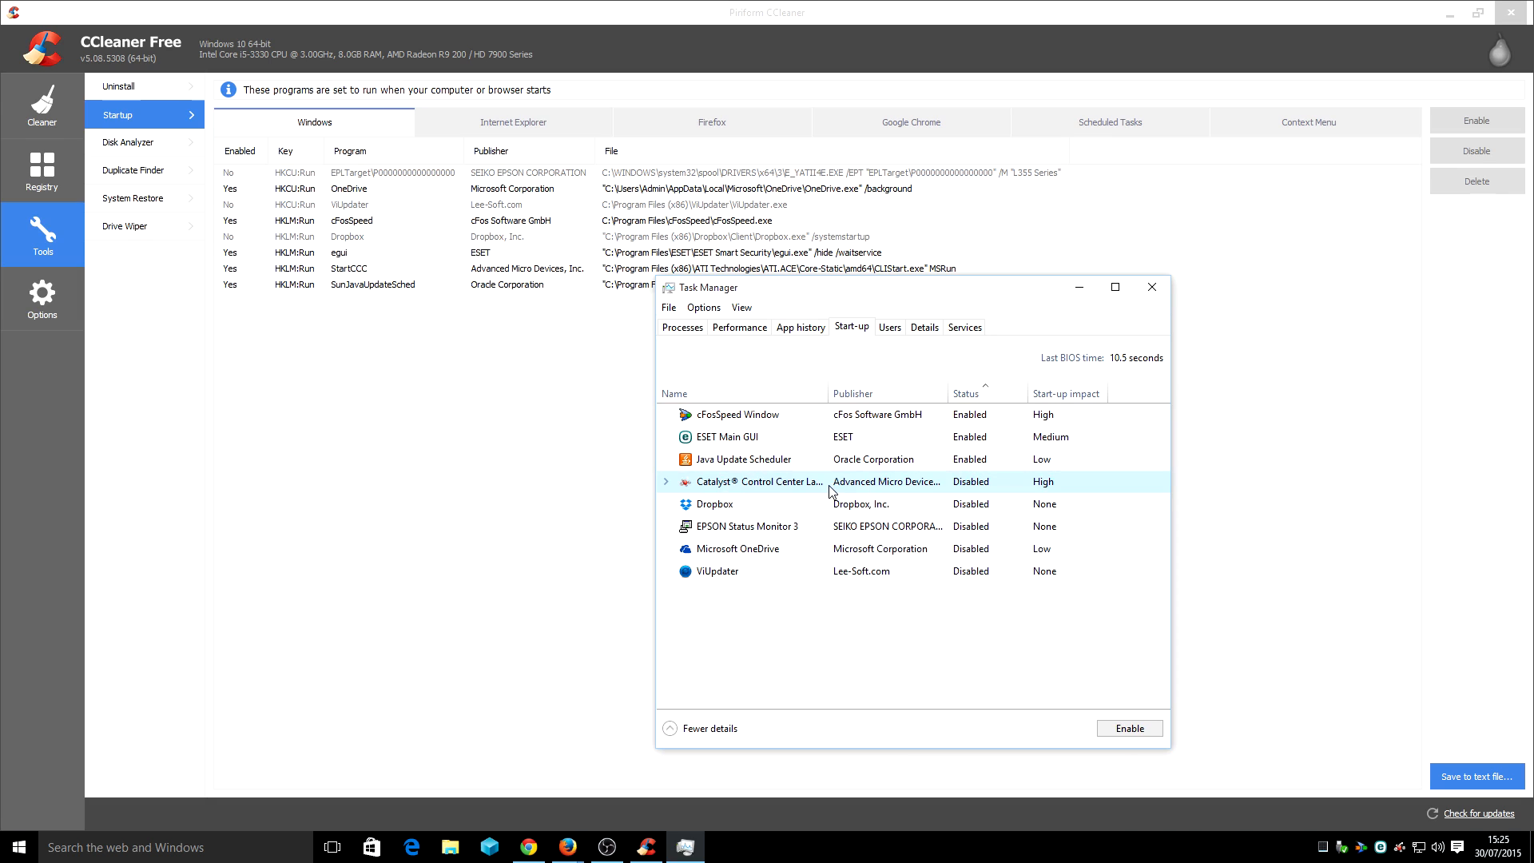
{"action": "mouse_move", "coordinate": [729, 463]}
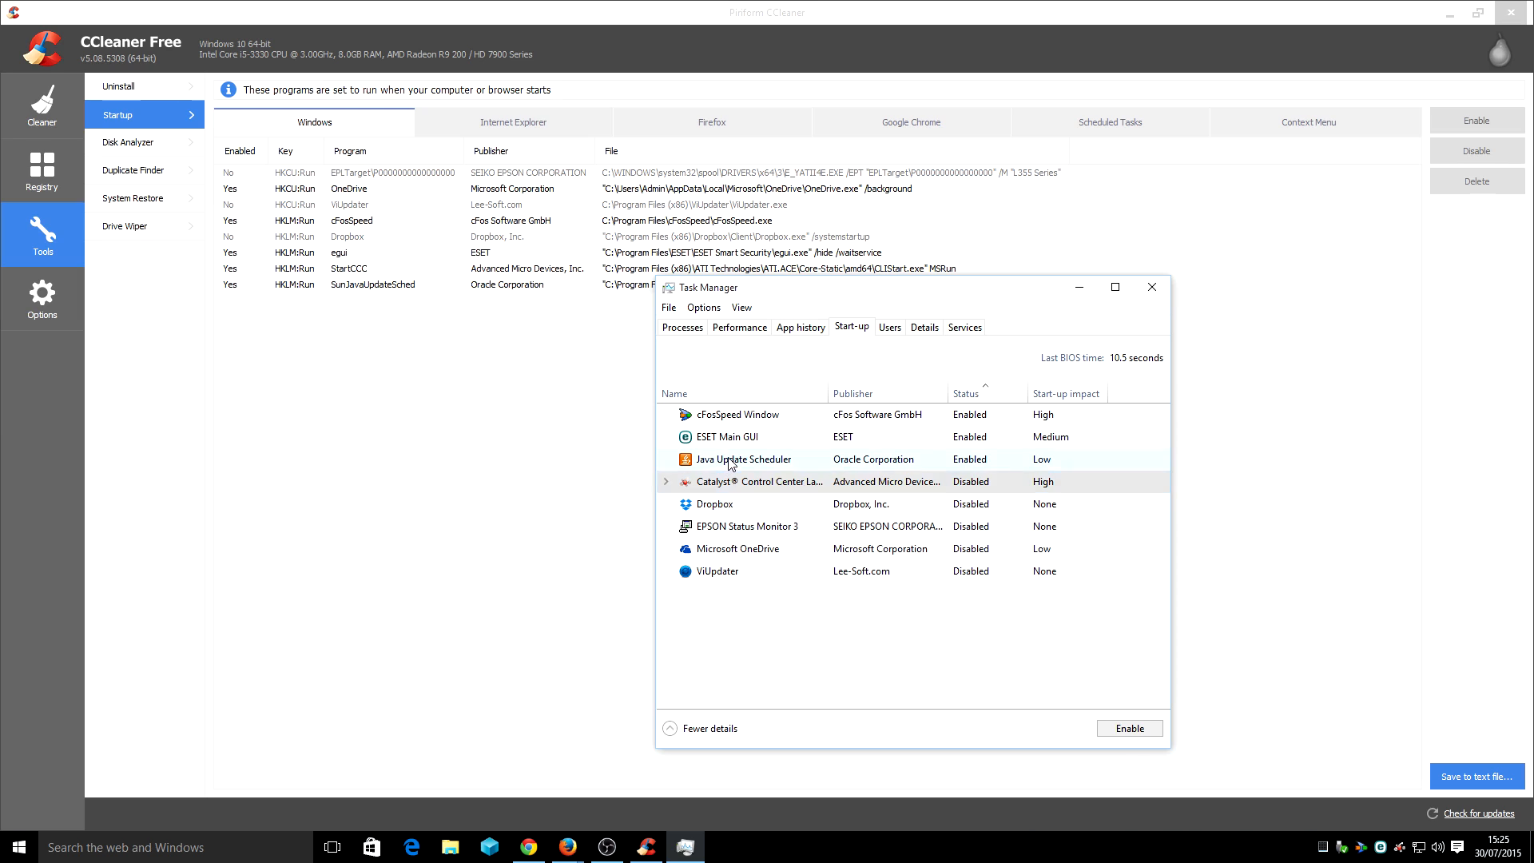
Disable the AMD Catalyst start-up entry, then close and reopen Task Manager
{"action": "left_click", "coordinate": [741, 458]}
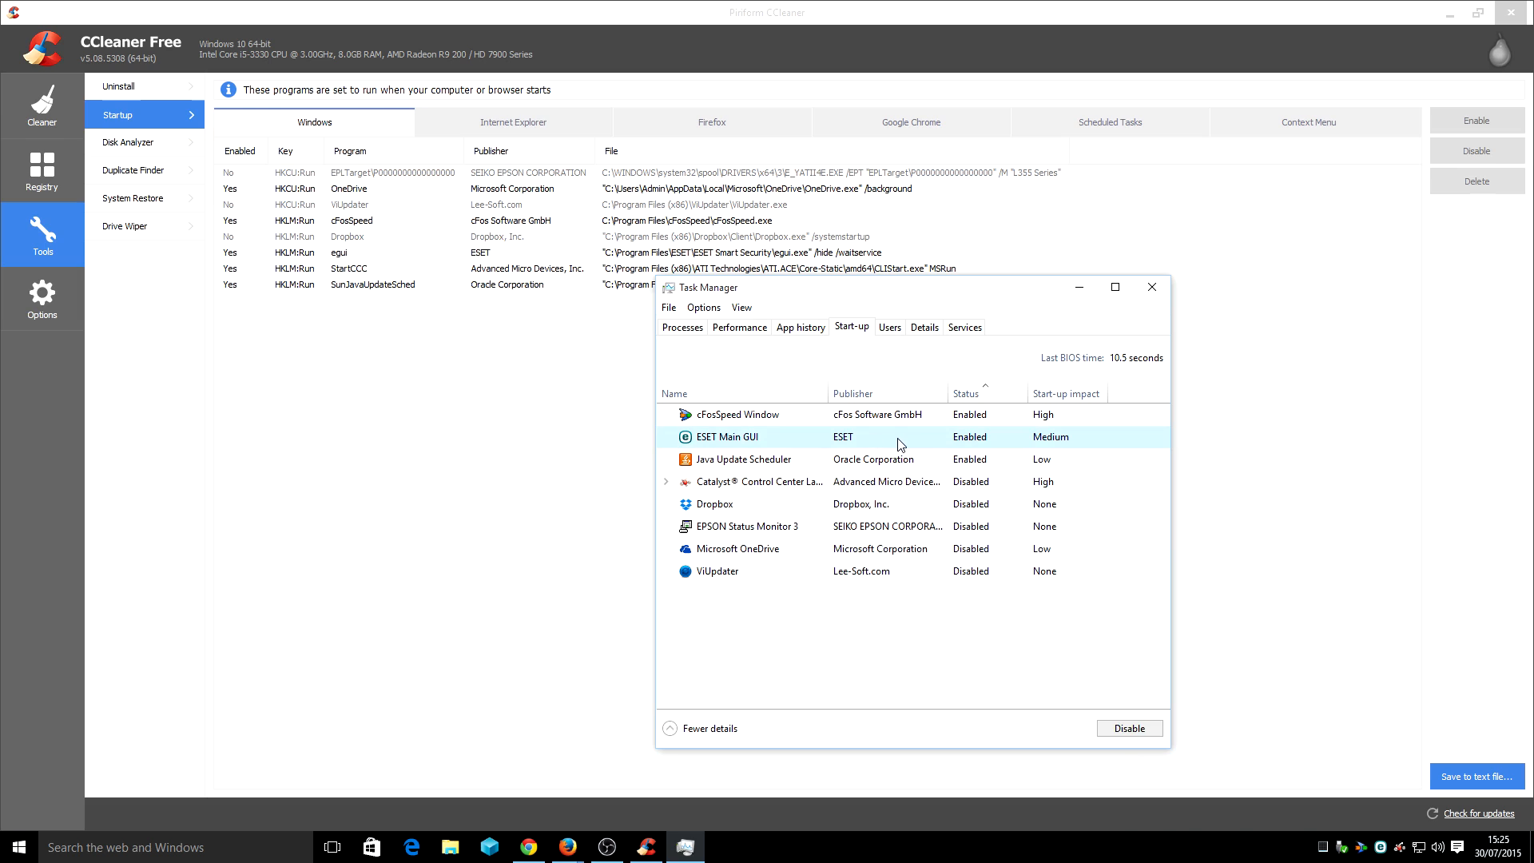
{"action": "left_click", "coordinate": [736, 414]}
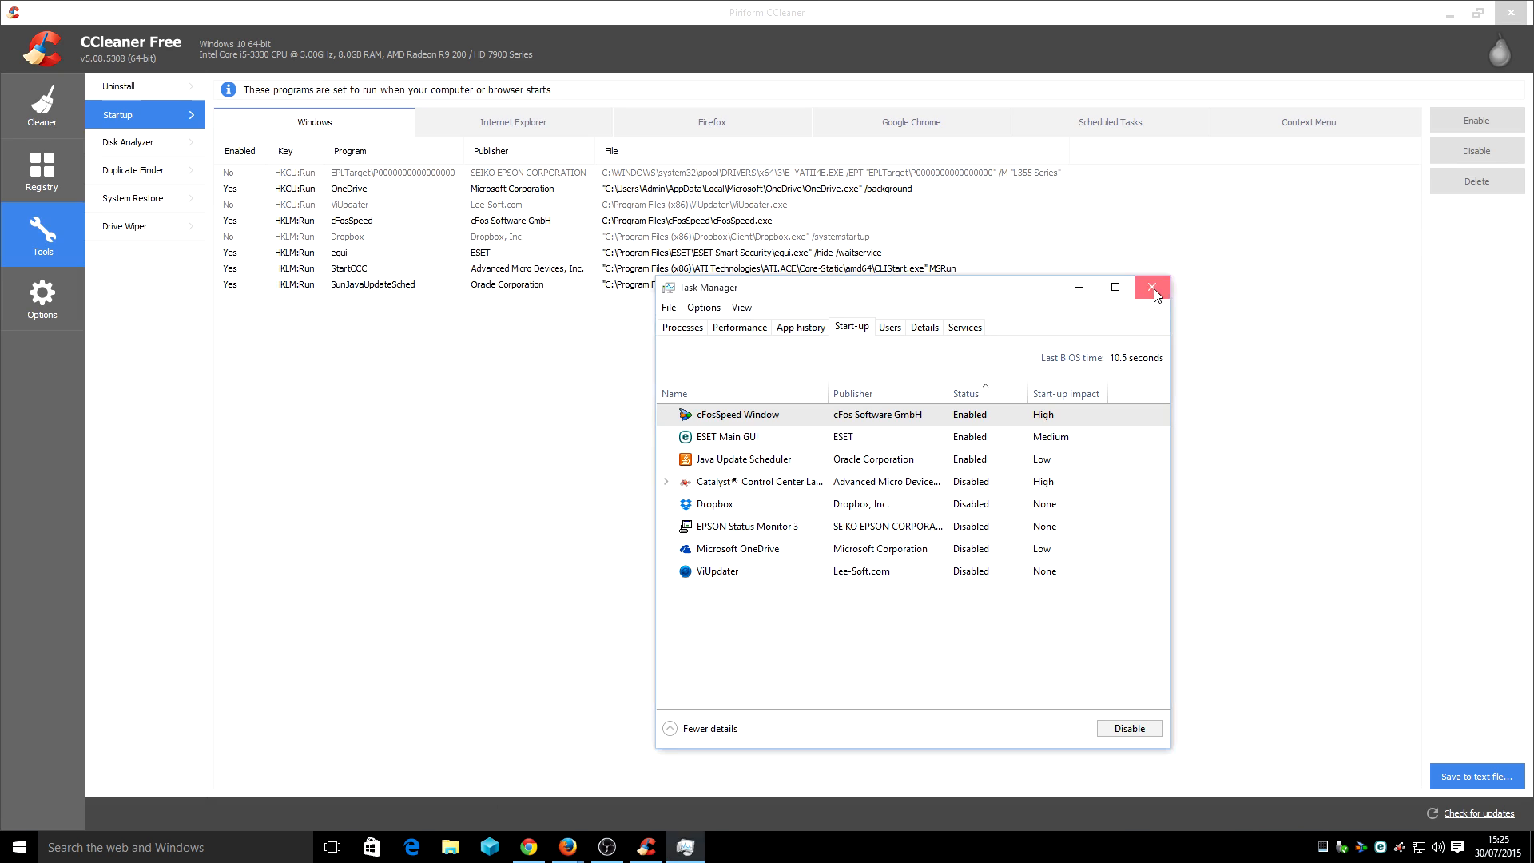
{"action": "left_click", "coordinate": [1152, 286]}
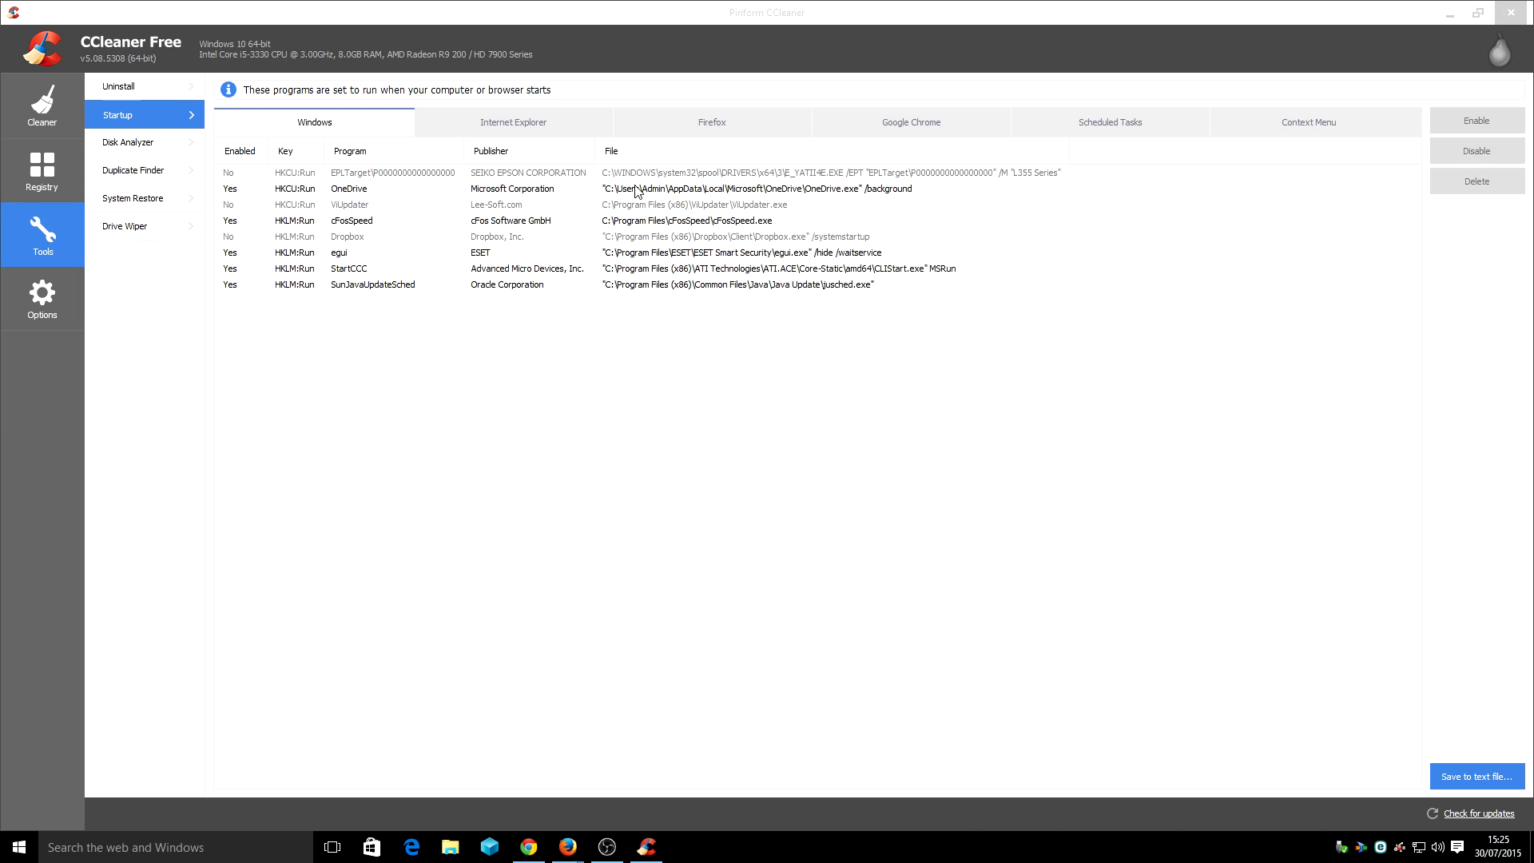
{"action": "left_click", "coordinate": [348, 187]}
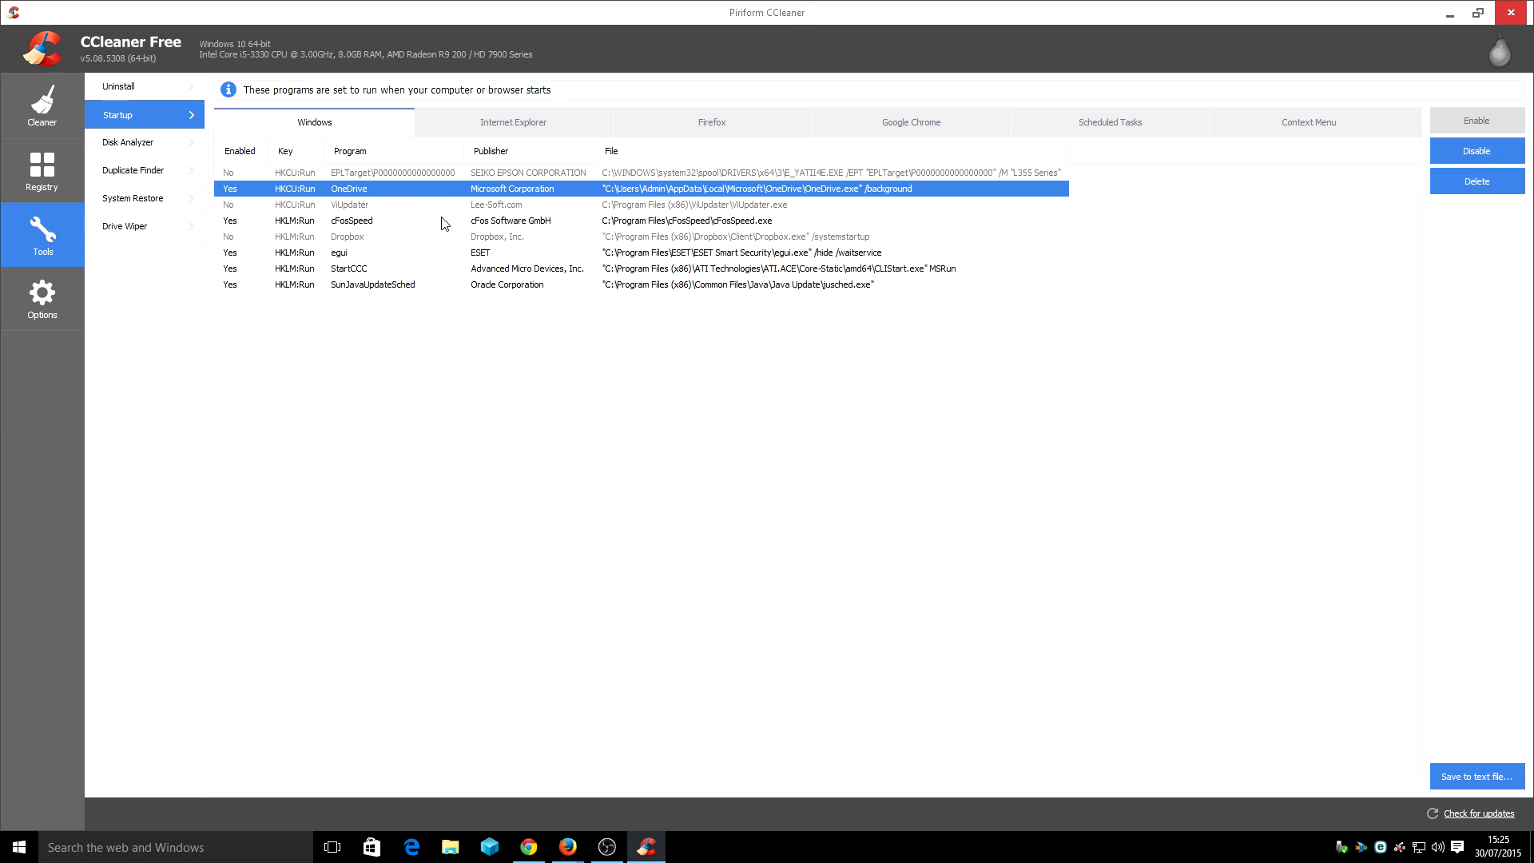
{"action": "mouse_move", "coordinate": [740, 859]}
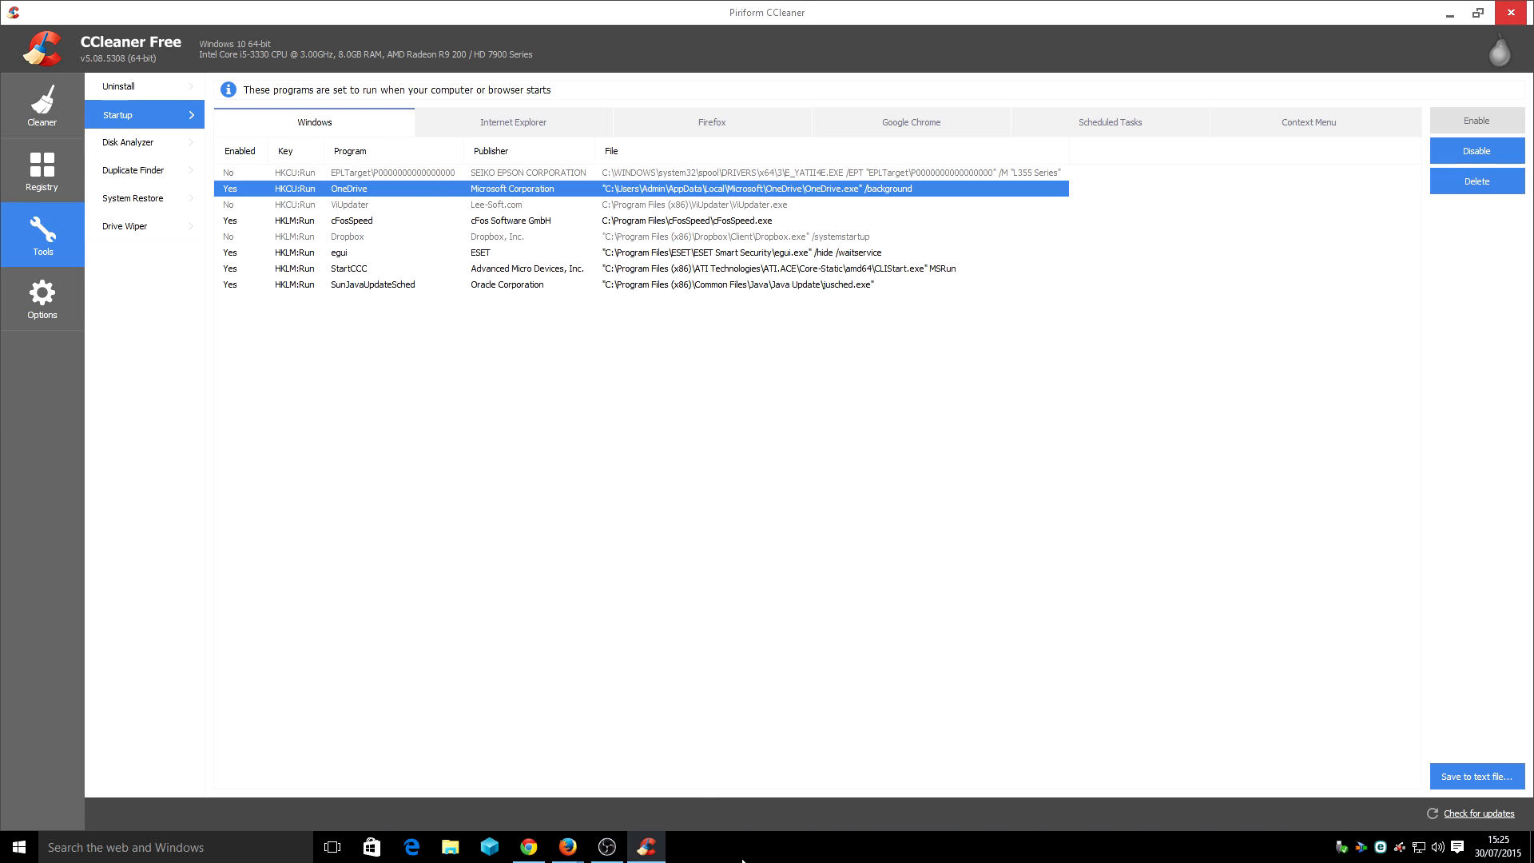
{"action": "left_click", "coordinate": [682, 847]}
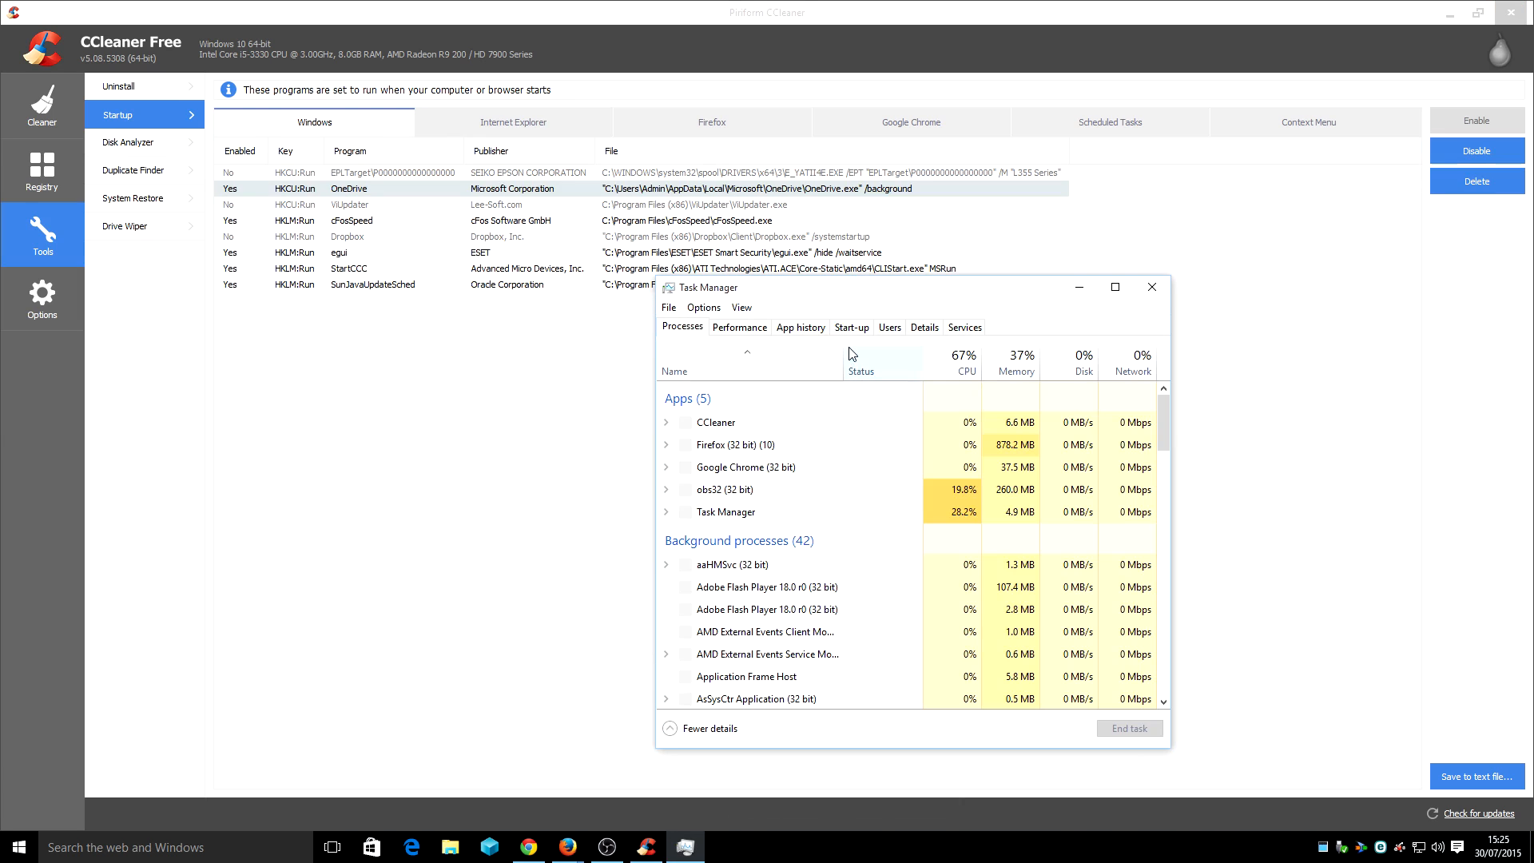
Revisit Task Manager's Start-up list, then close Task Manager
{"action": "left_click", "coordinate": [850, 327]}
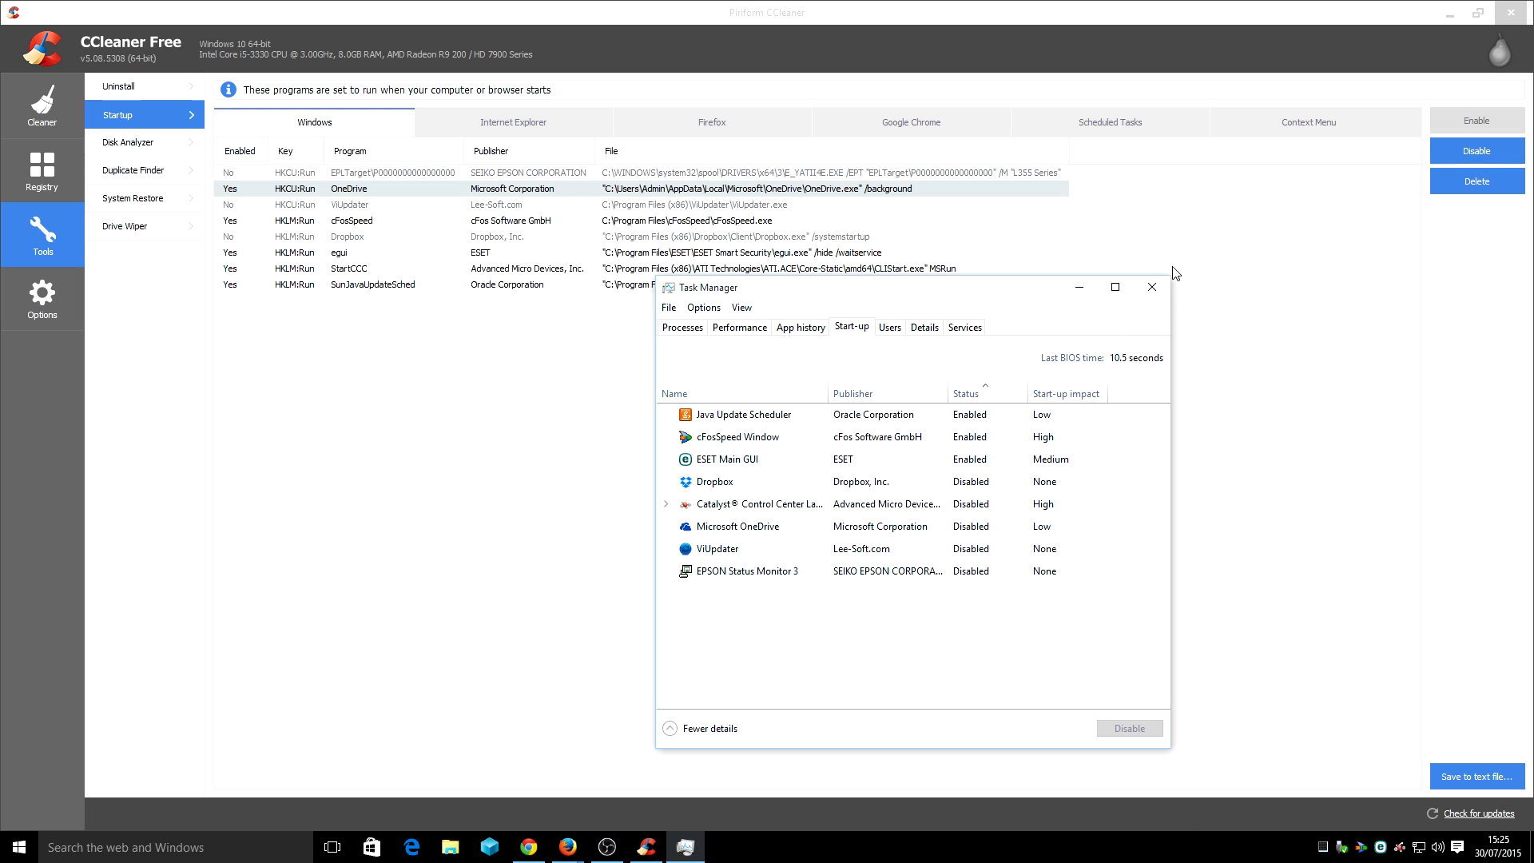
{"action": "left_click", "coordinate": [1151, 286]}
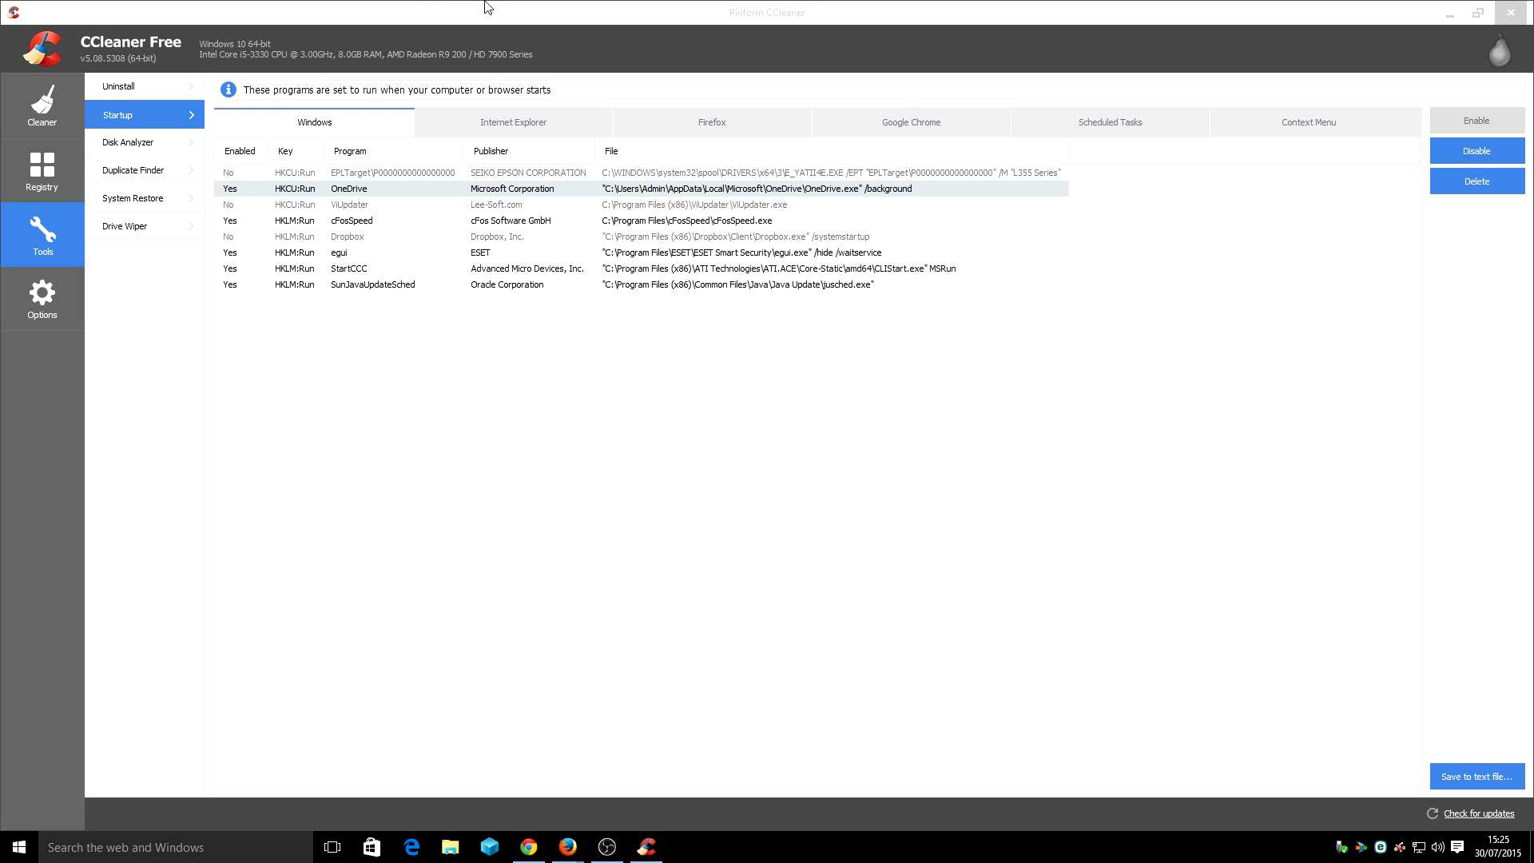
Browse Tools Uninstall and Startup, view Registry, then return to the 109.9 MB Cleaner results
{"action": "left_click", "coordinate": [117, 86]}
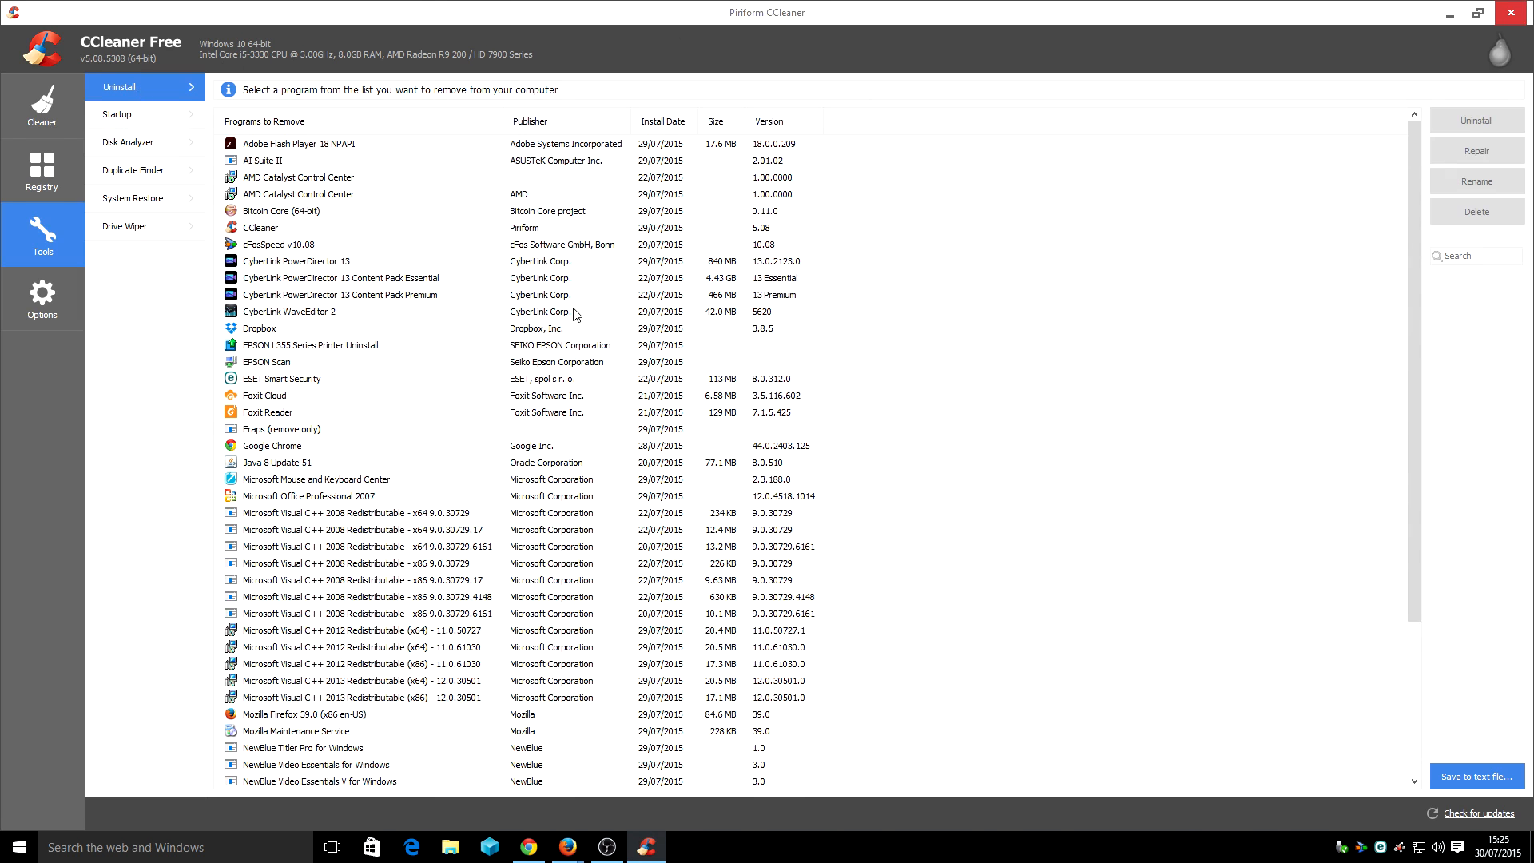
{"action": "mouse_move", "coordinate": [115, 118]}
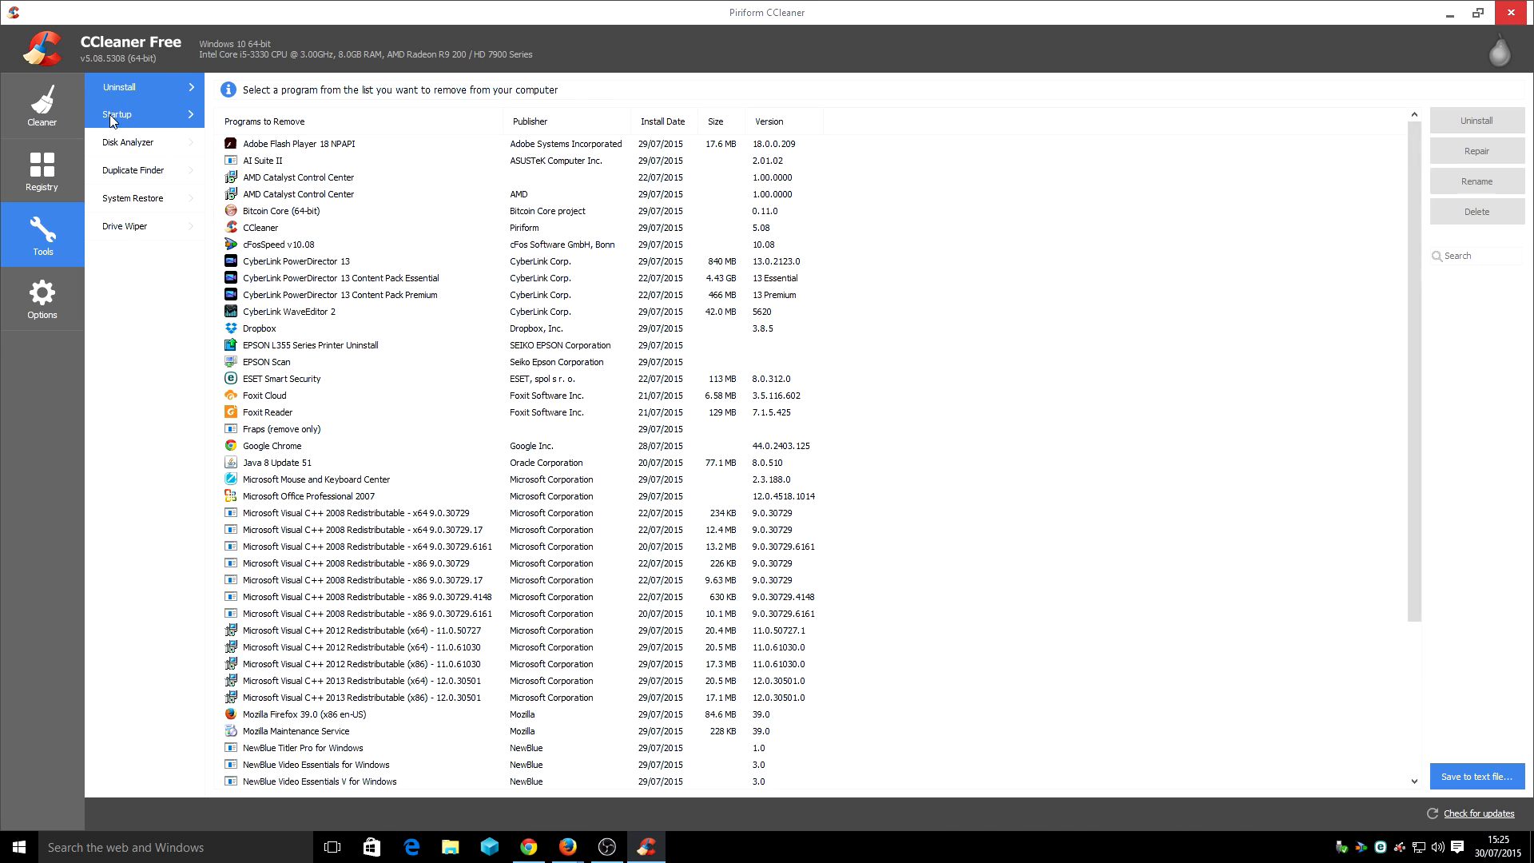
{"action": "left_click", "coordinate": [117, 114]}
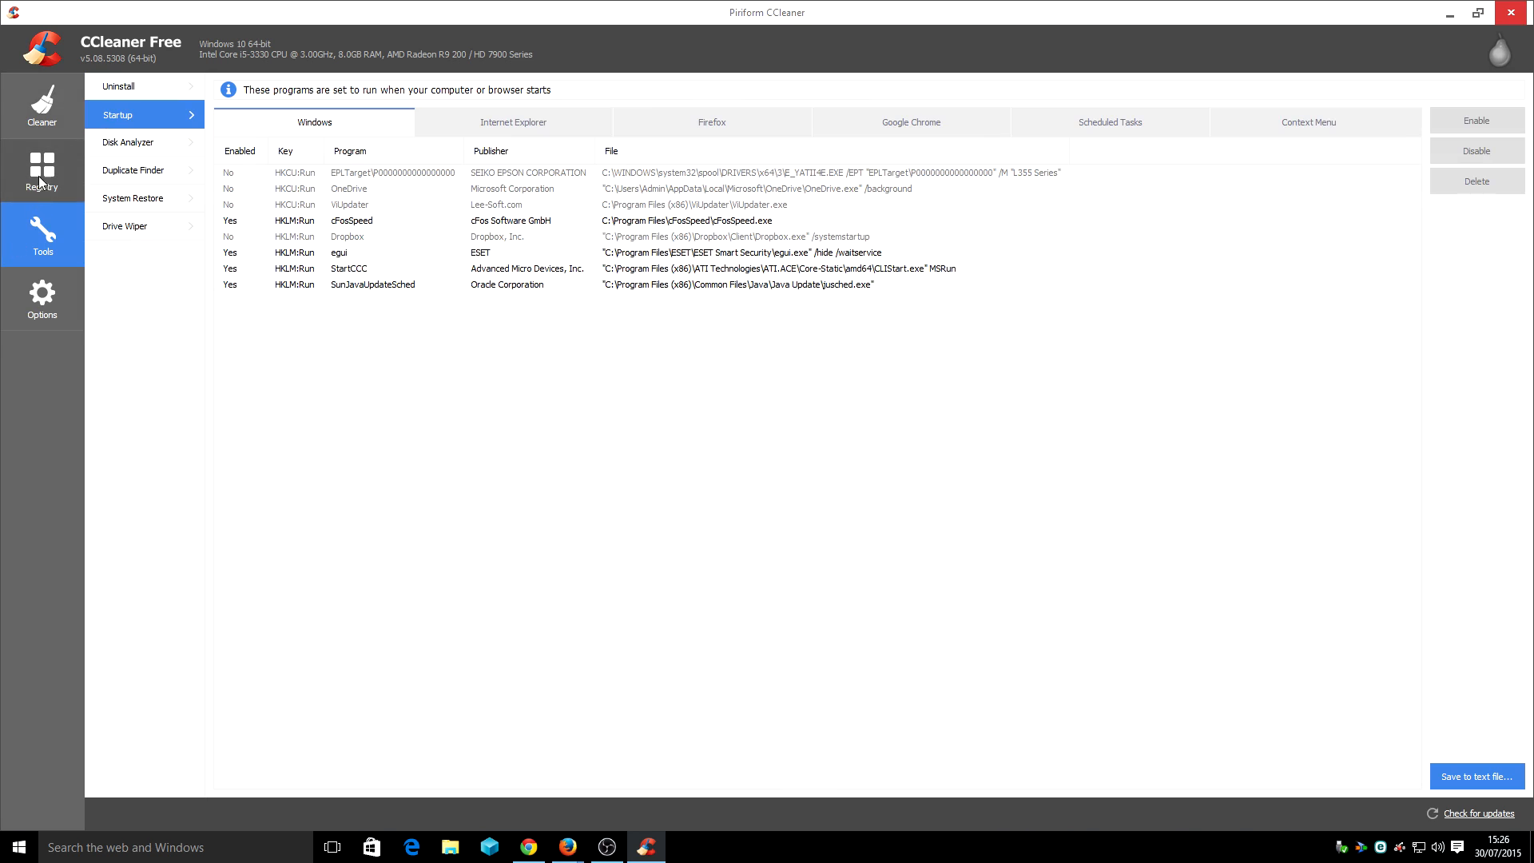
{"action": "left_click", "coordinate": [41, 171]}
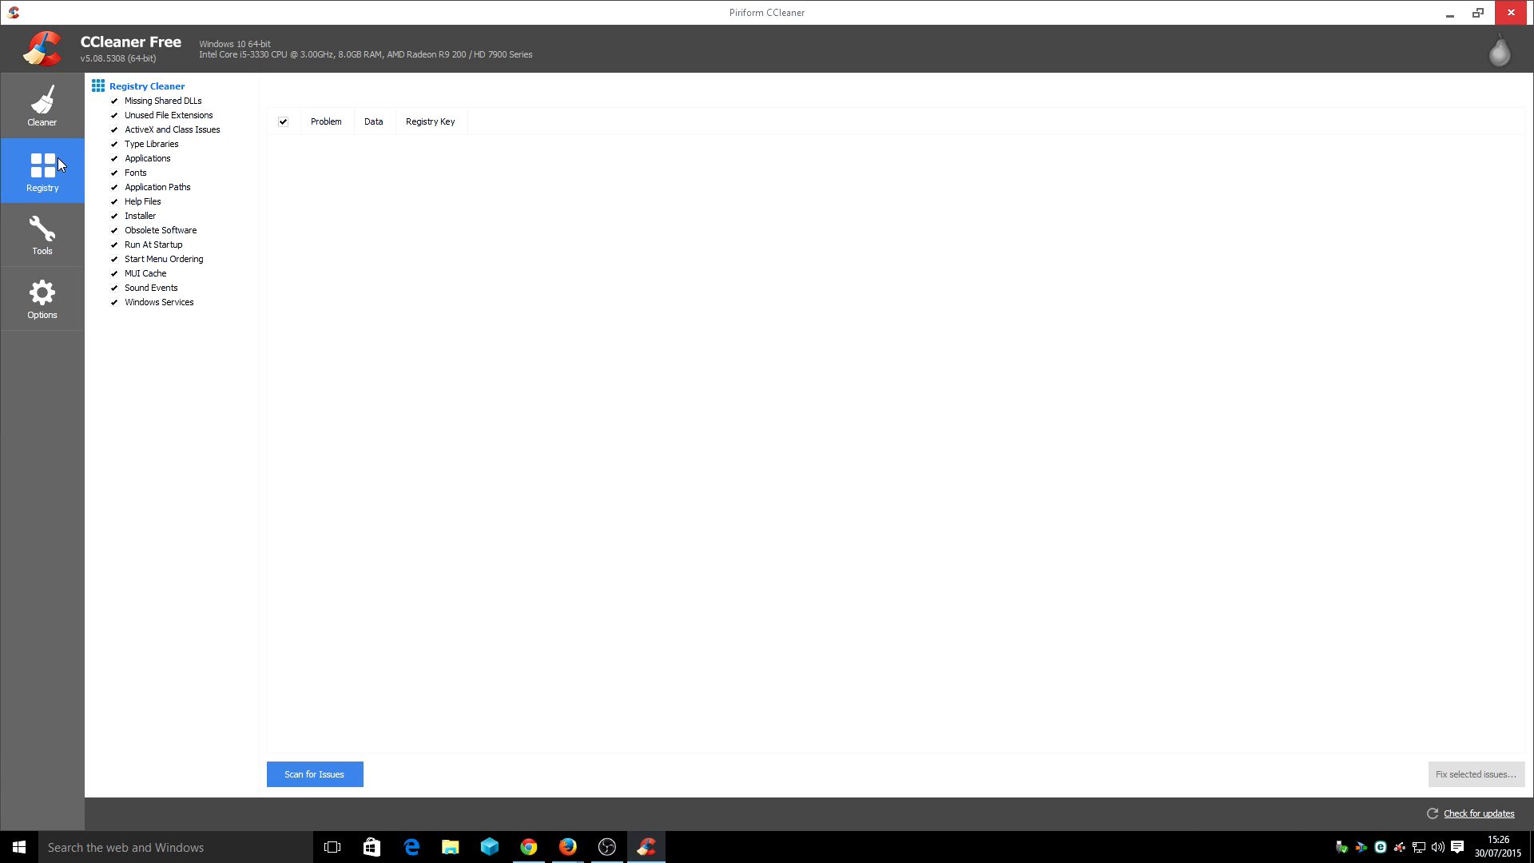
{"action": "mouse_move", "coordinate": [57, 132]}
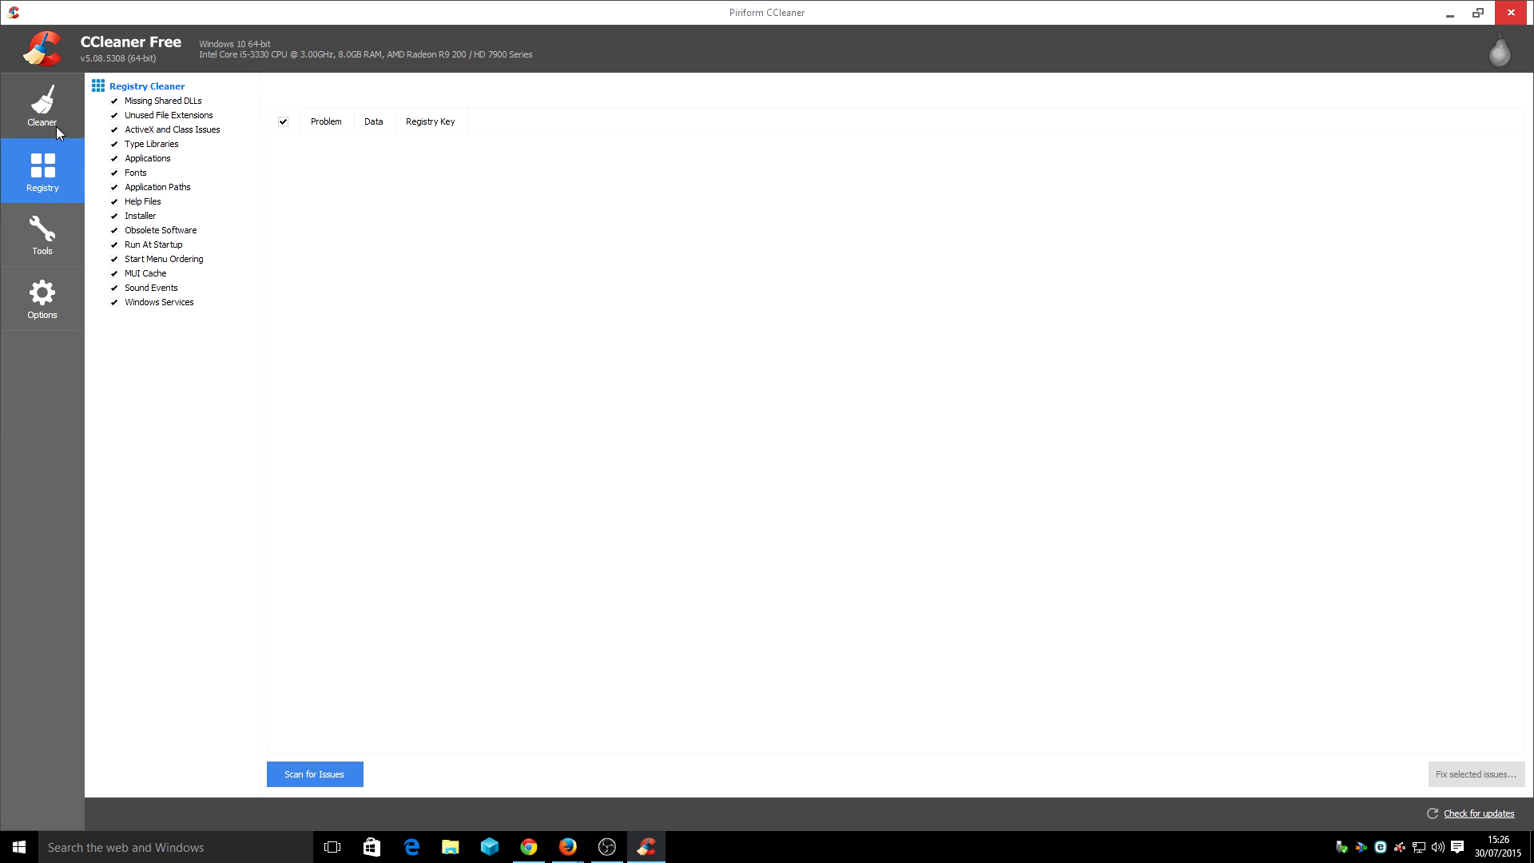
{"action": "left_click", "coordinate": [42, 105]}
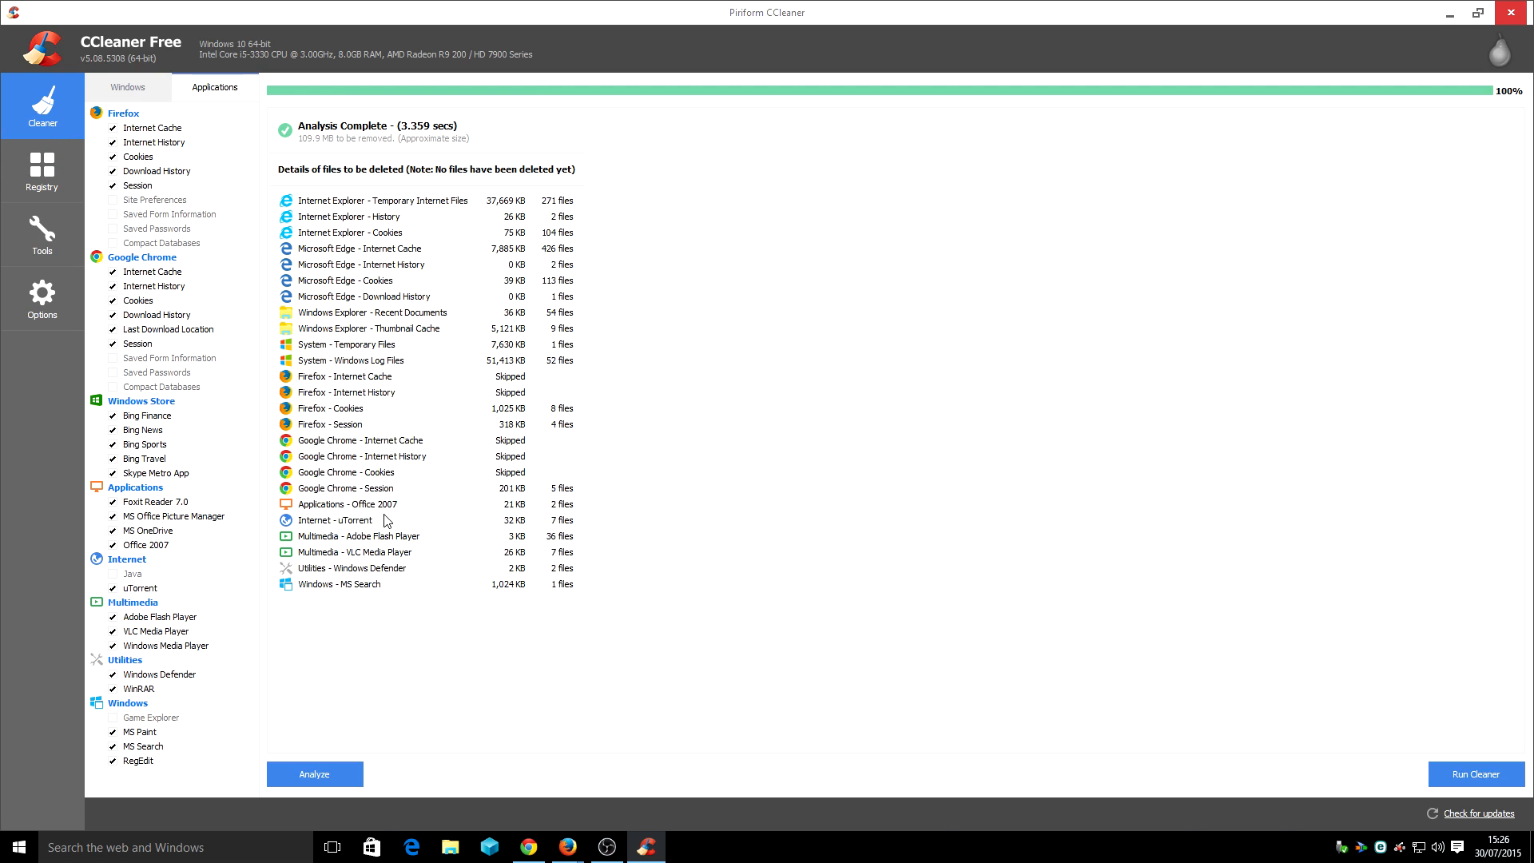
{"action": "mouse_move", "coordinate": [508, 498]}
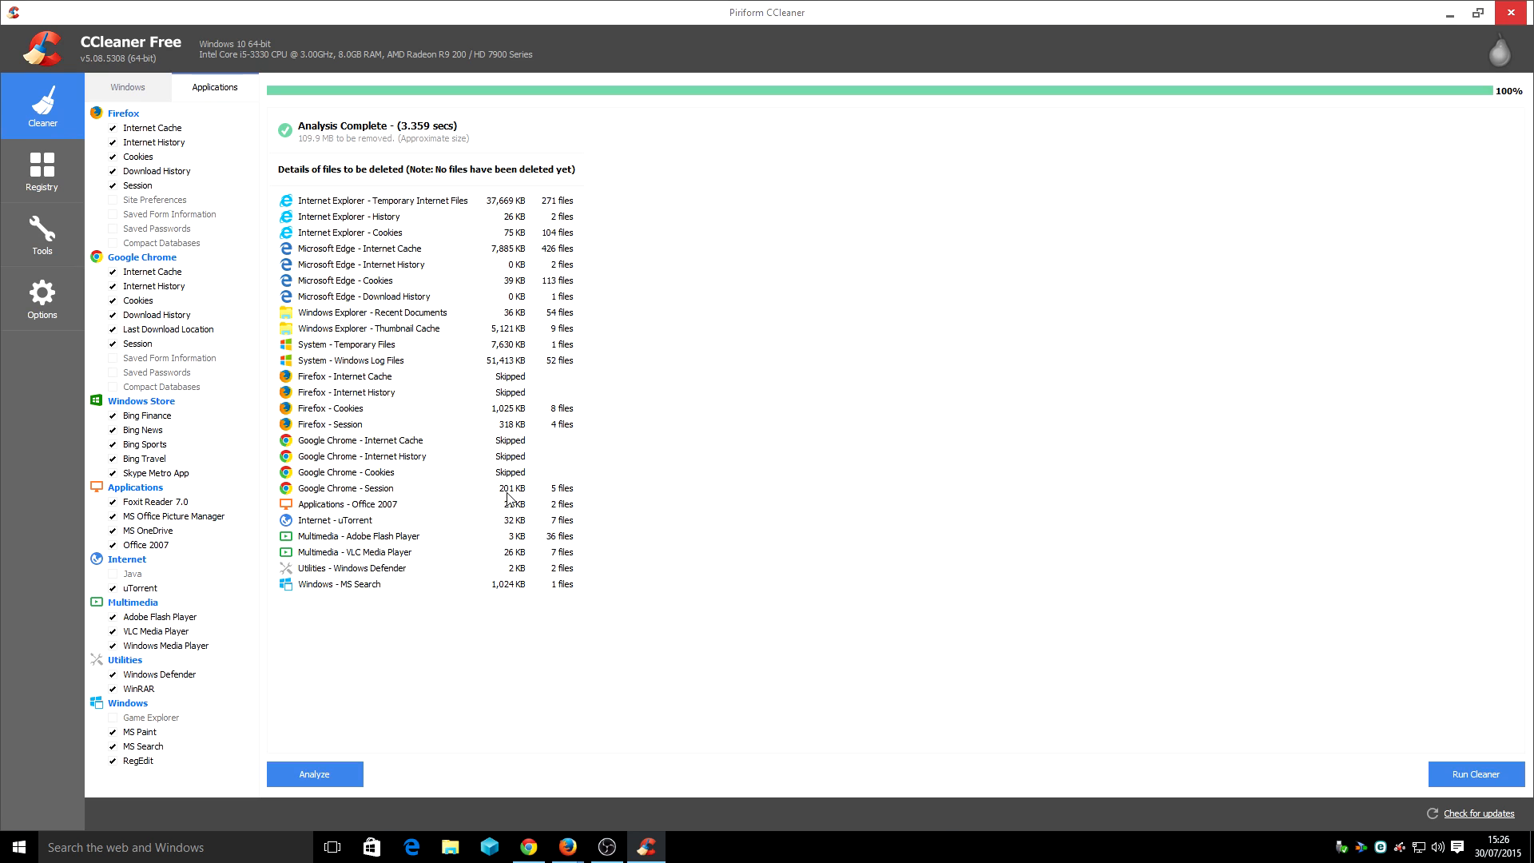
{"action": "mouse_move", "coordinate": [287, 245]}
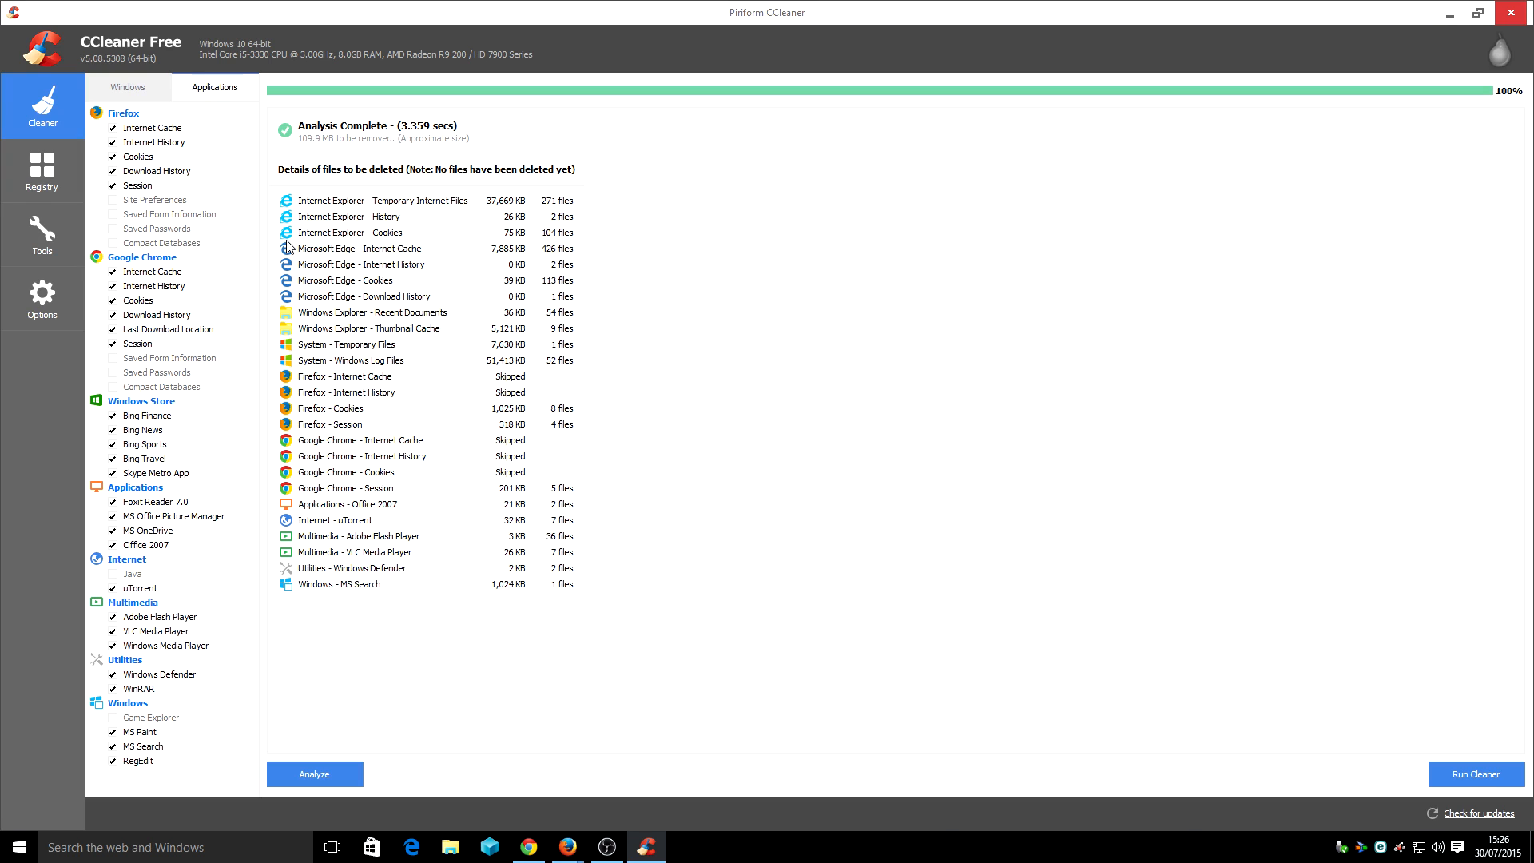
{"action": "mouse_move", "coordinate": [292, 250]}
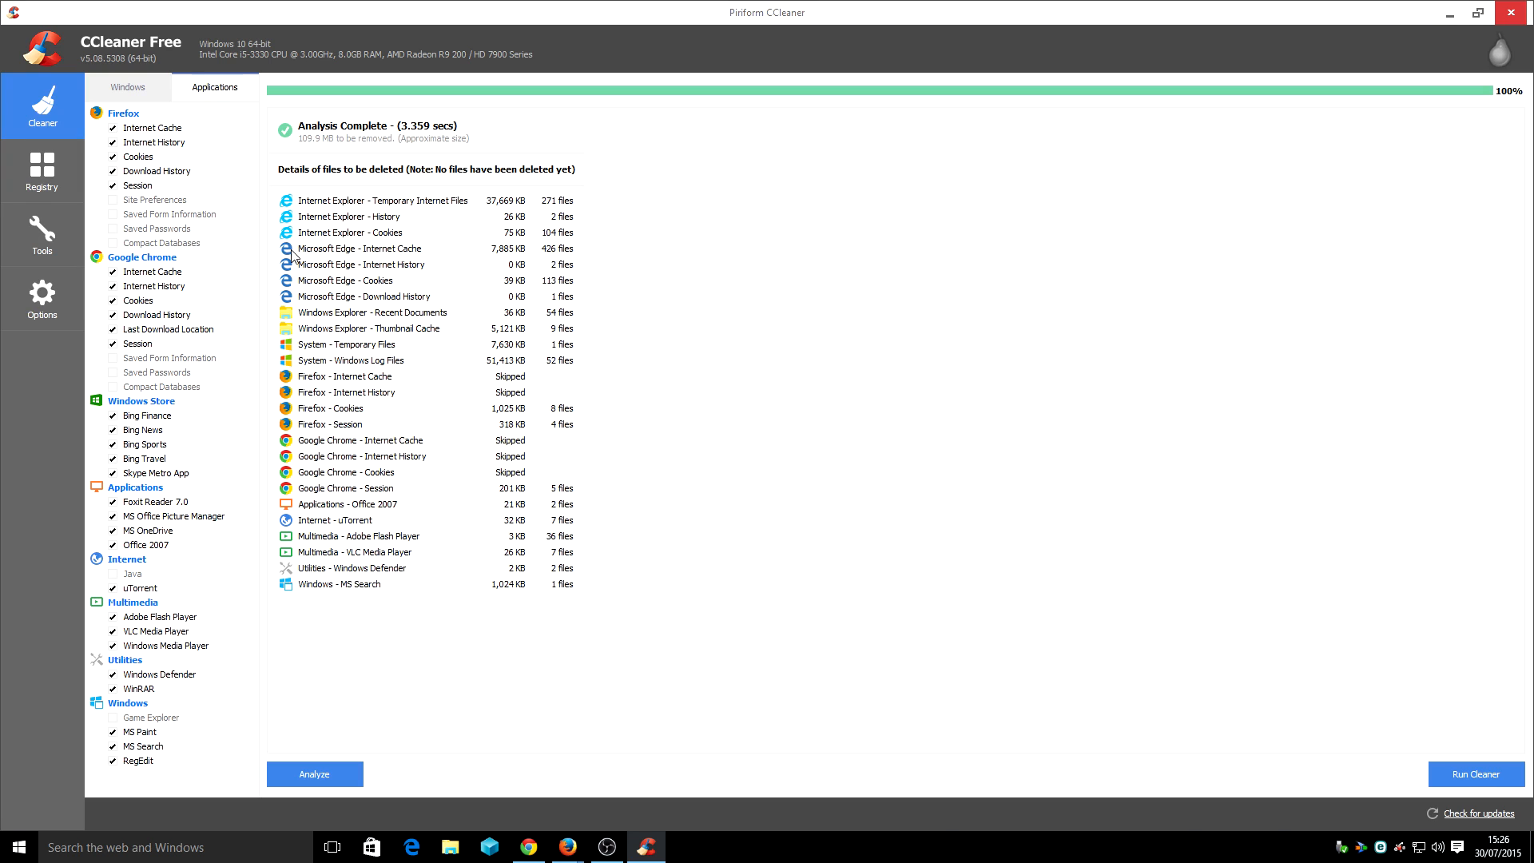
{"action": "mouse_move", "coordinate": [425, 811]}
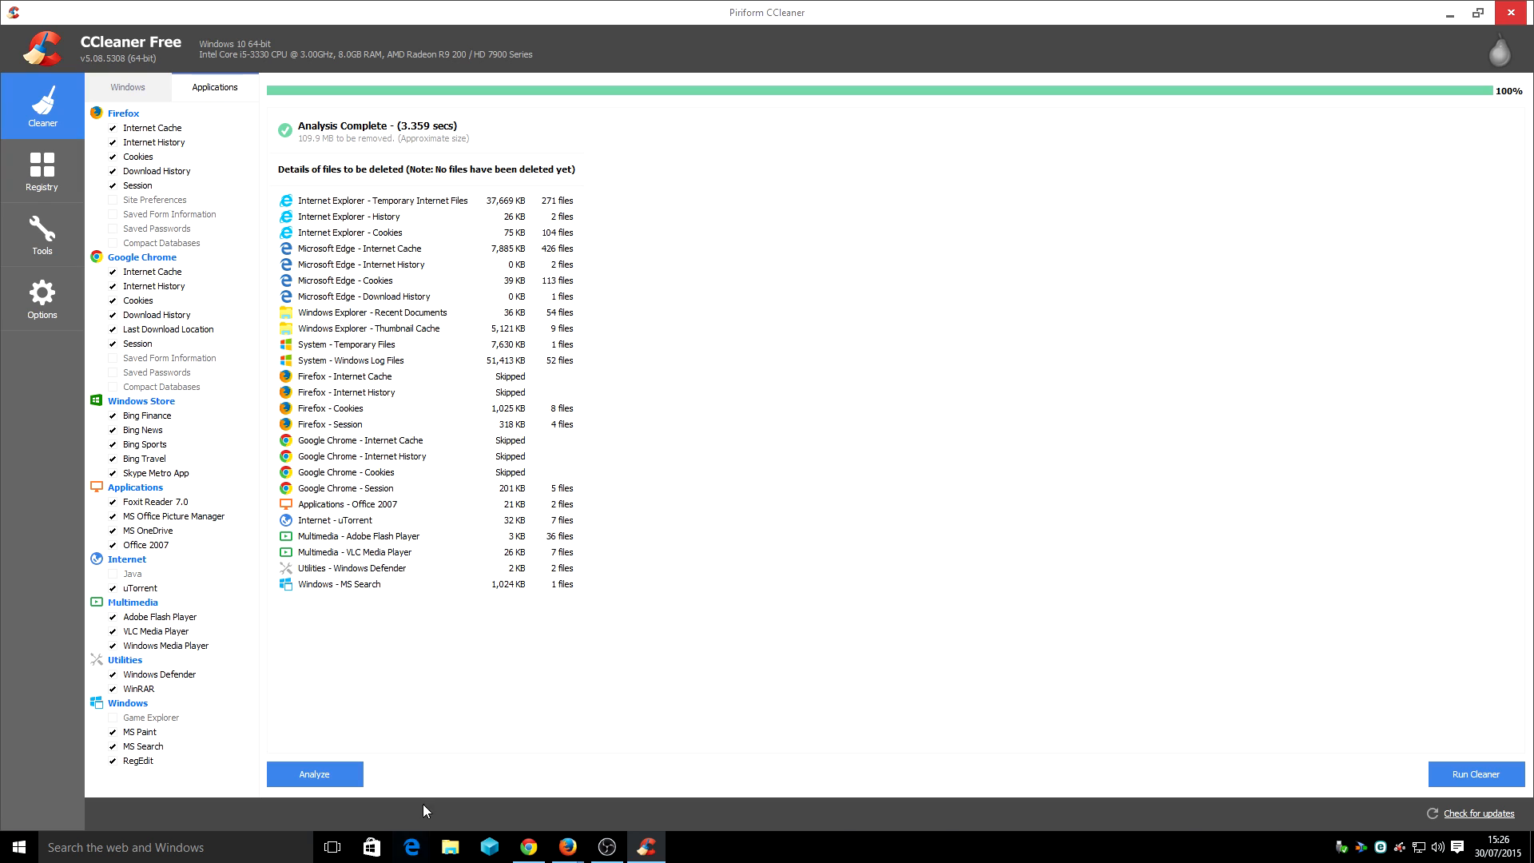
{"action": "mouse_move", "coordinate": [410, 847]}
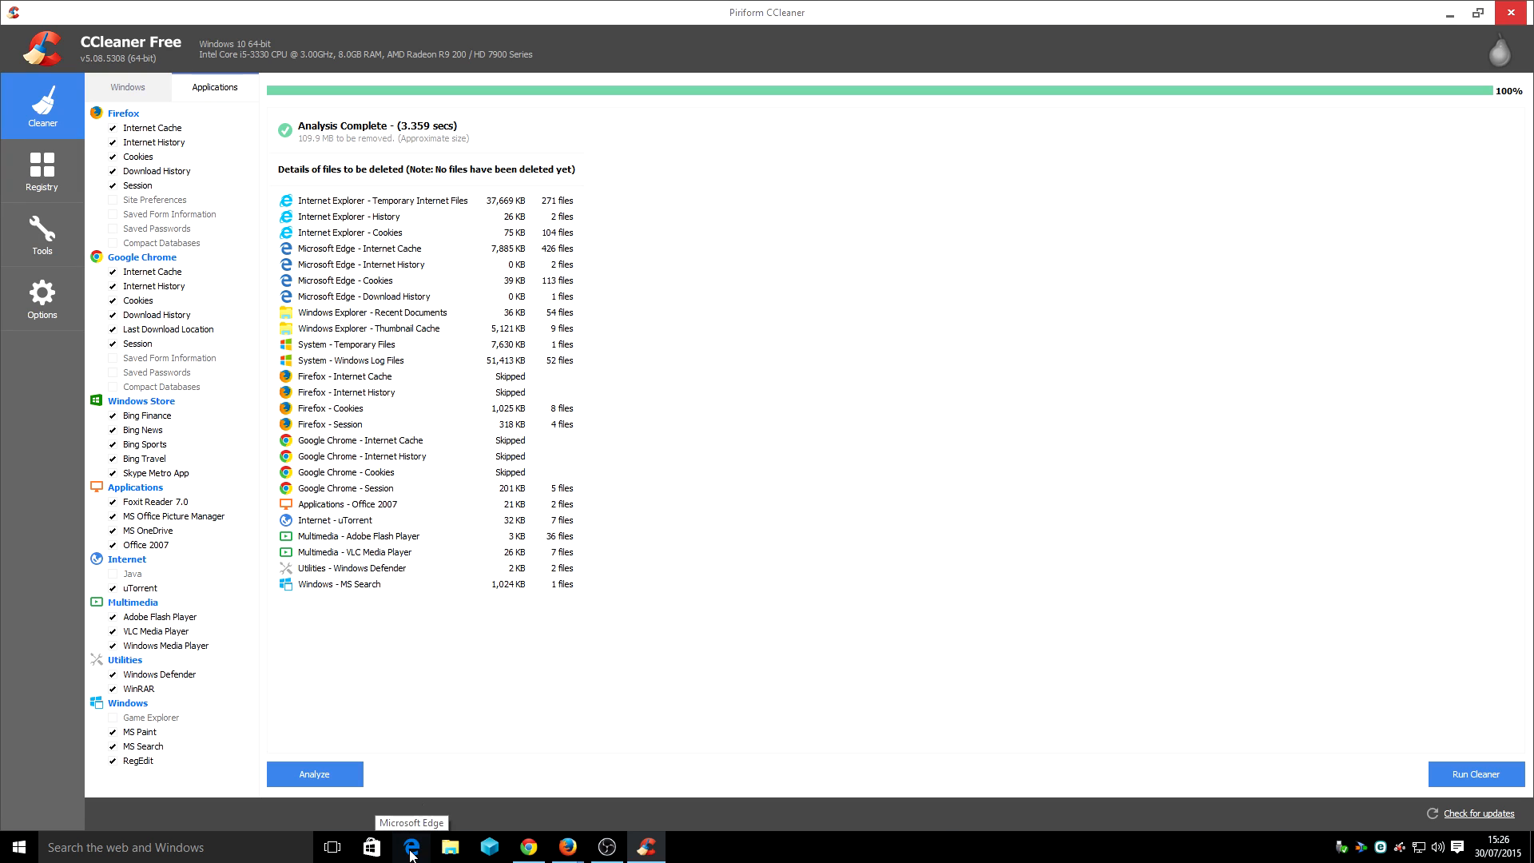
{"action": "mouse_move", "coordinate": [698, 461]}
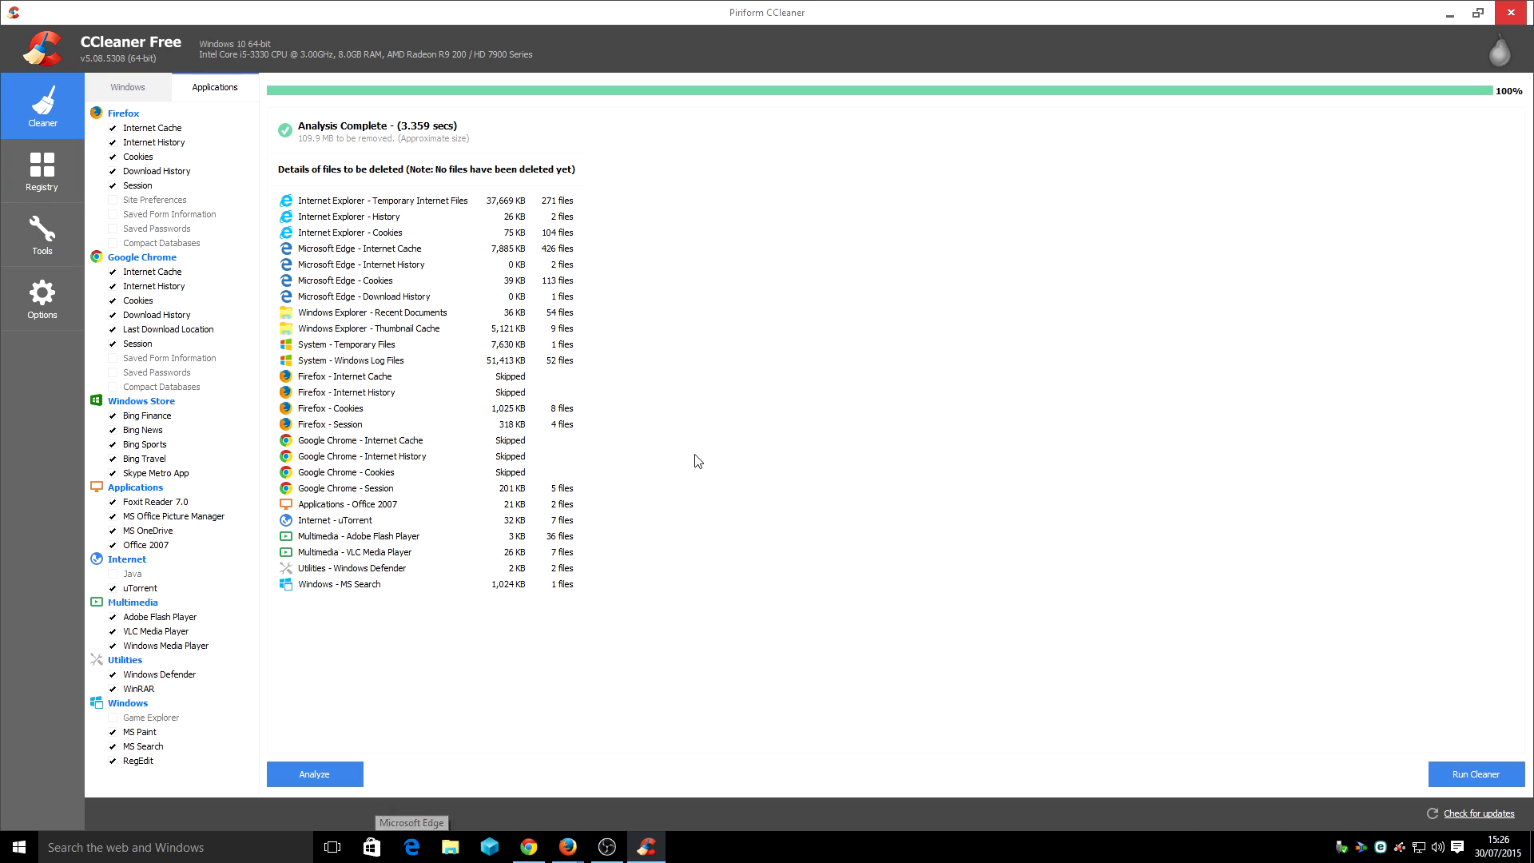
{"action": "mouse_move", "coordinate": [651, 419]}
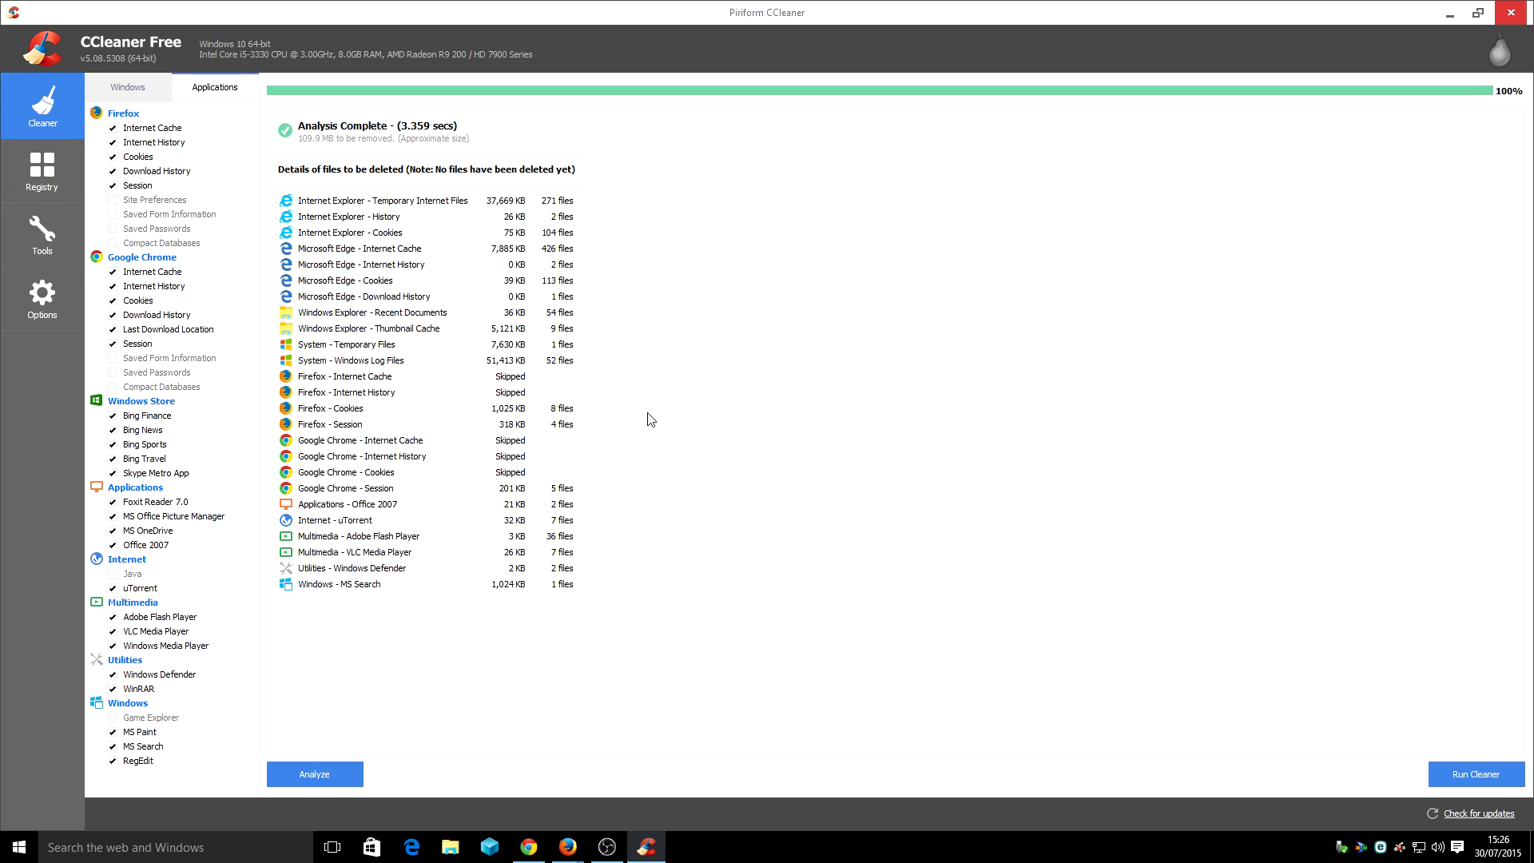
{"action": "mouse_move", "coordinate": [674, 711]}
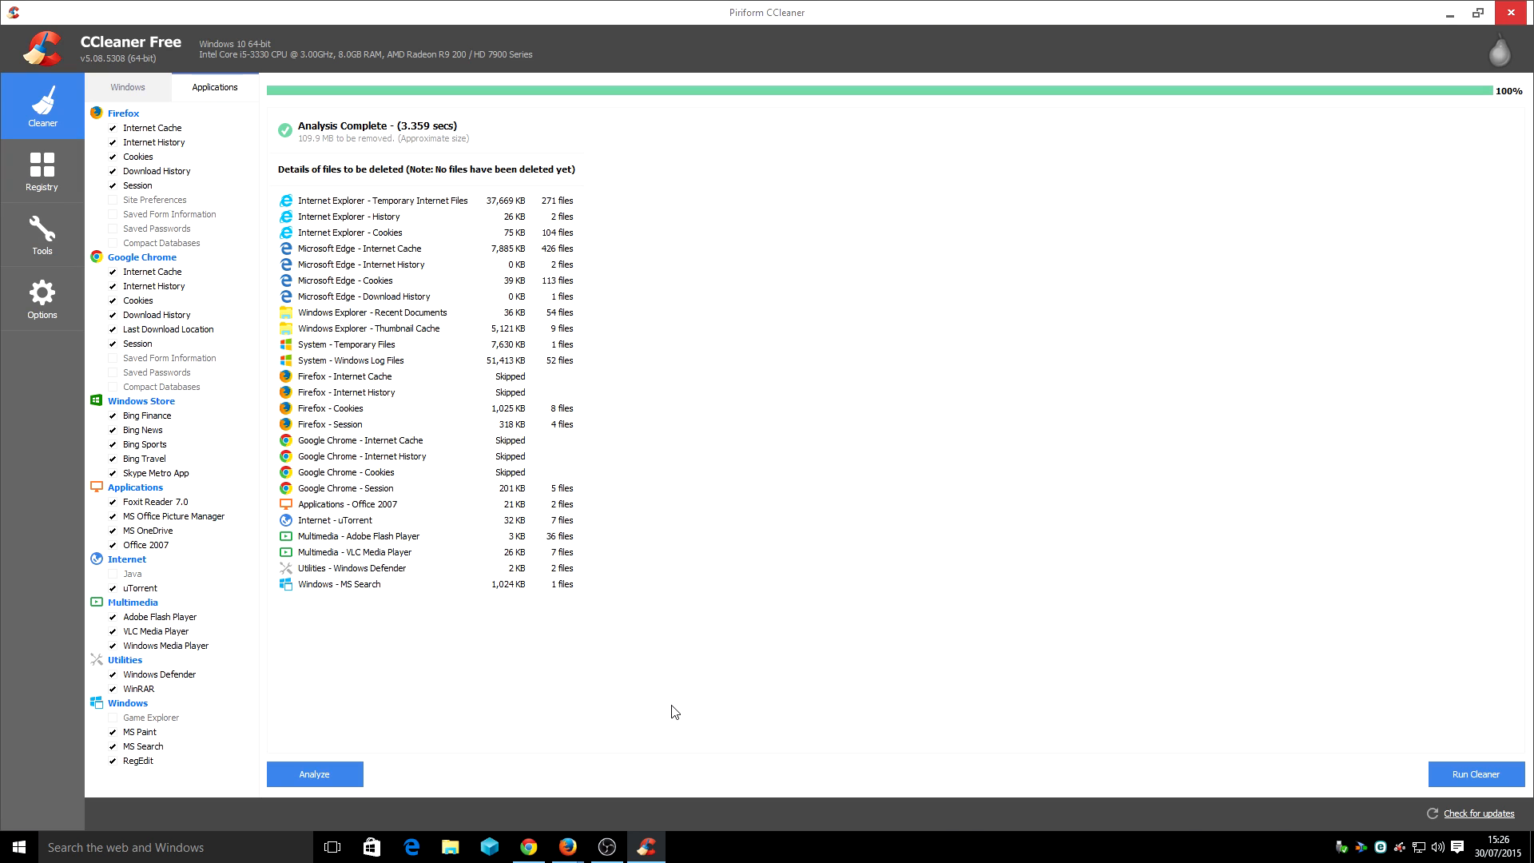